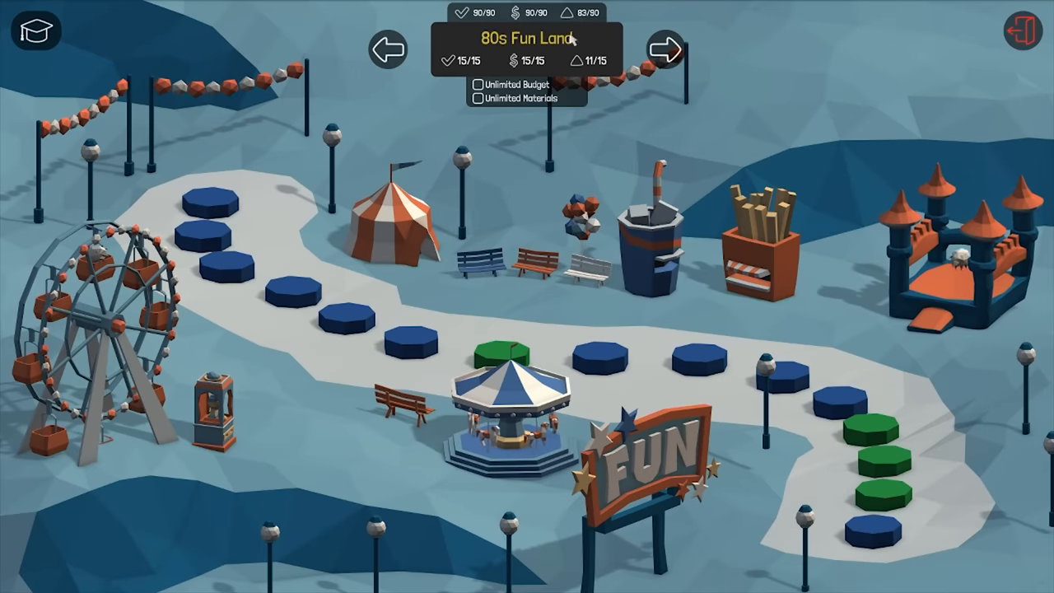
{"action": "mouse_move", "coordinate": [665, 47]}
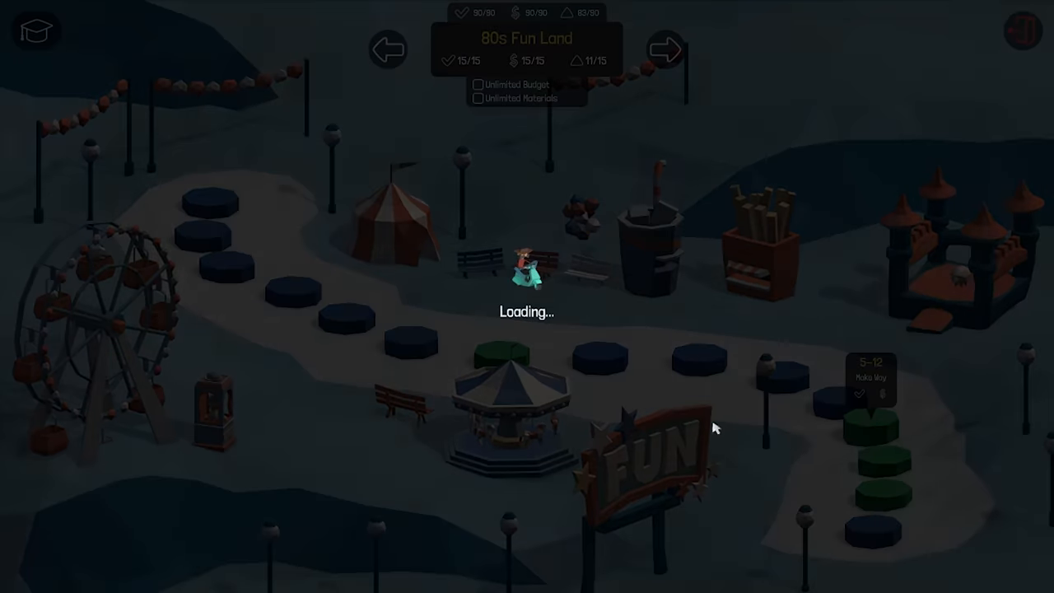
Select level 5-12 Make Way on the 80s Fun Land map and load its briefing.
{"action": "left_click", "coordinate": [869, 382]}
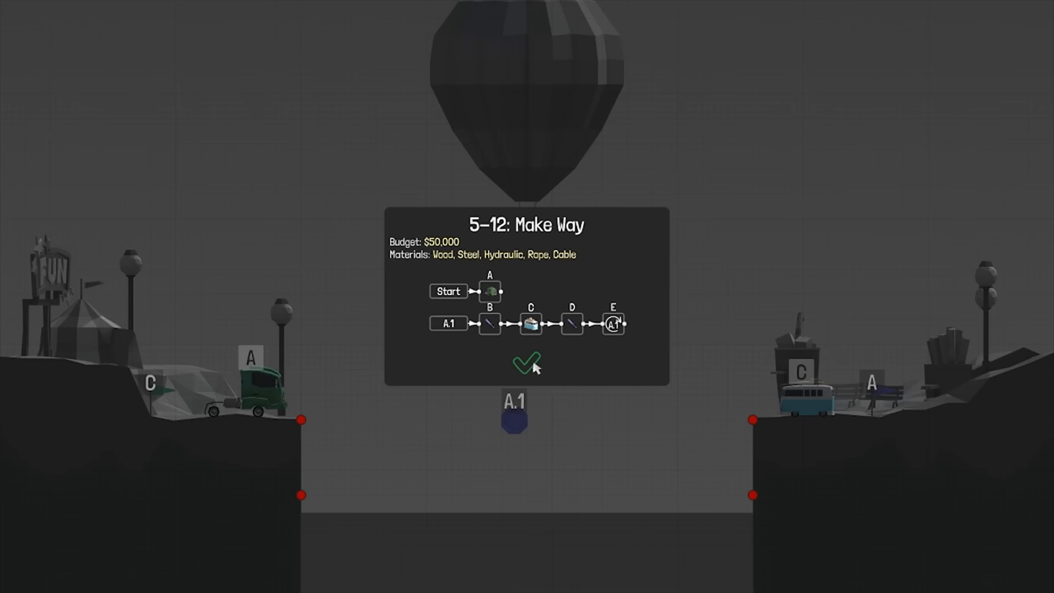
Dismiss the Make Way briefing to reveal the empty chasm for building.
{"action": "left_click", "coordinate": [527, 366]}
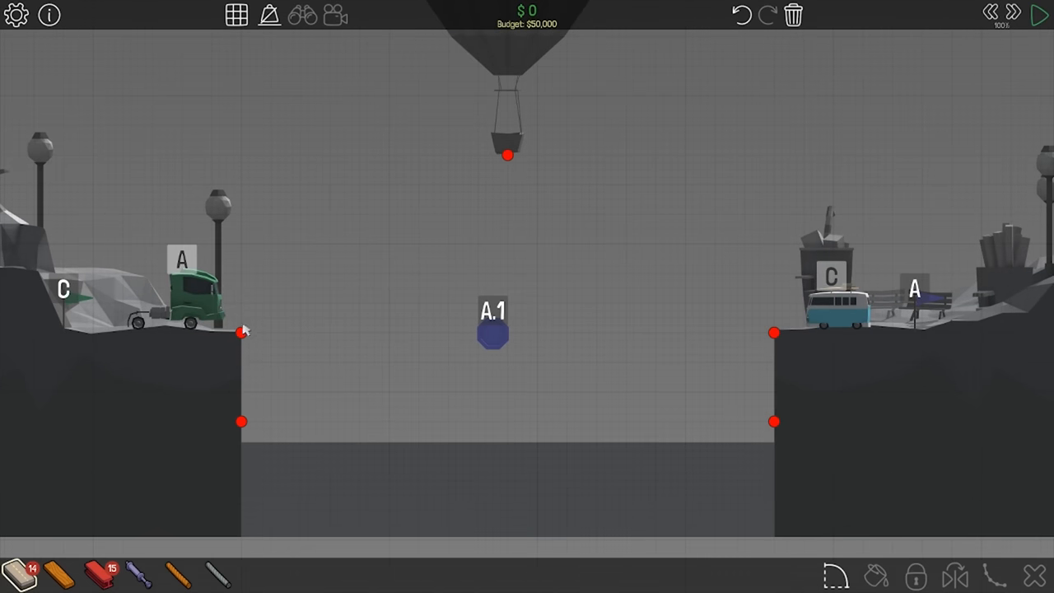
{"action": "mouse_move", "coordinate": [984, 287]}
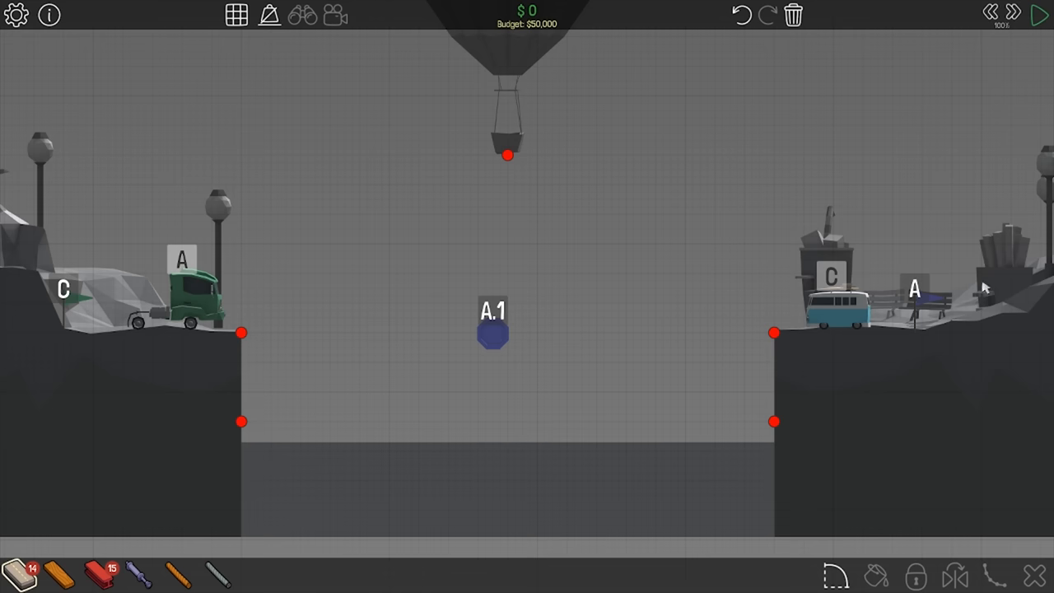
{"action": "mouse_move", "coordinate": [53, 309]}
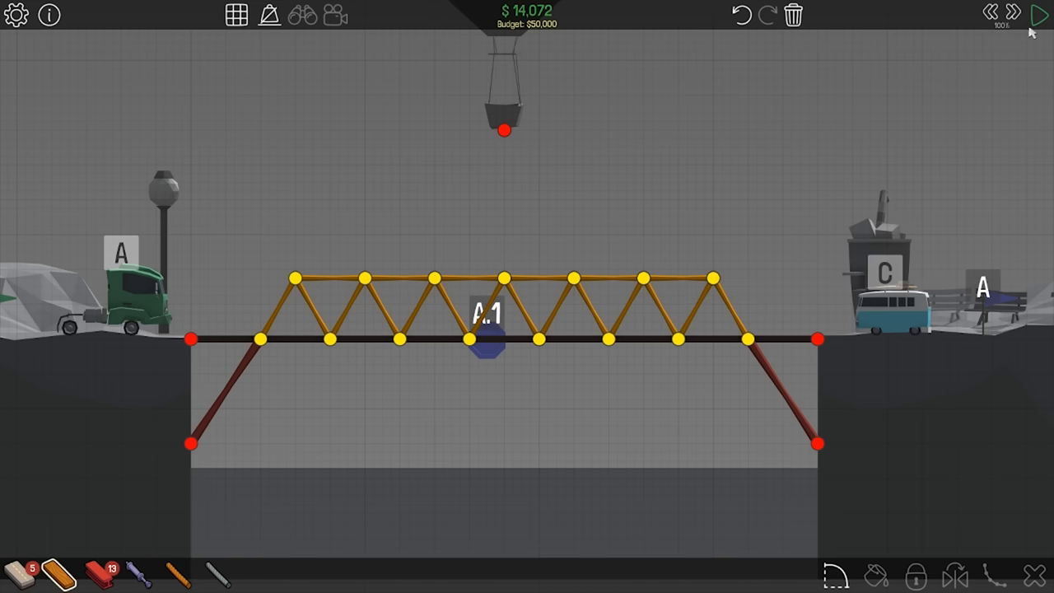
Run a first test of the bare truss with the truck crossing, then return to building.
{"action": "left_click", "coordinate": [1041, 15]}
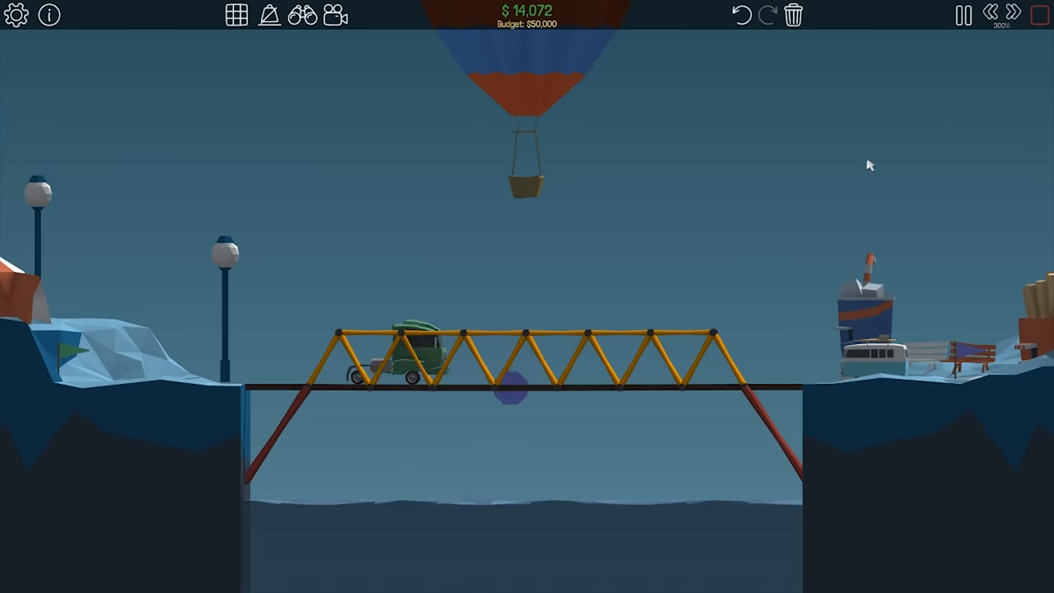
{"action": "left_click", "coordinate": [961, 15]}
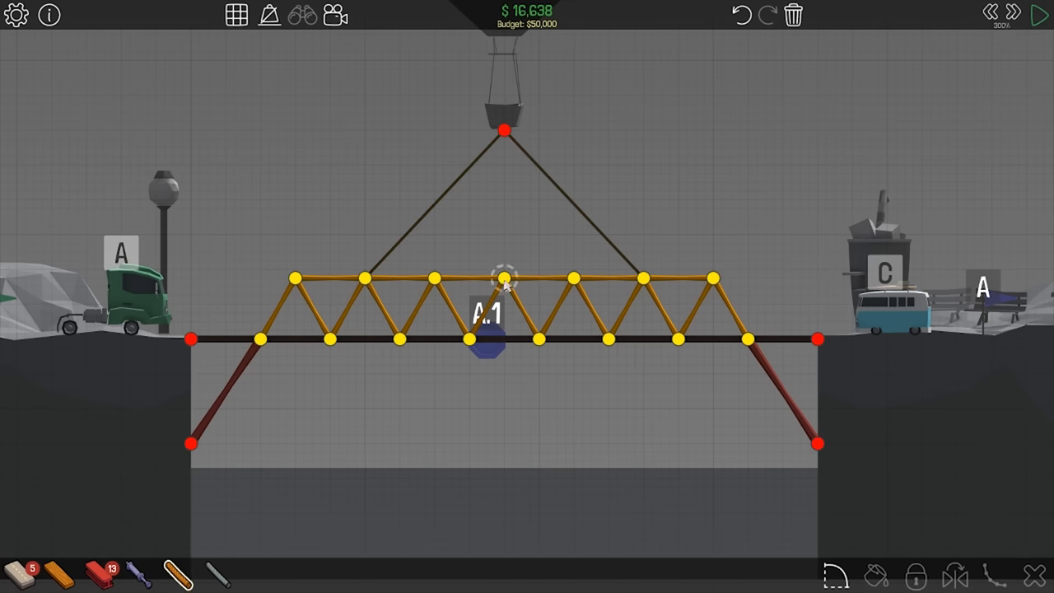
Test again with the three balloon-anchor cables carrying both vehicles, then stop.
{"action": "left_click", "coordinate": [1040, 13]}
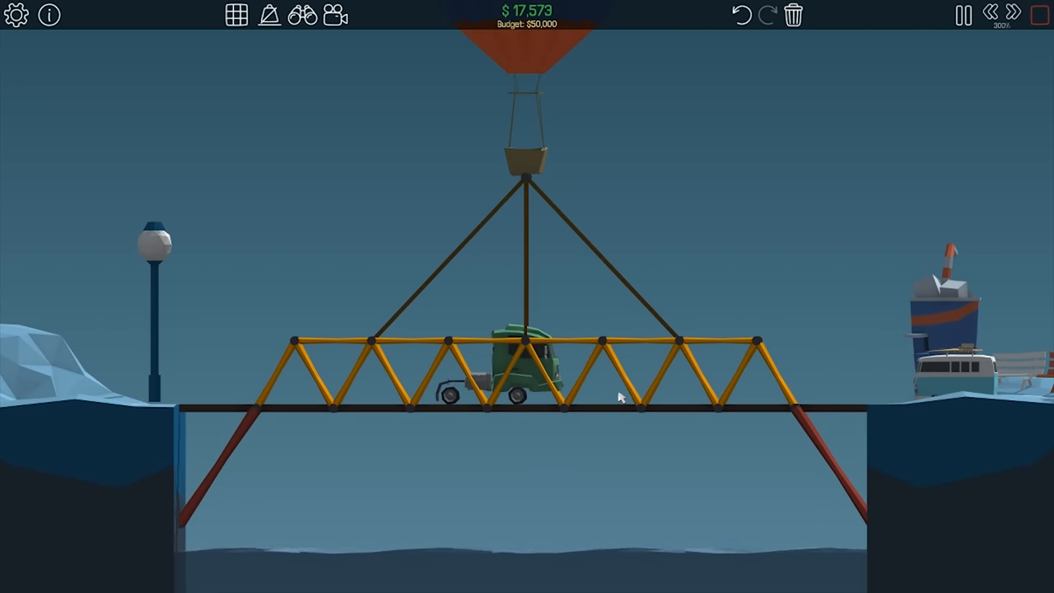
{"action": "left_click", "coordinate": [991, 14]}
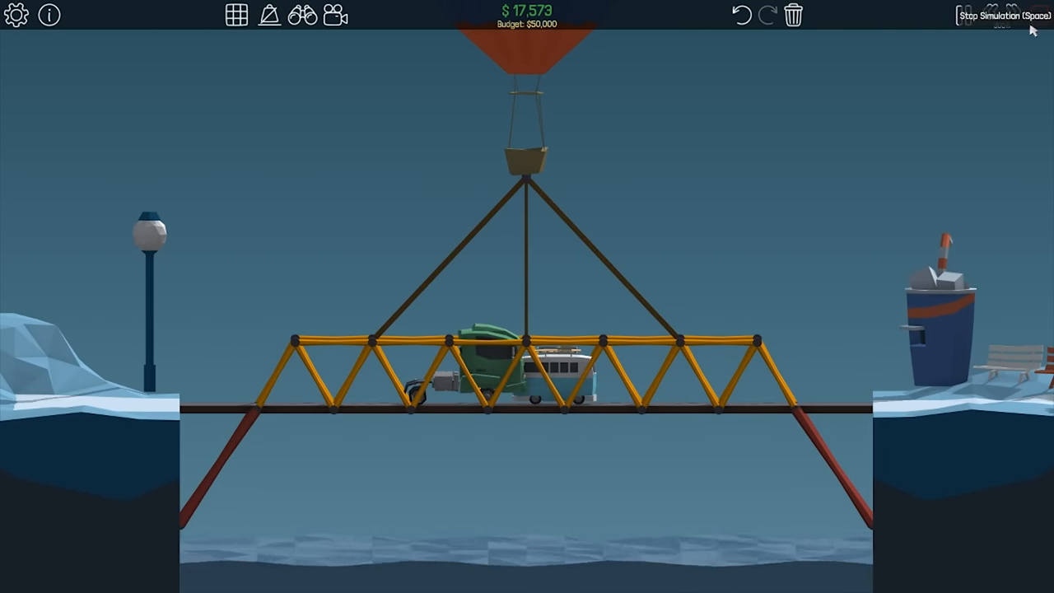
{"action": "left_click", "coordinate": [1000, 14]}
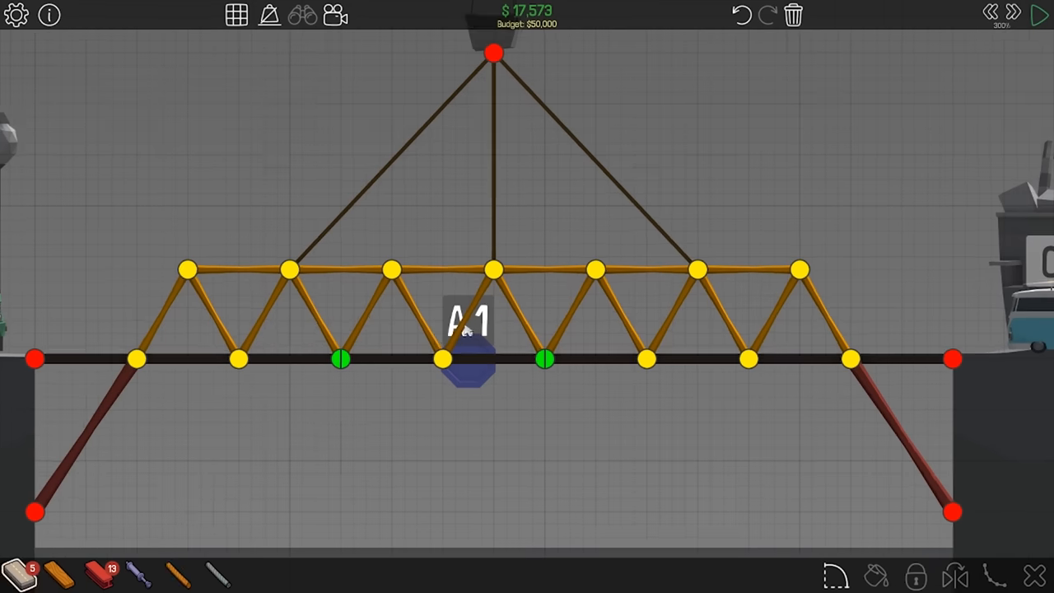
Add a short raised road piece above the top chord's centre joint.
{"action": "left_click", "coordinate": [339, 359]}
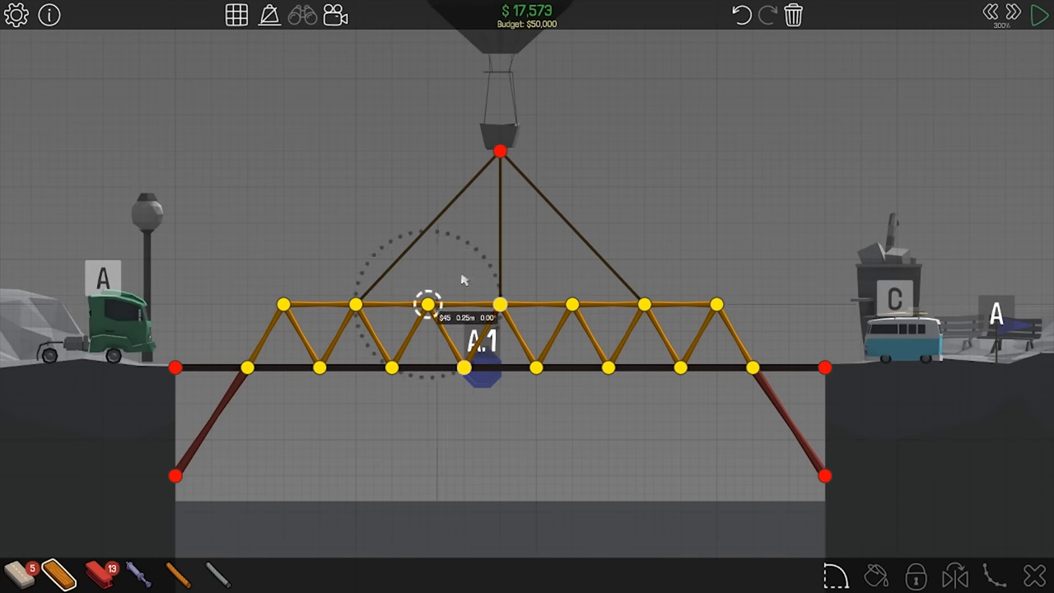
{"action": "left_click_drag", "start_coordinate": [427, 304], "coordinate": [474, 287]}
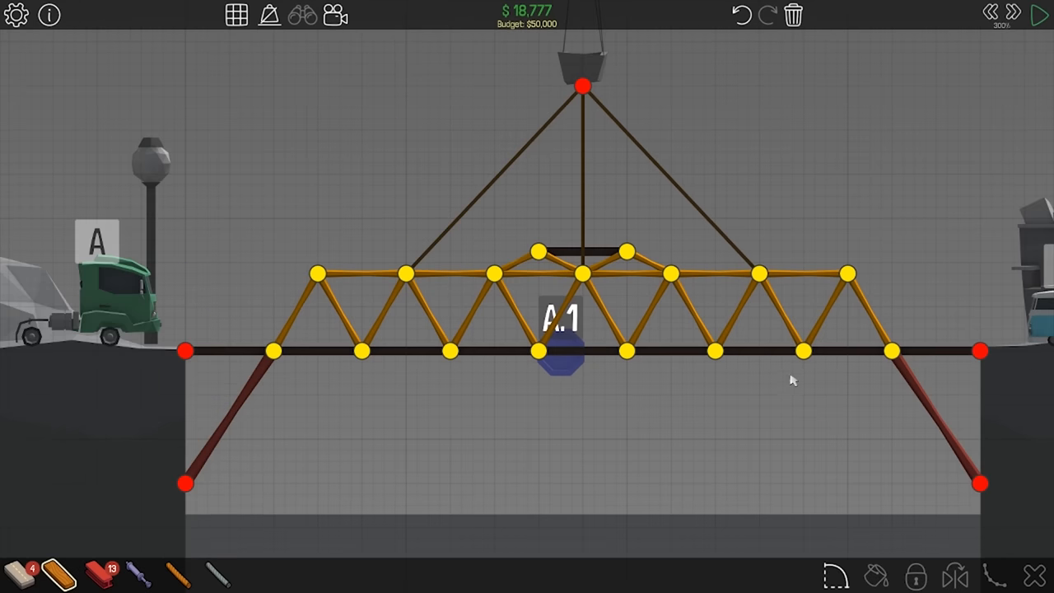
{"action": "mouse_move", "coordinate": [613, 251]}
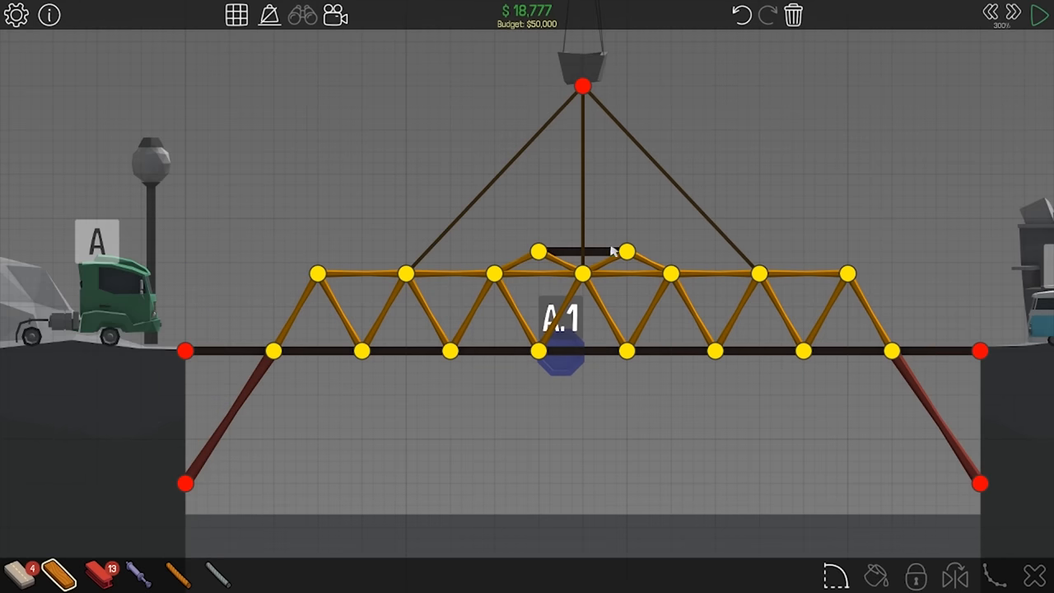
{"action": "mouse_move", "coordinate": [724, 326]}
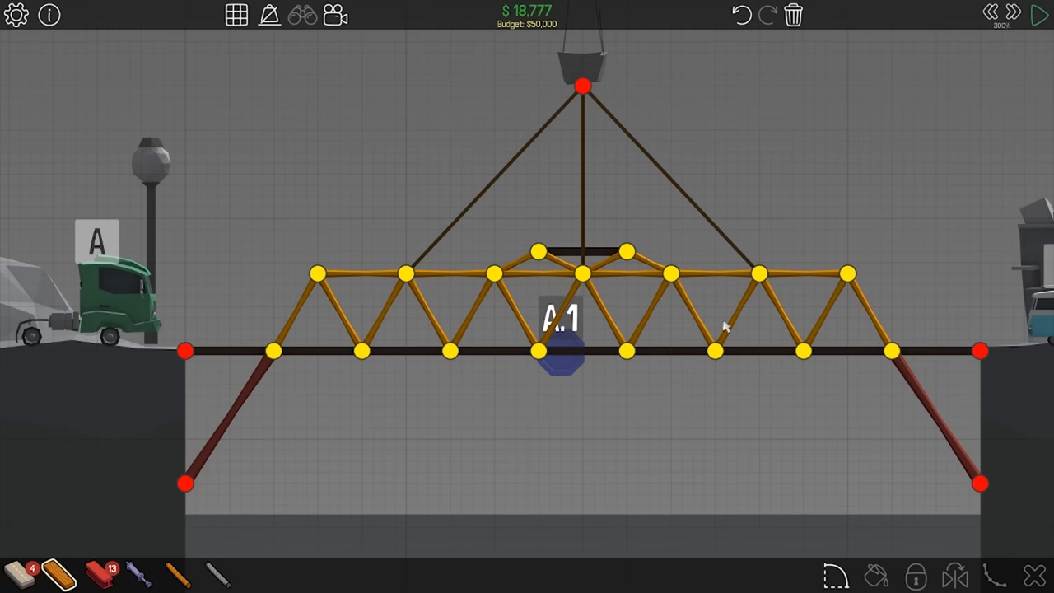
{"action": "left_click", "coordinate": [1041, 15]}
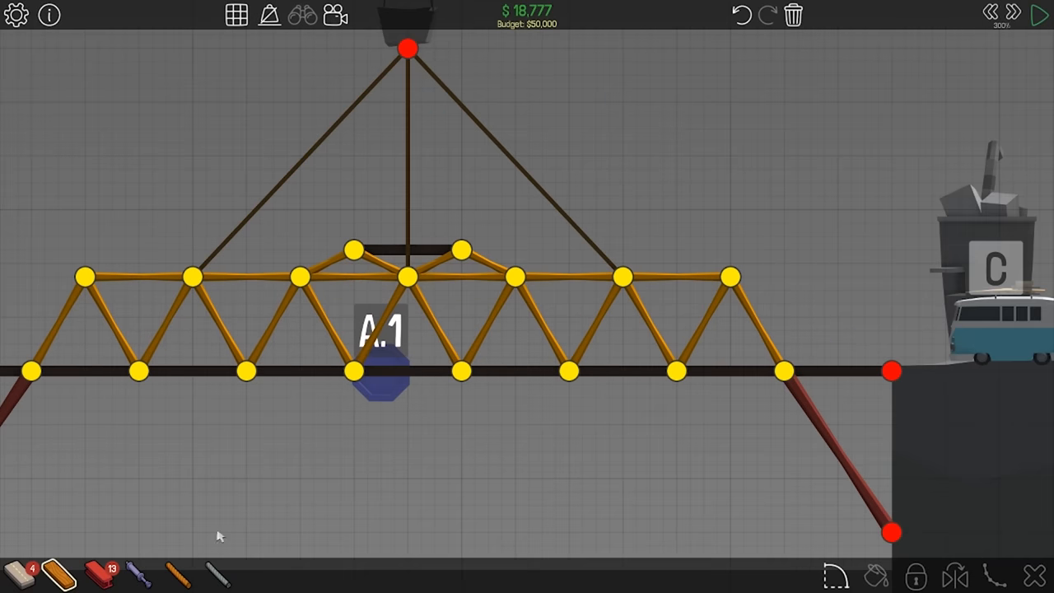
{"action": "mouse_move", "coordinate": [484, 263]}
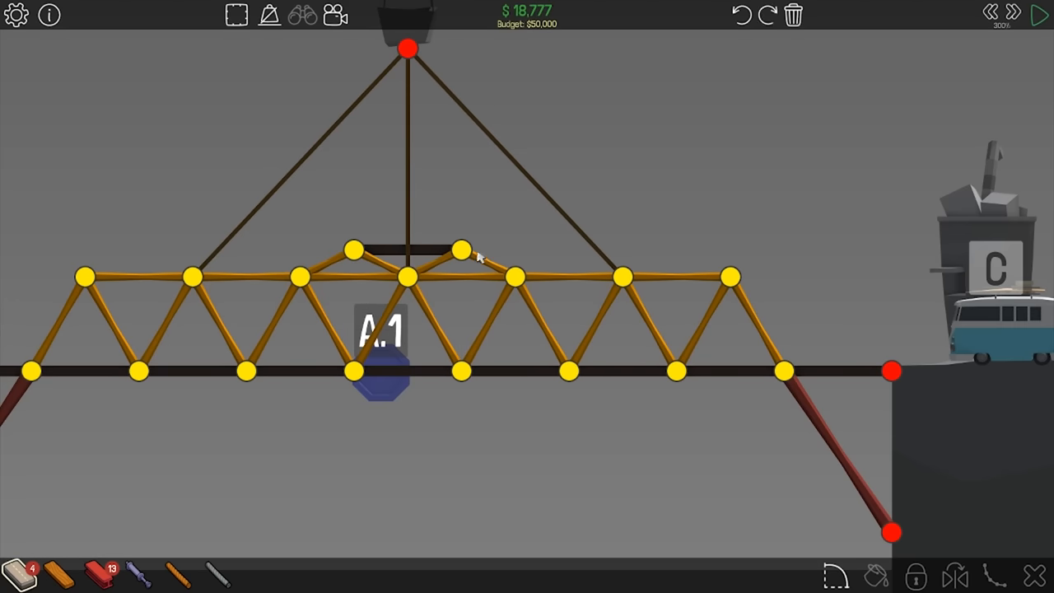
Brace the right half with two diagonals from the raised section down toward the deck.
{"action": "left_click_drag", "start_coordinate": [461, 250], "coordinate": [569, 371]}
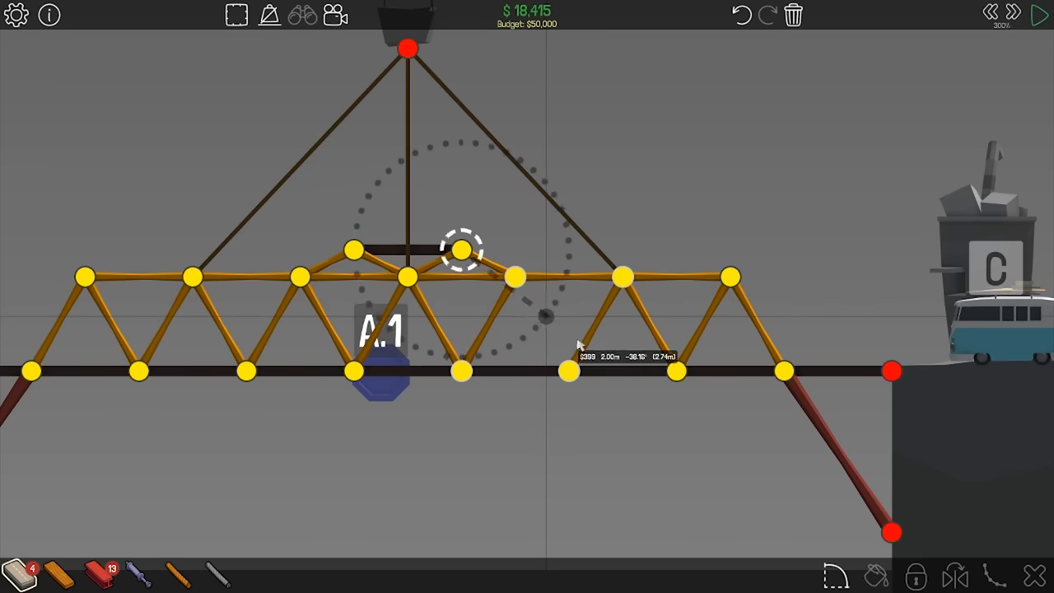
{"action": "left_click_drag", "start_coordinate": [461, 248], "coordinate": [543, 316]}
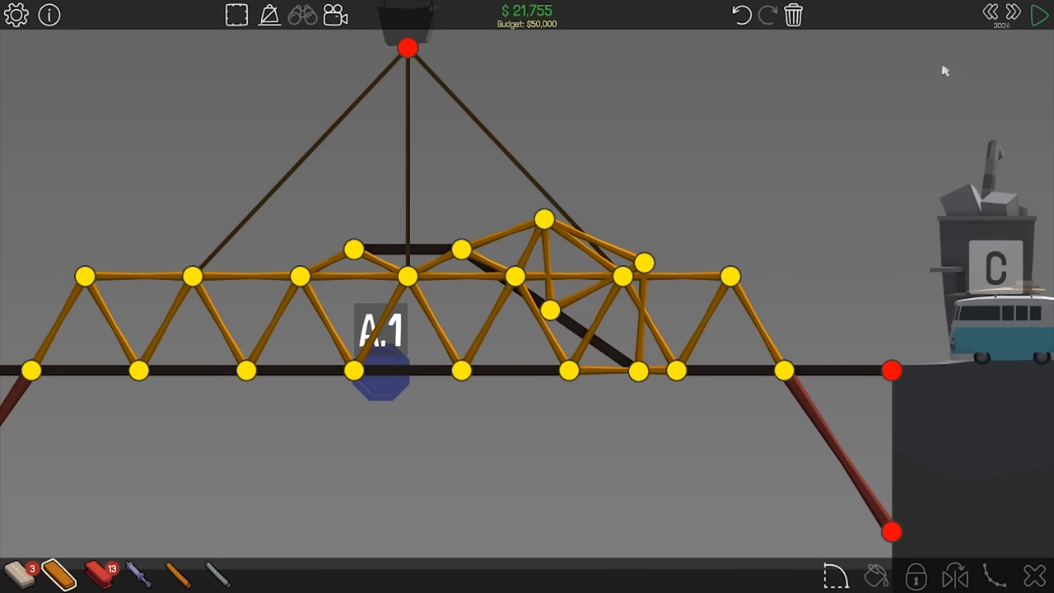
Remove the right-side bracing and run a long raised beam above the truss top.
{"action": "left_click", "coordinate": [1041, 15]}
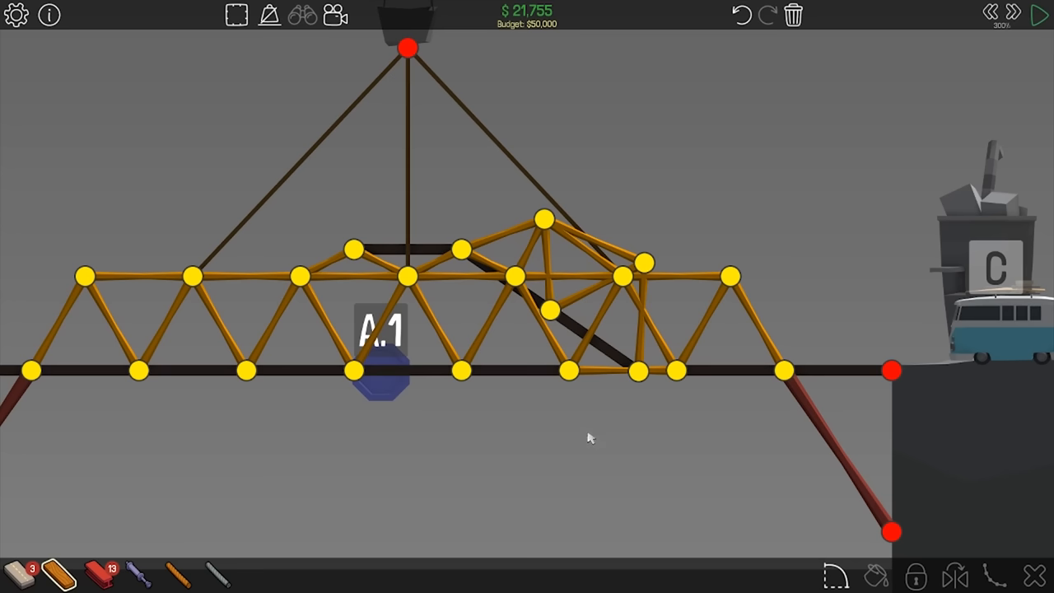
{"action": "left_click", "coordinate": [601, 370]}
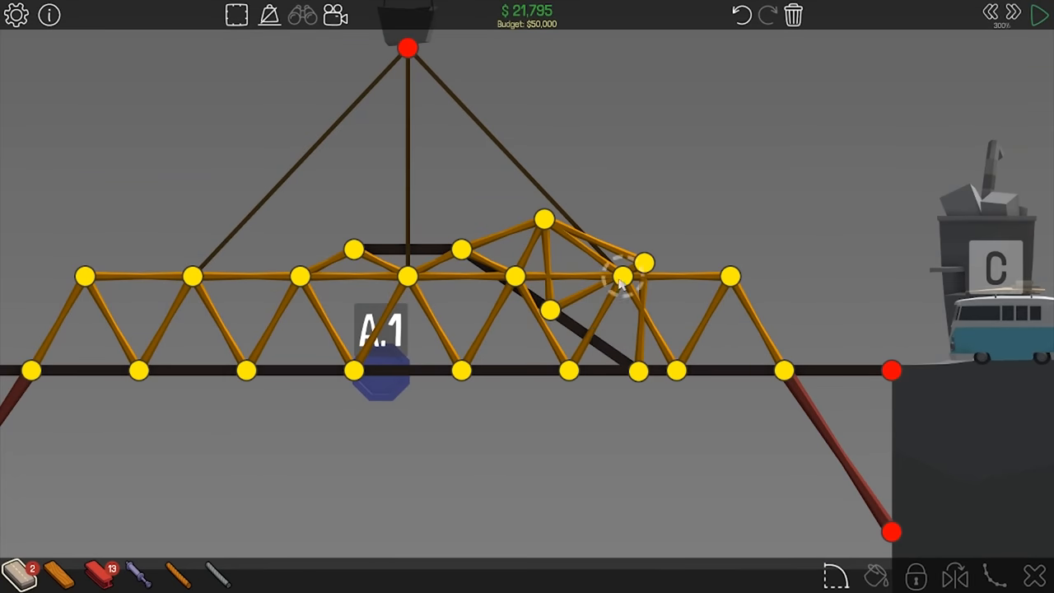
{"action": "mouse_move", "coordinate": [655, 372]}
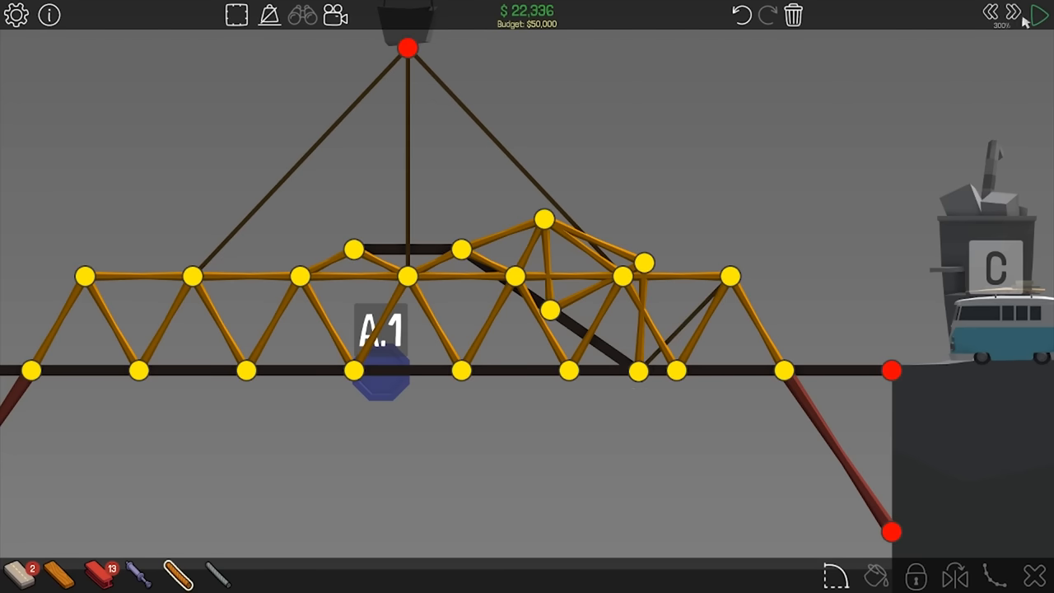
{"action": "left_click", "coordinate": [1041, 15]}
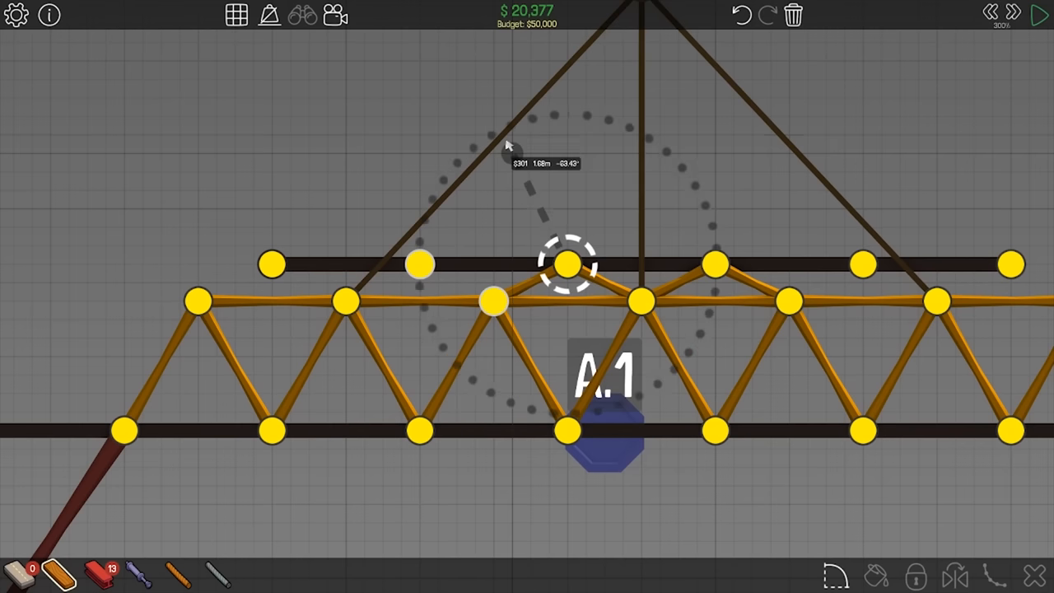
Raise two triangle frames from the upper beam's centre and add two diagonal pistons.
{"action": "left_click_drag", "start_coordinate": [568, 263], "coordinate": [511, 151]}
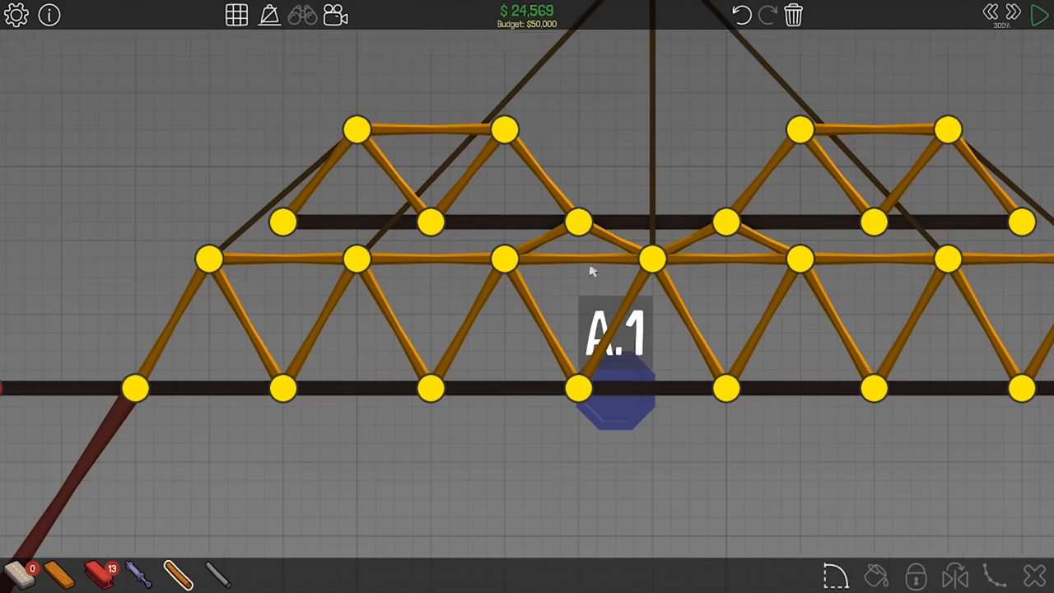
{"action": "left_click", "coordinate": [1041, 15]}
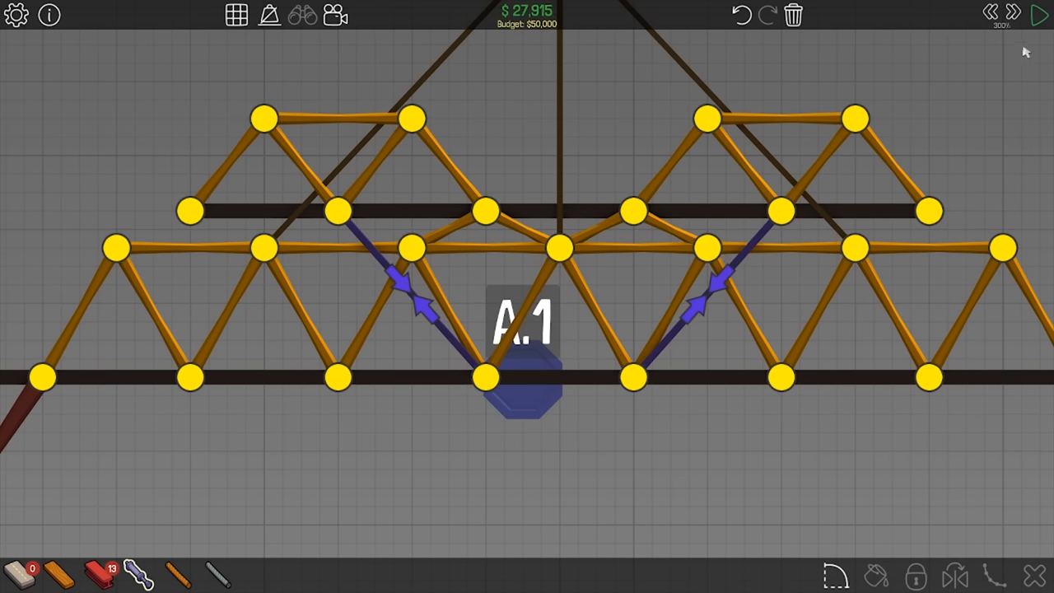
Run a test that collapses into Level Failed, then stand the left piston vertical.
{"action": "left_click", "coordinate": [1041, 15]}
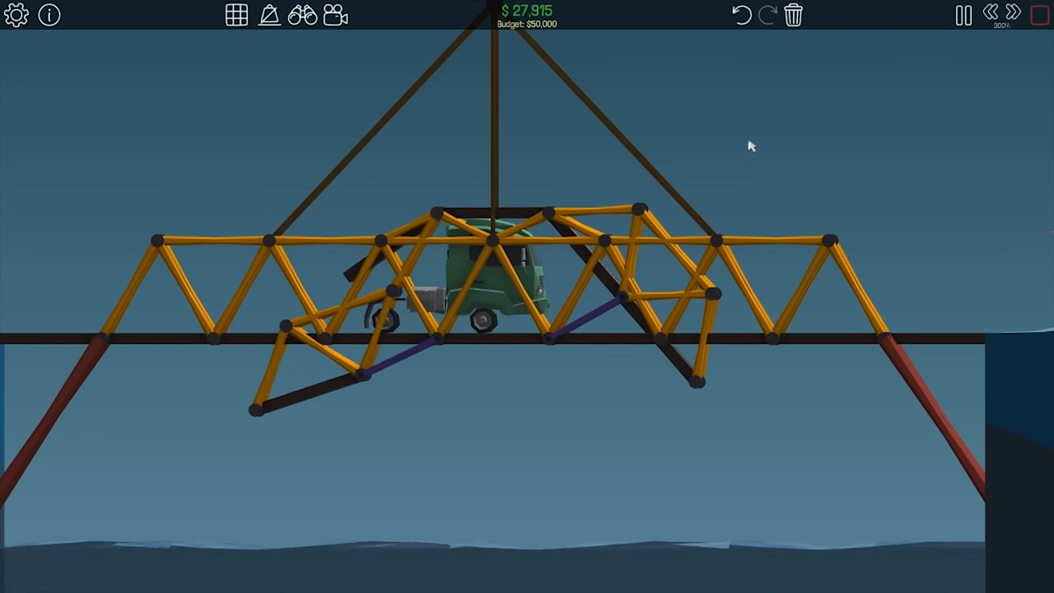
{"action": "left_click", "coordinate": [962, 15]}
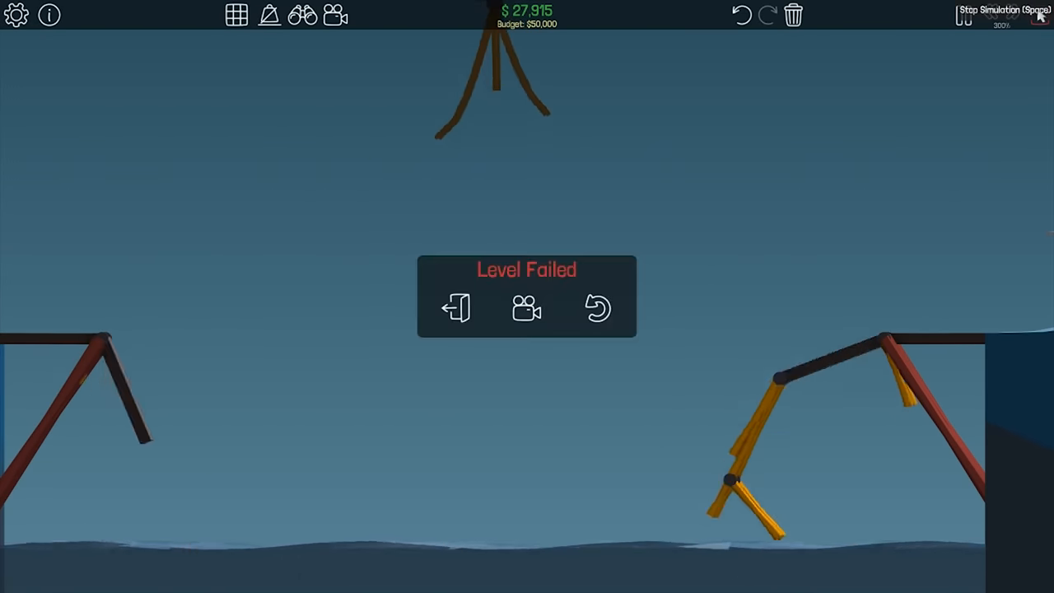
{"action": "left_click", "coordinate": [598, 308]}
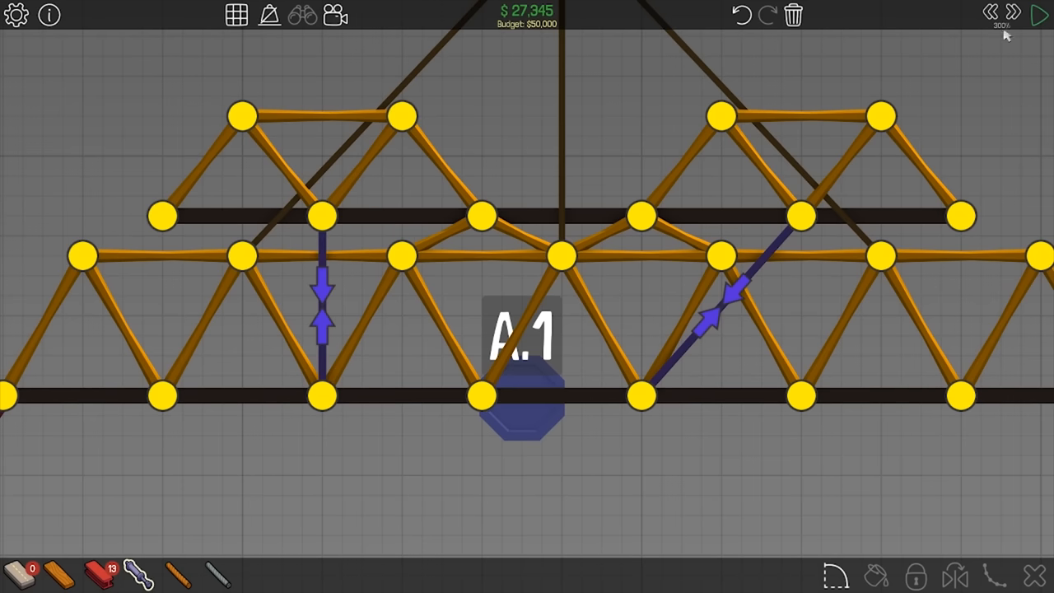
Finish the double-deck steel truss with both vertical pistons and test the truck crossing.
{"action": "left_click", "coordinate": [1041, 15]}
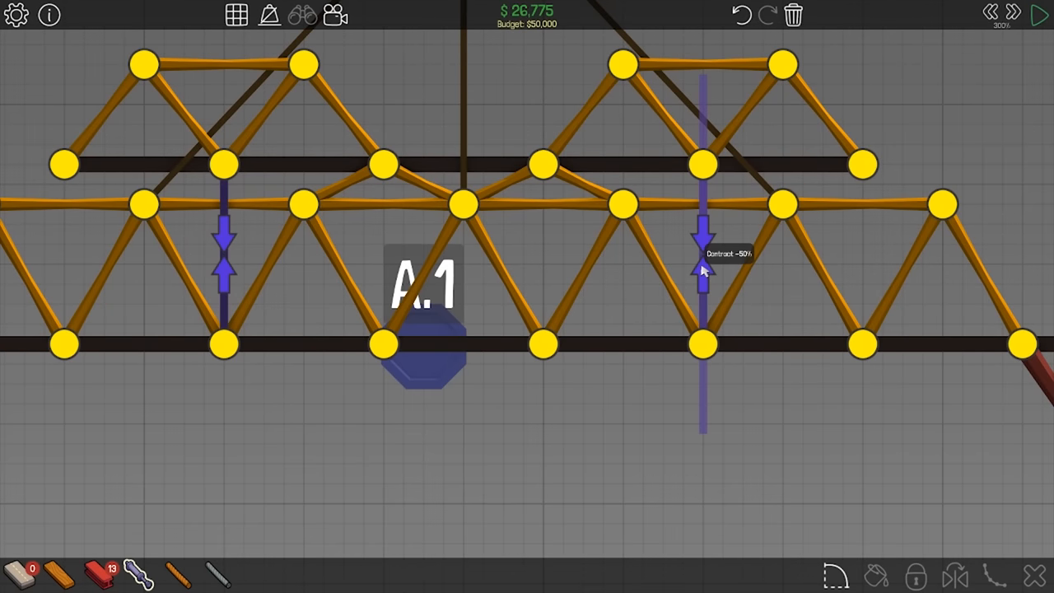
{"action": "mouse_move", "coordinate": [222, 277]}
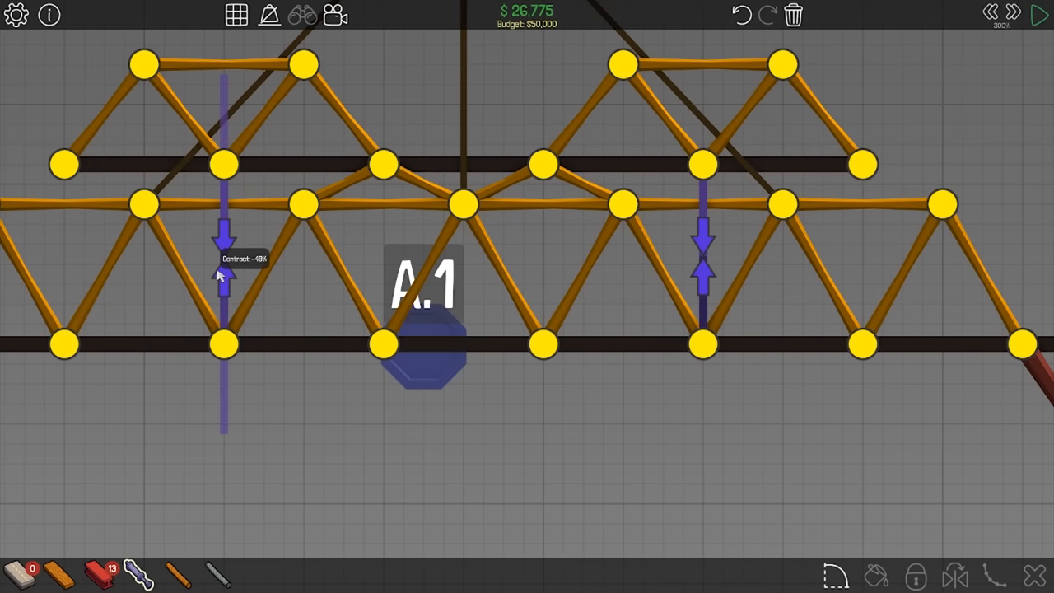
{"action": "mouse_move", "coordinate": [701, 262]}
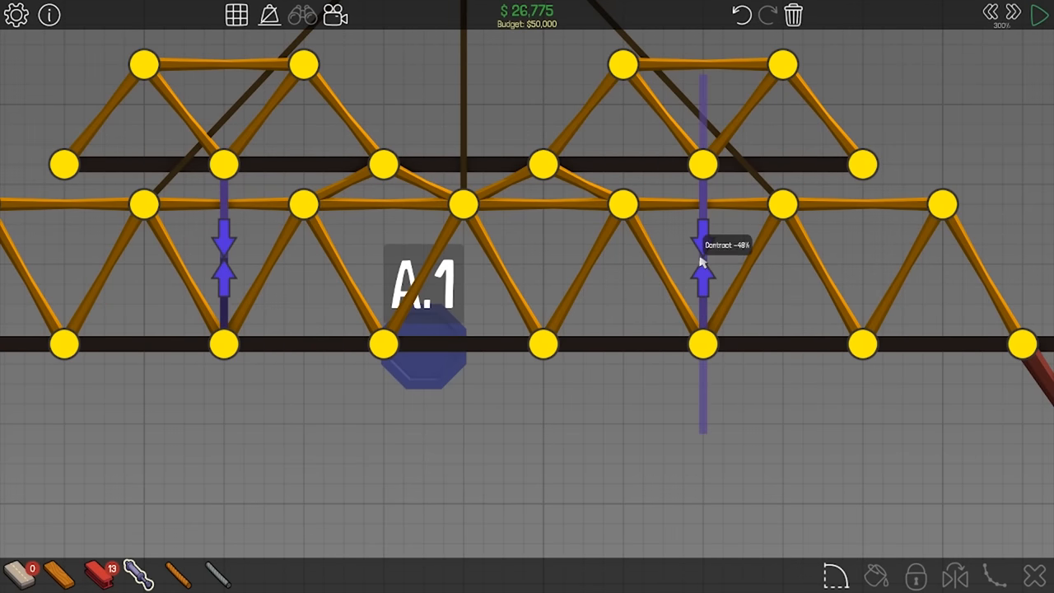
{"action": "left_click", "coordinate": [1041, 15]}
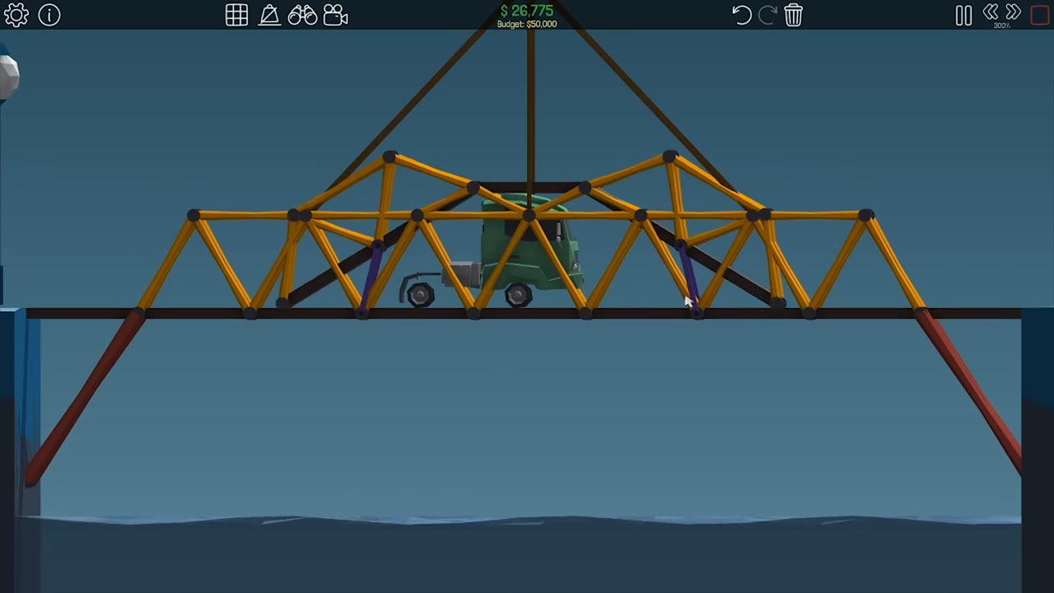
{"action": "left_click", "coordinate": [963, 15]}
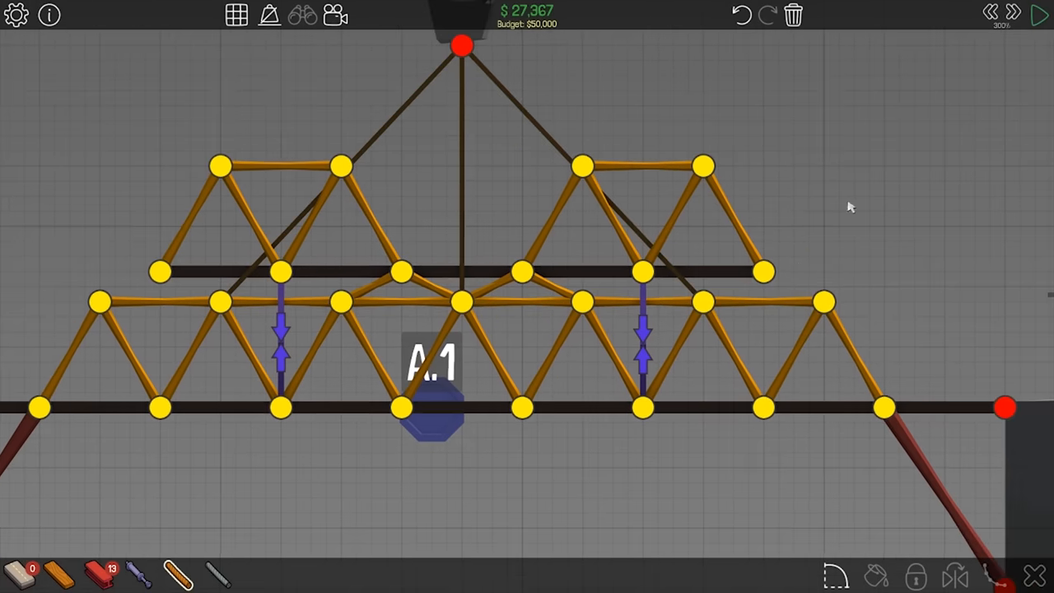
Switch out of the game to the Steam library with Poly Bridge highlighted.
{"action": "left_click", "coordinate": [1041, 15]}
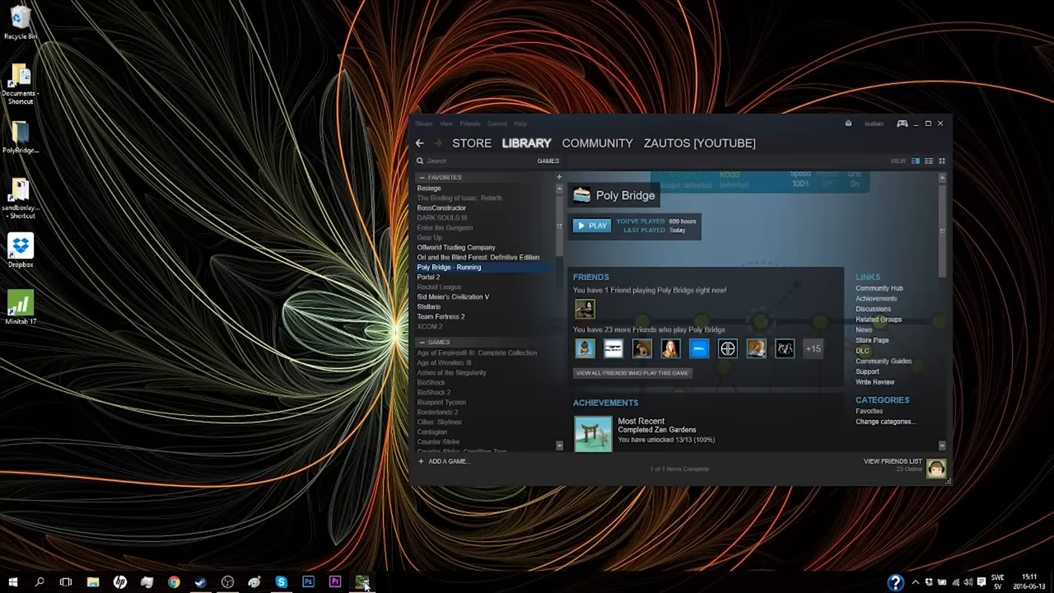
{"action": "left_click", "coordinate": [589, 224]}
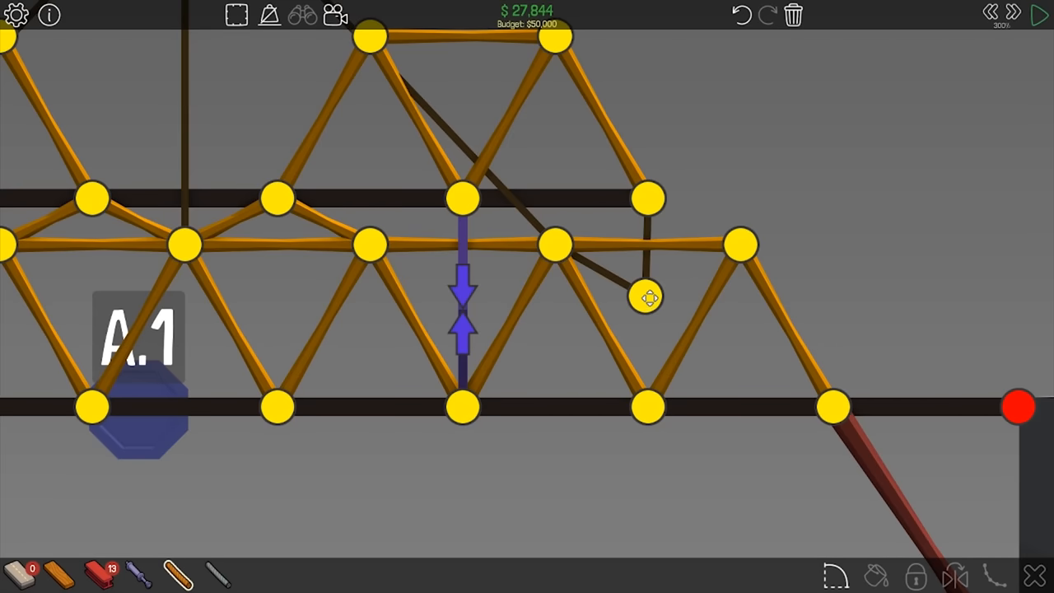
Reposition the dangling cable joint and run a quick test between adjustments.
{"action": "left_click", "coordinate": [1041, 15]}
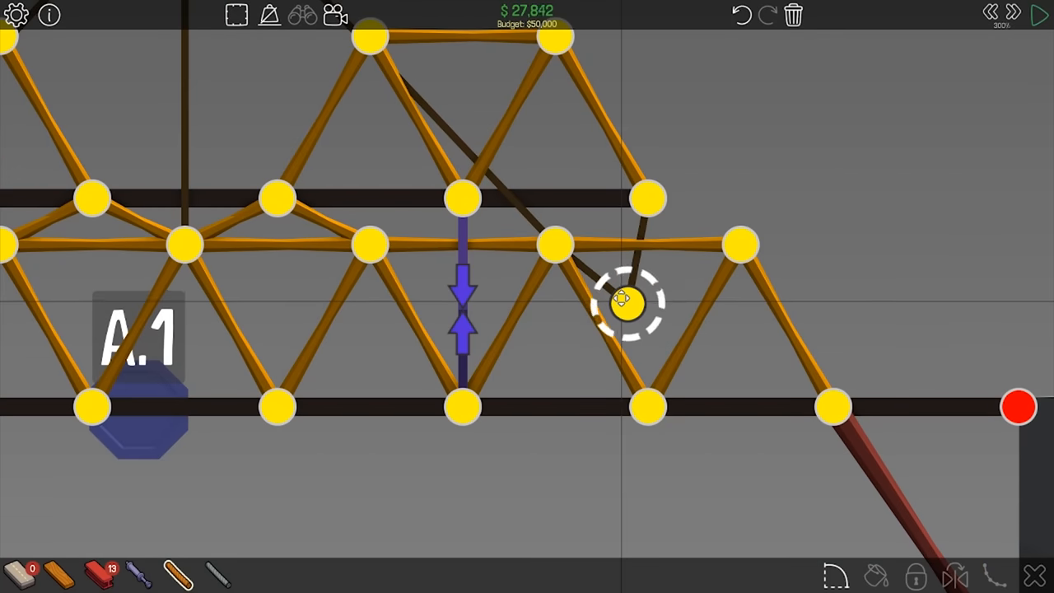
{"action": "left_click", "coordinate": [1038, 15]}
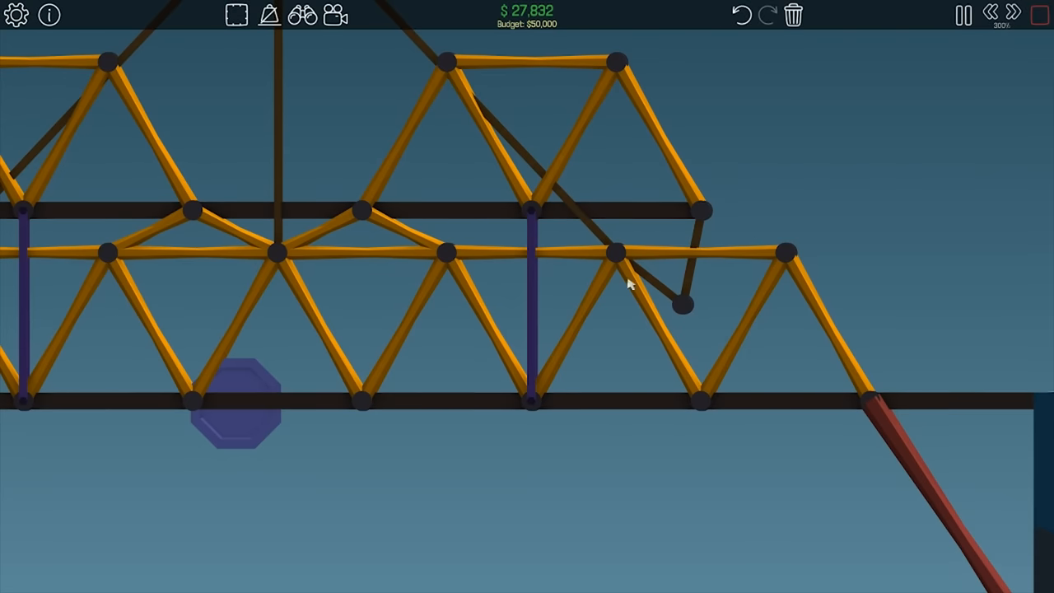
{"action": "left_click", "coordinate": [962, 15]}
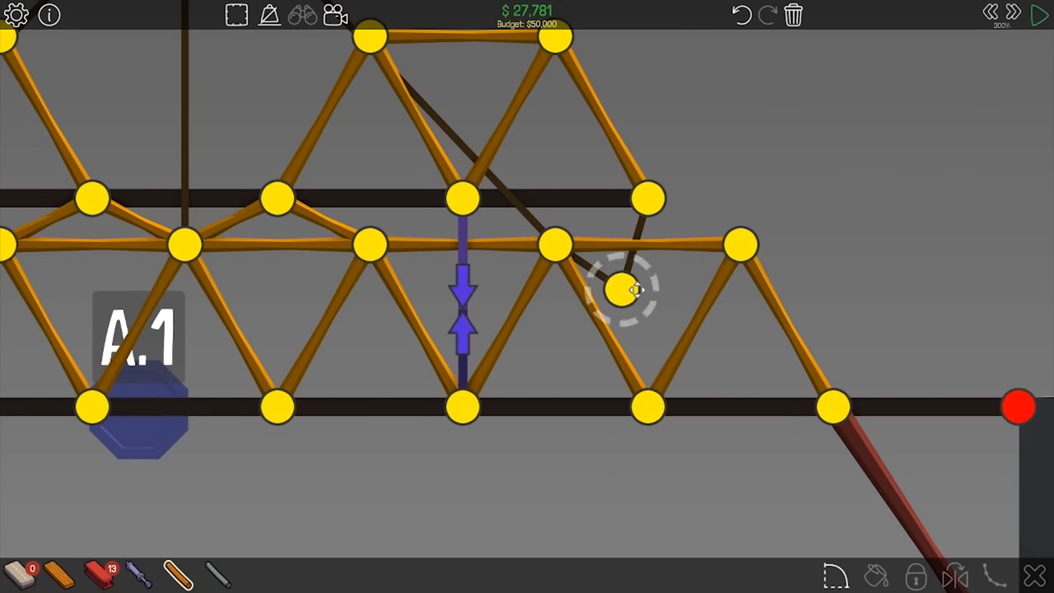
{"action": "left_click", "coordinate": [1040, 15]}
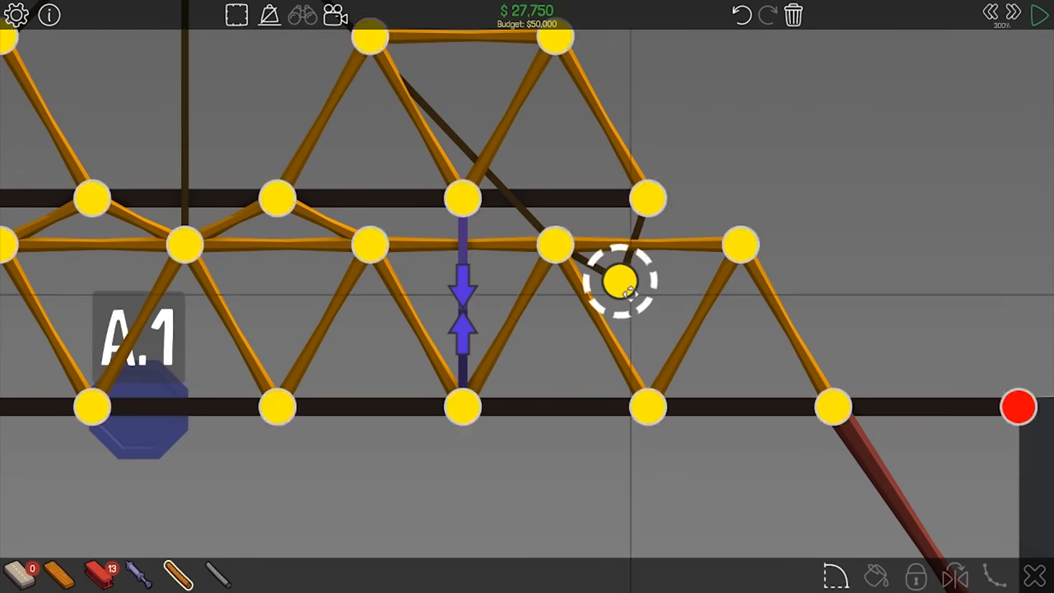
{"action": "left_click", "coordinate": [1040, 15]}
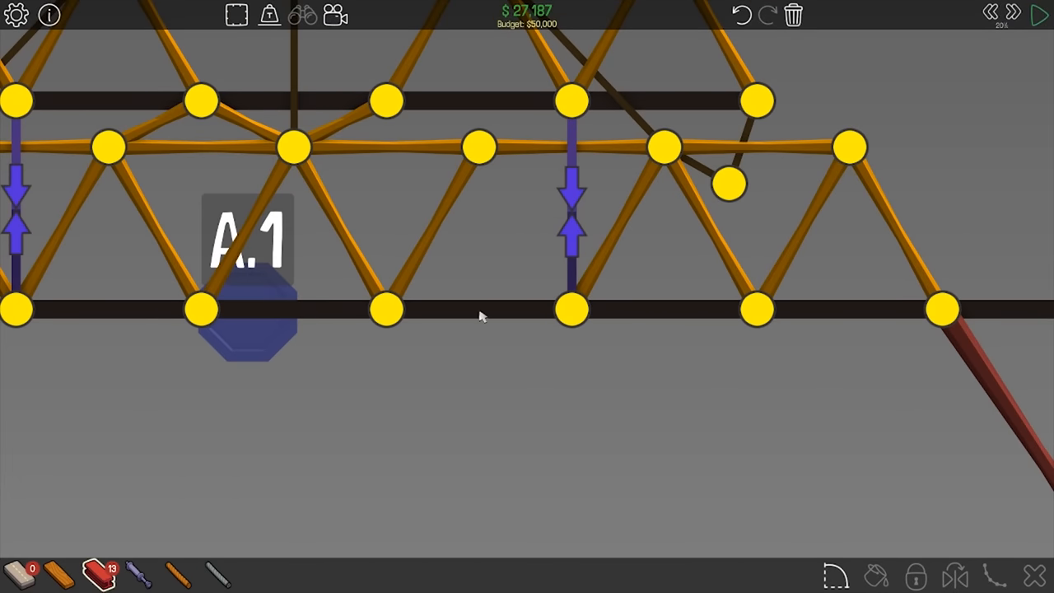
Brace the middle truss with a steel diagonal to the road and test at higher speed.
{"action": "left_click_drag", "start_coordinate": [387, 98], "coordinate": [573, 309]}
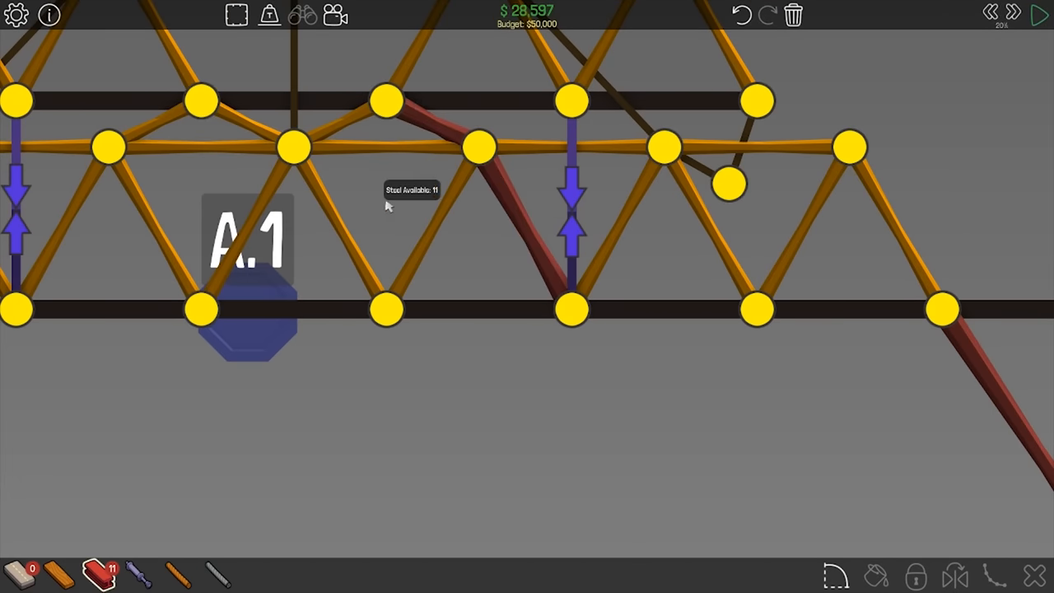
{"action": "left_click", "coordinate": [1039, 14]}
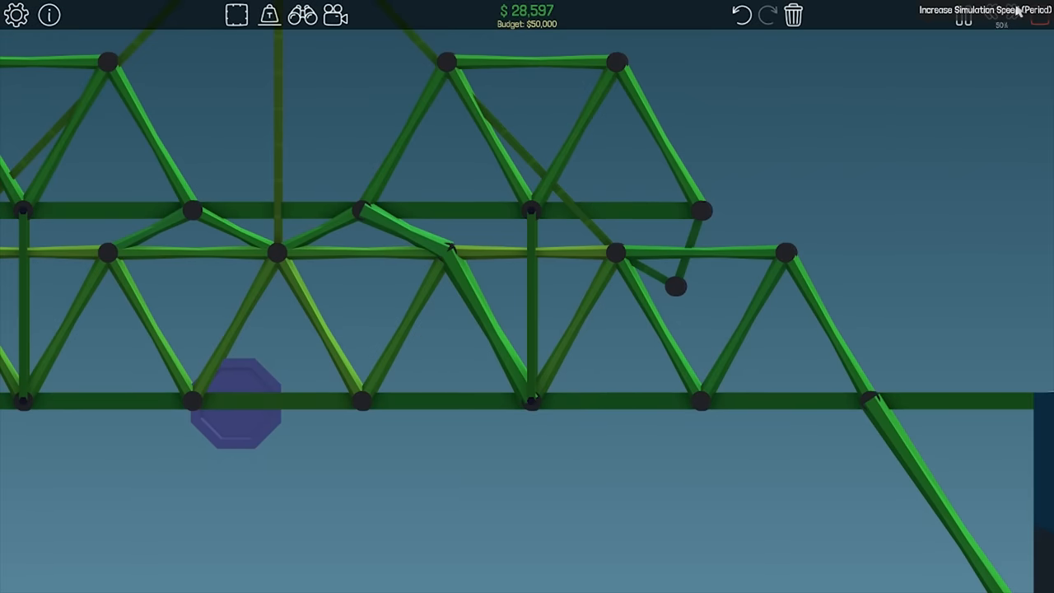
{"action": "left_click", "coordinate": [1019, 16]}
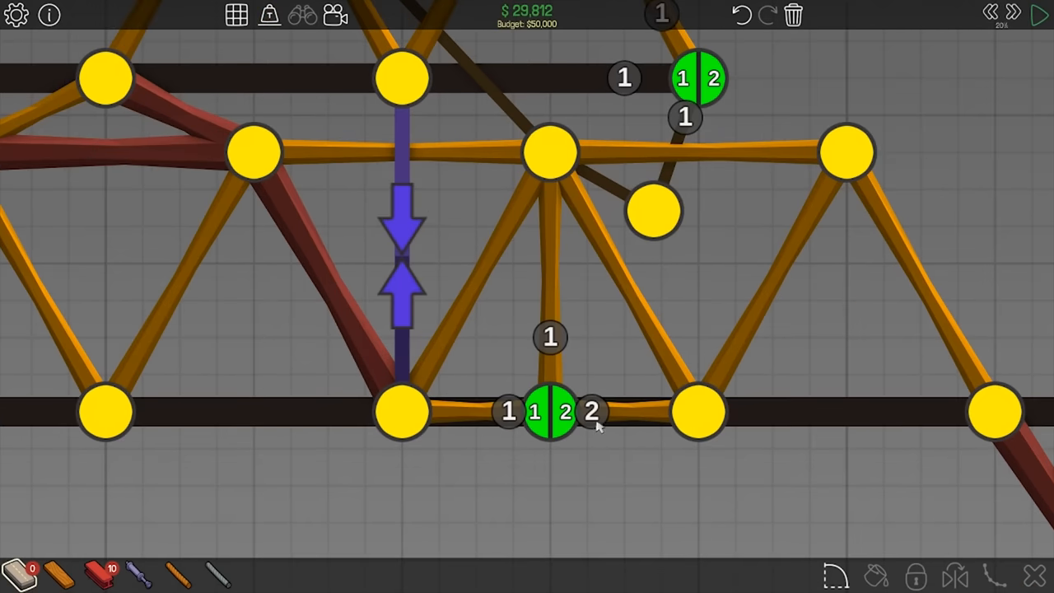
Test the truck and van crossing, then shift the lower road joint slightly right.
{"action": "left_click", "coordinate": [1040, 15]}
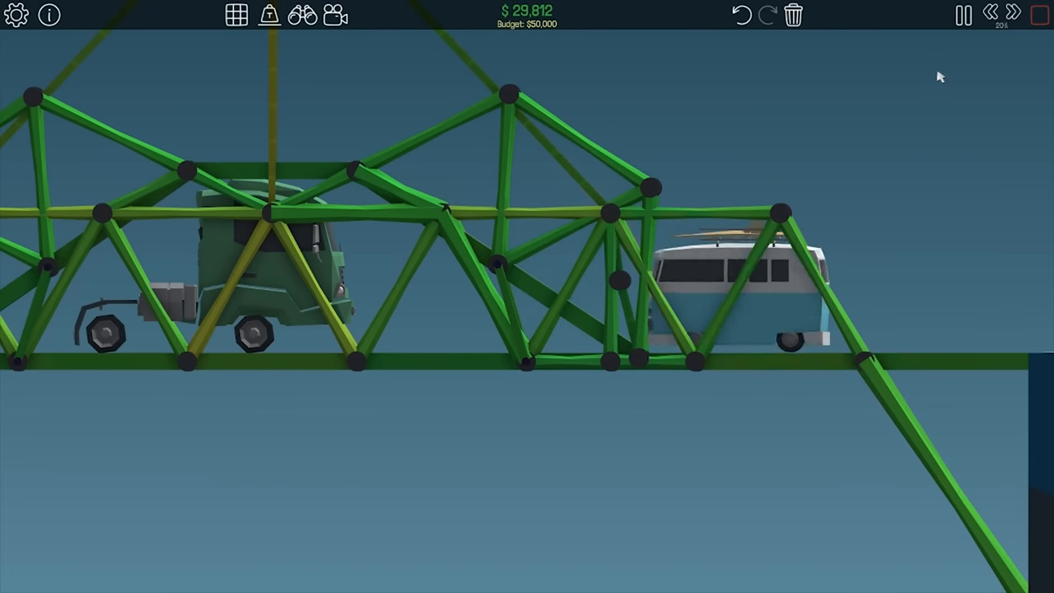
{"action": "left_click", "coordinate": [962, 15]}
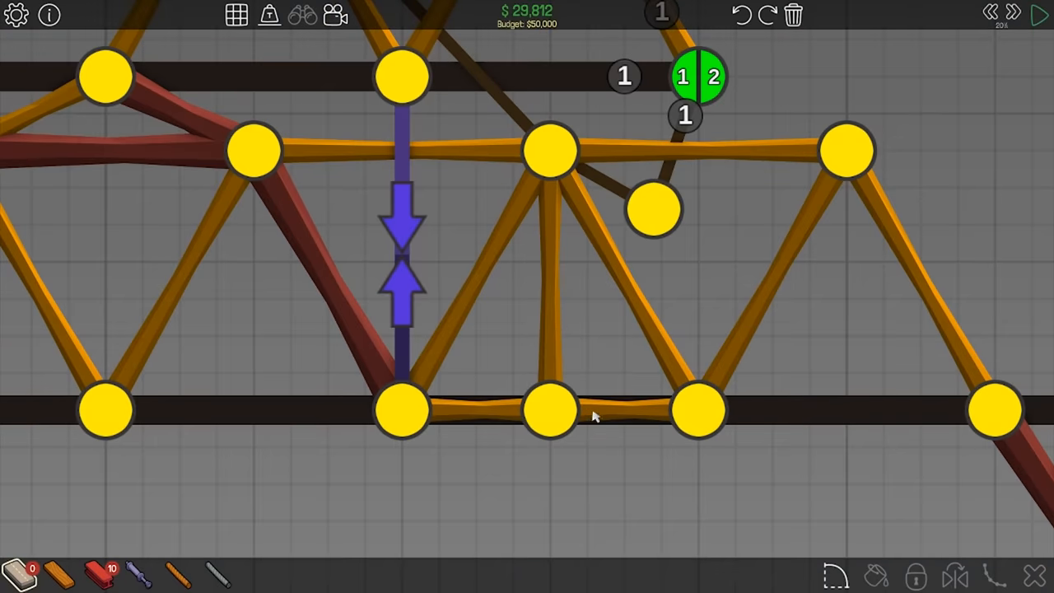
{"action": "left_click", "coordinate": [551, 410]}
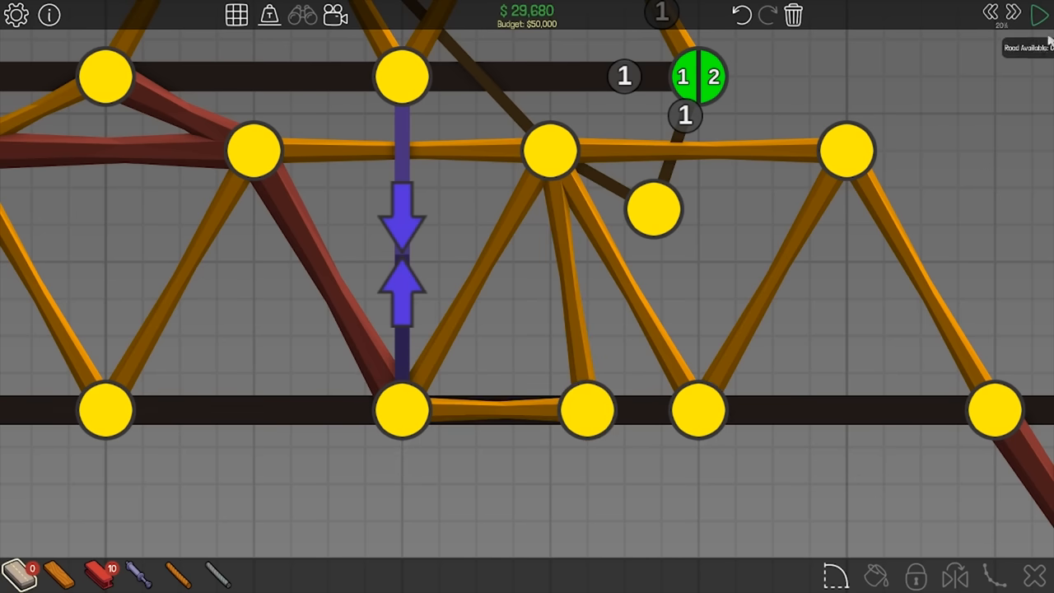
Retest at higher speed, then start a new beam from the piston's base joint.
{"action": "left_click", "coordinate": [1040, 14]}
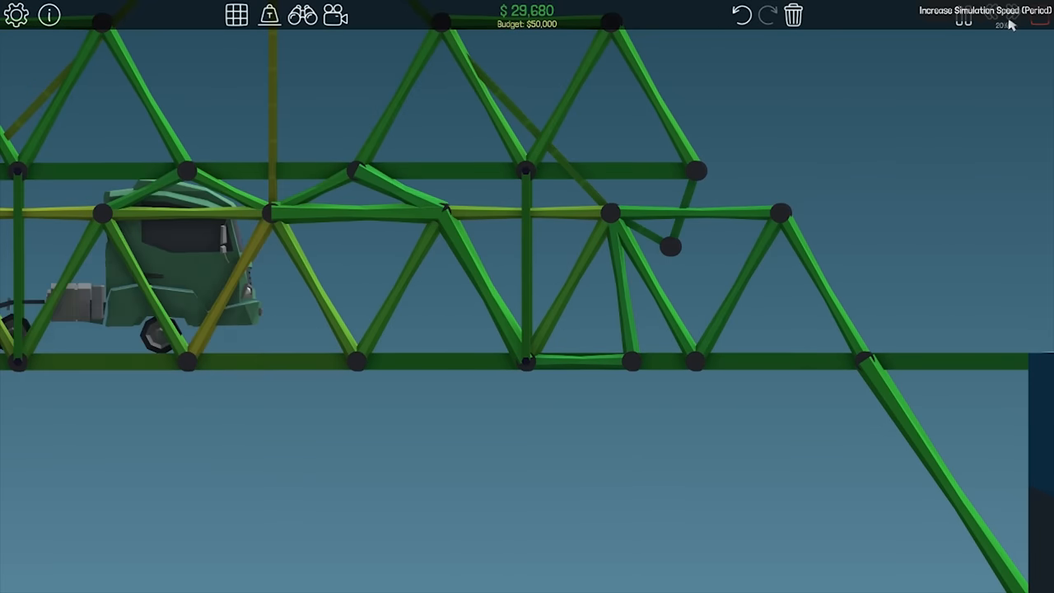
{"action": "left_click", "coordinate": [962, 15]}
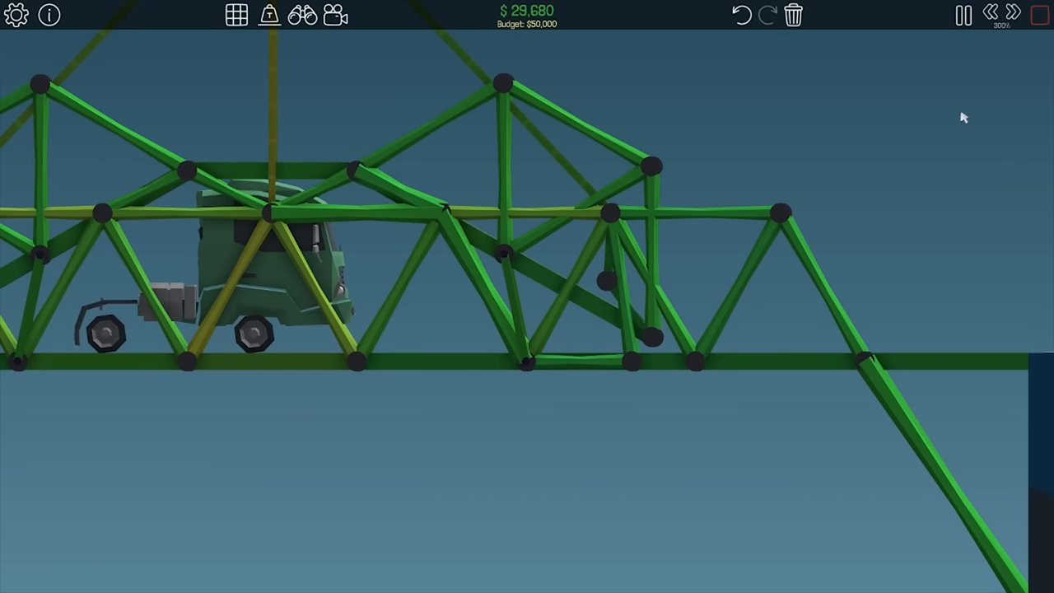
{"action": "left_click", "coordinate": [961, 15]}
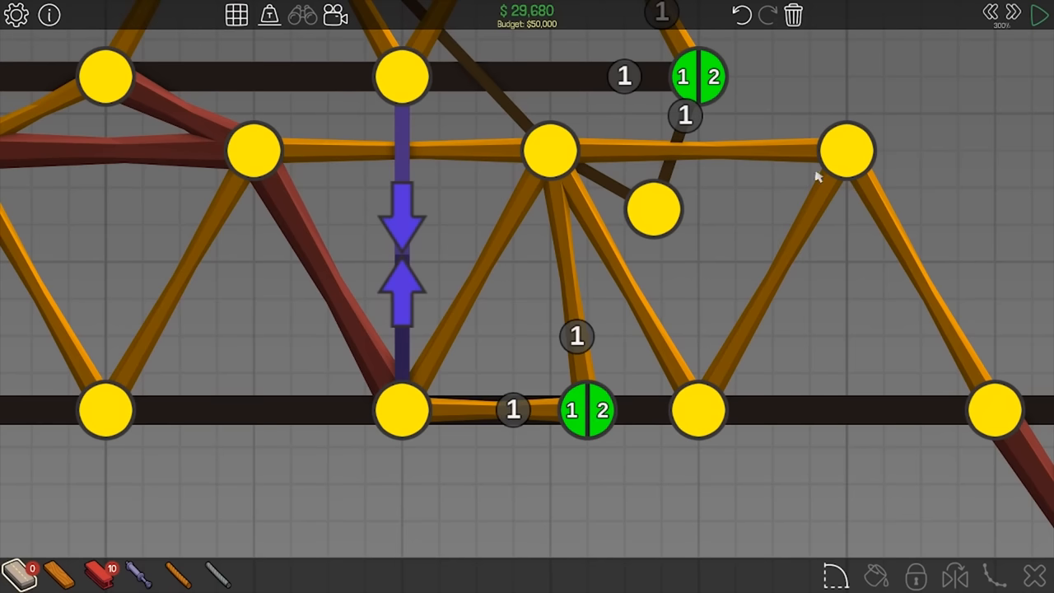
{"action": "left_click", "coordinate": [590, 410]}
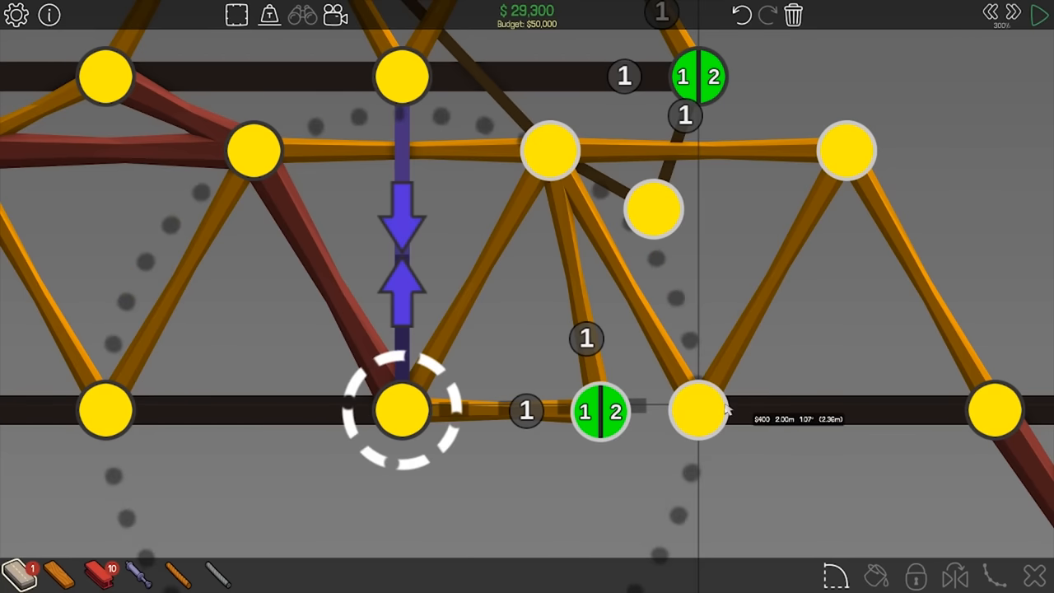
Run the truck and van across once more and return to building.
{"action": "left_click", "coordinate": [1041, 15]}
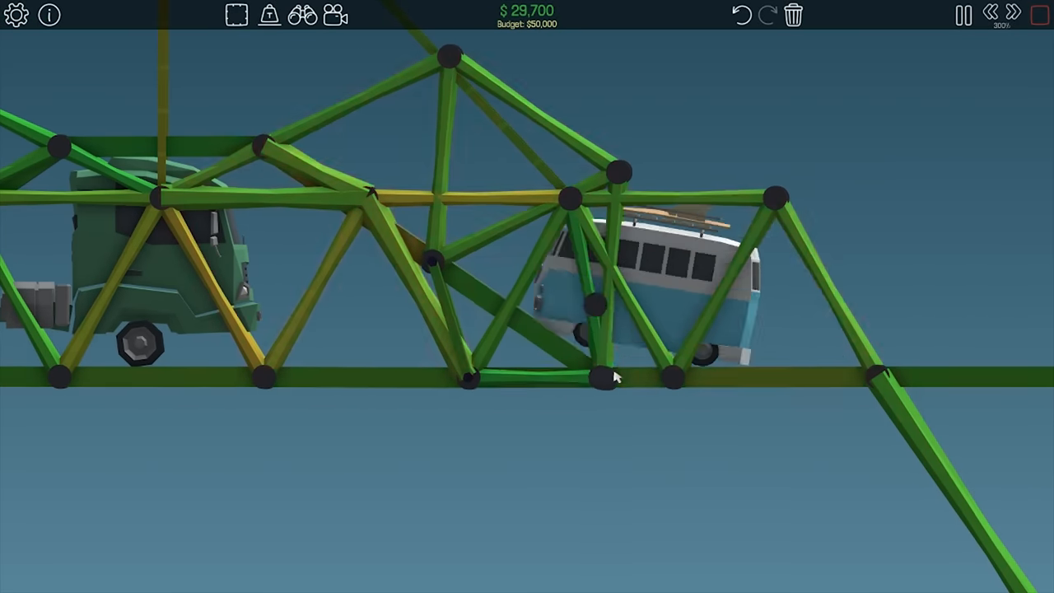
{"action": "left_click", "coordinate": [961, 15]}
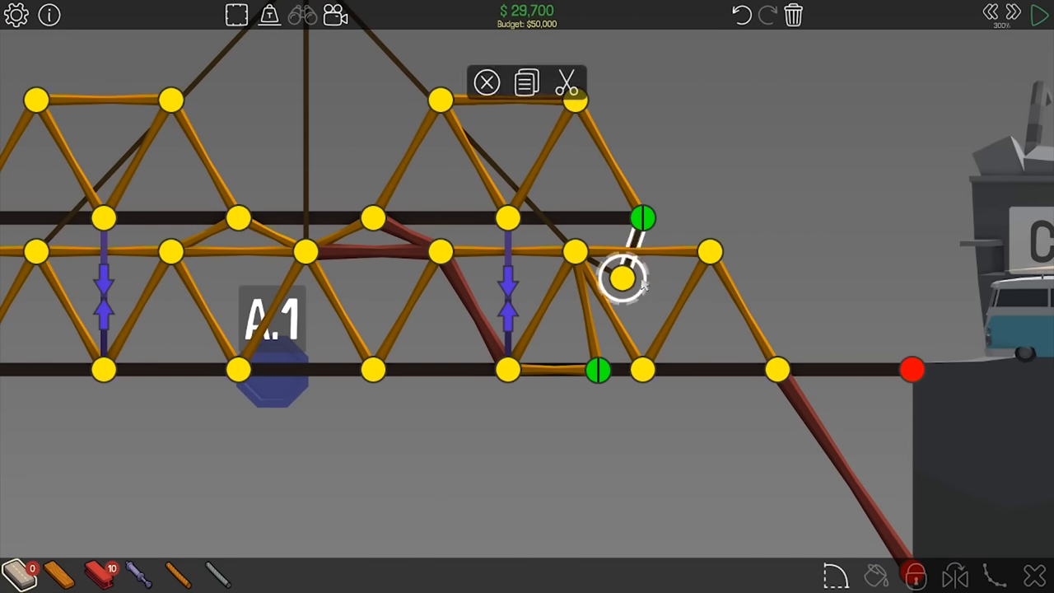
Run a sped-up test that wrecks the van, then return to building.
{"action": "left_click", "coordinate": [1040, 14]}
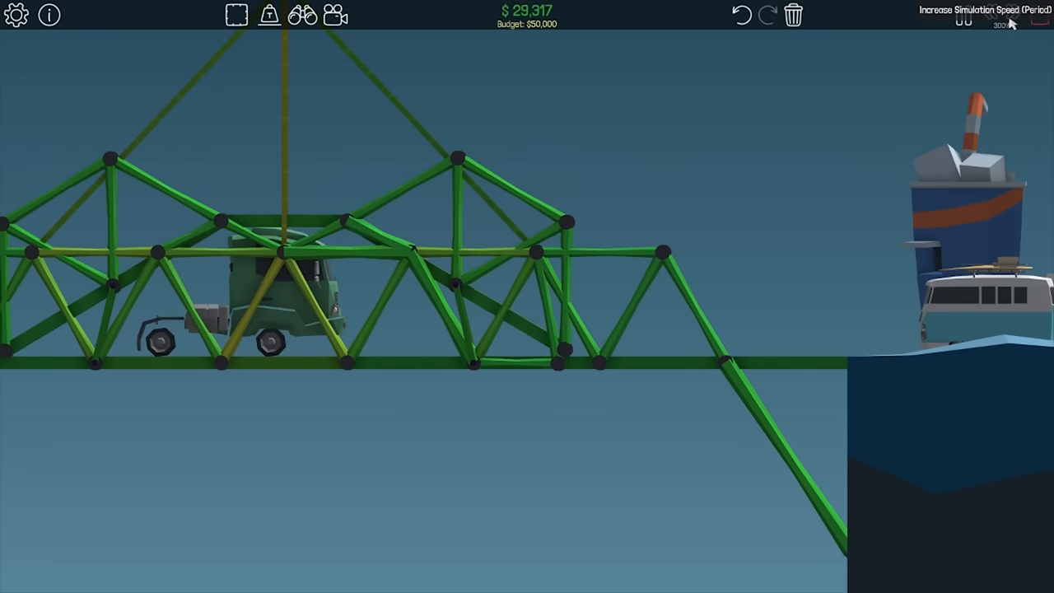
{"action": "left_click", "coordinate": [961, 15]}
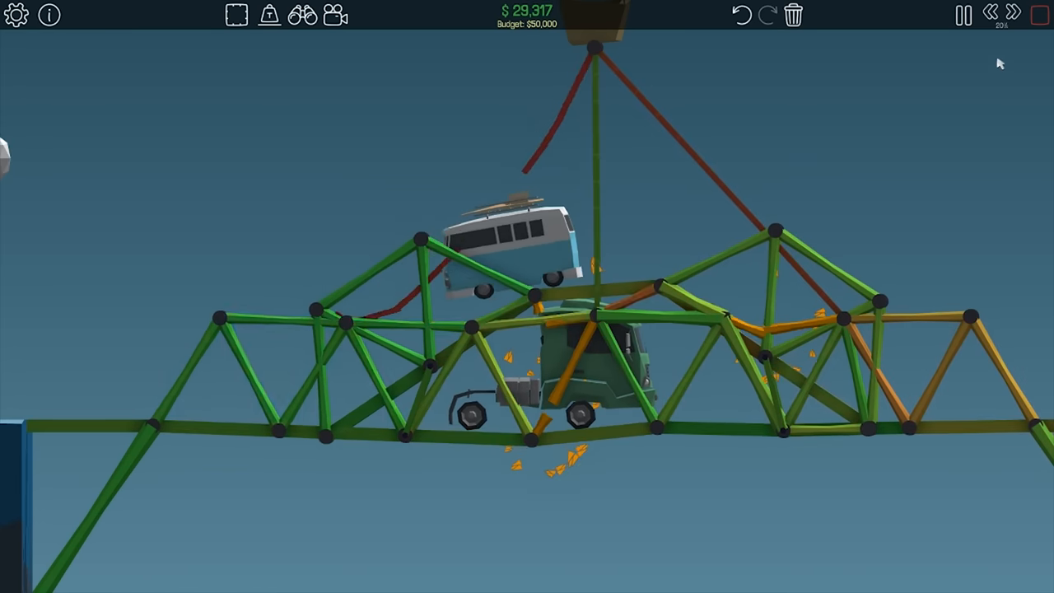
{"action": "left_click", "coordinate": [962, 15]}
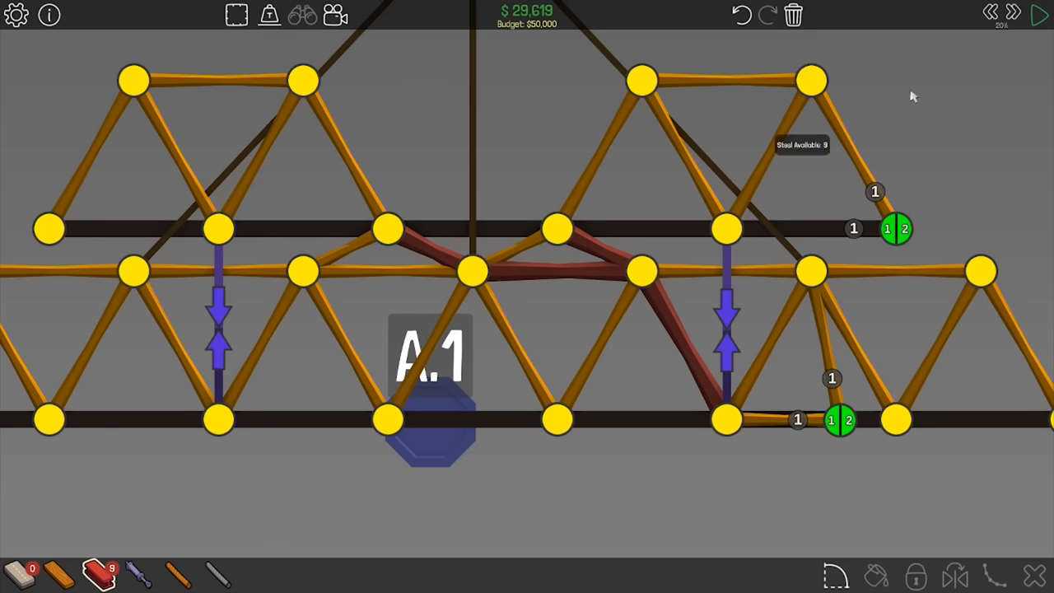
Add a steel brace in the middle truss and rerun the crossing at slower speed.
{"action": "left_click_drag", "start_coordinate": [304, 272], "coordinate": [387, 228]}
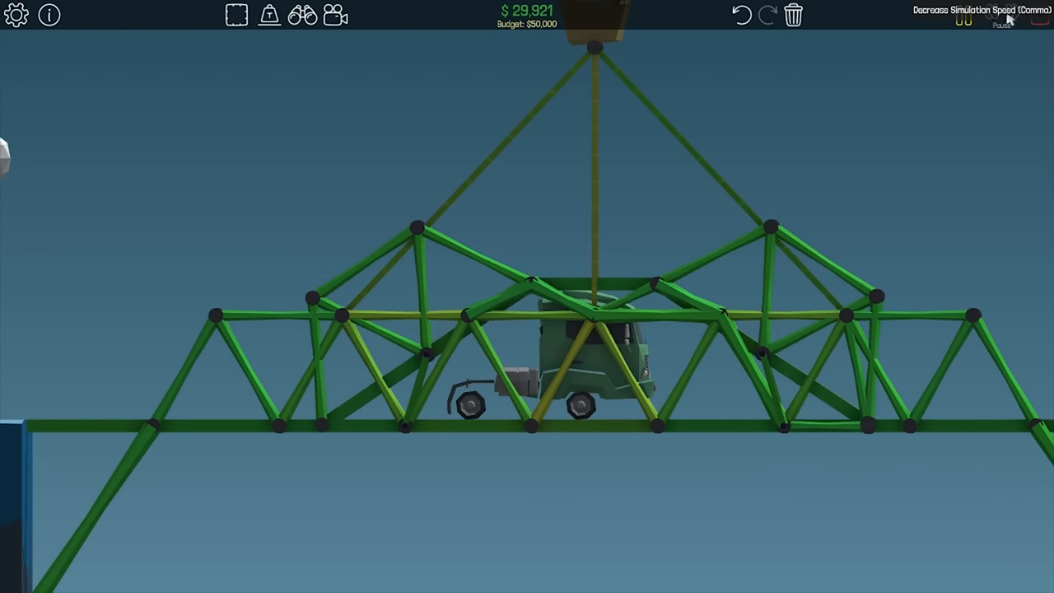
{"action": "mouse_move", "coordinate": [1011, 17]}
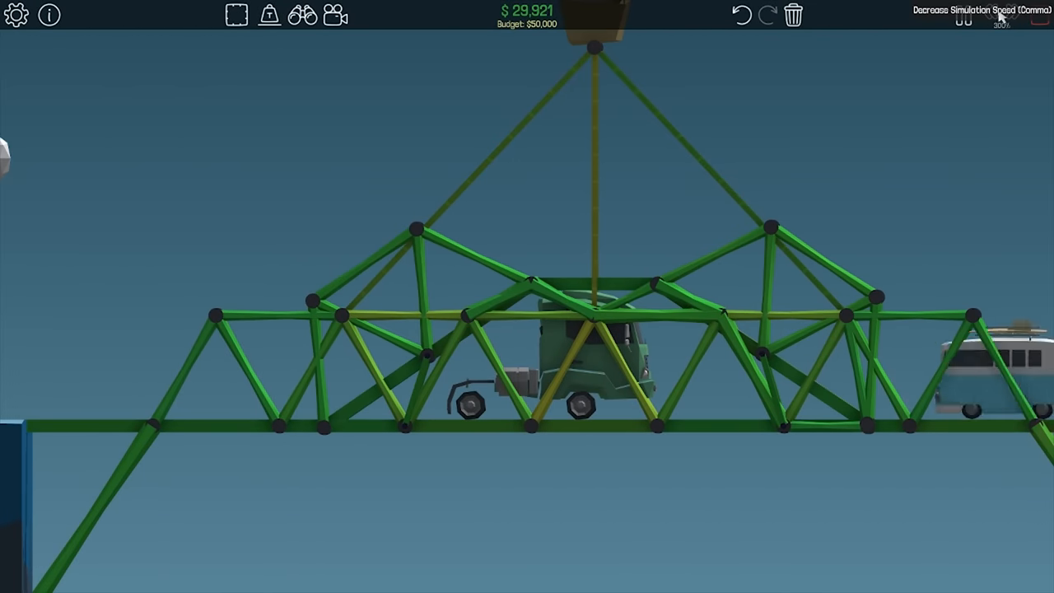
{"action": "left_click", "coordinate": [991, 13]}
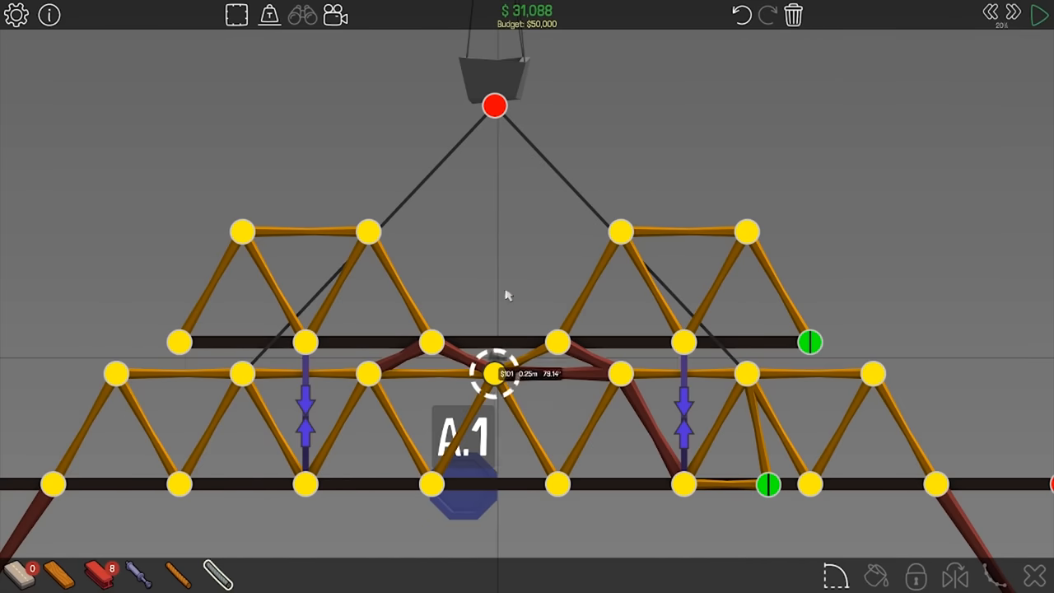
Add steel bracing at the central joint, test the crossing, and return to building.
{"action": "left_click", "coordinate": [1041, 15]}
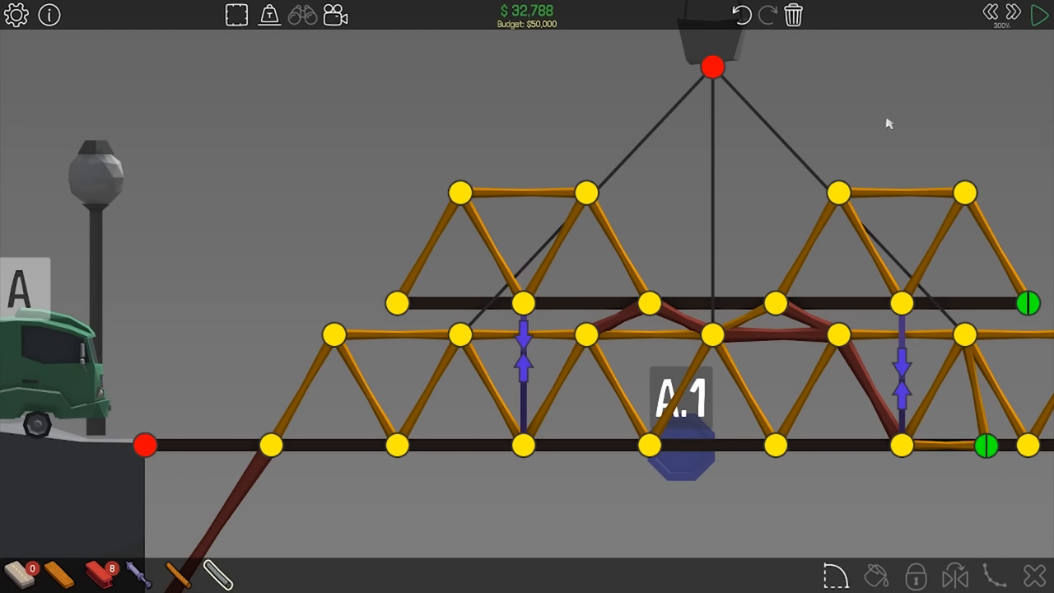
{"action": "left_click", "coordinate": [1040, 14]}
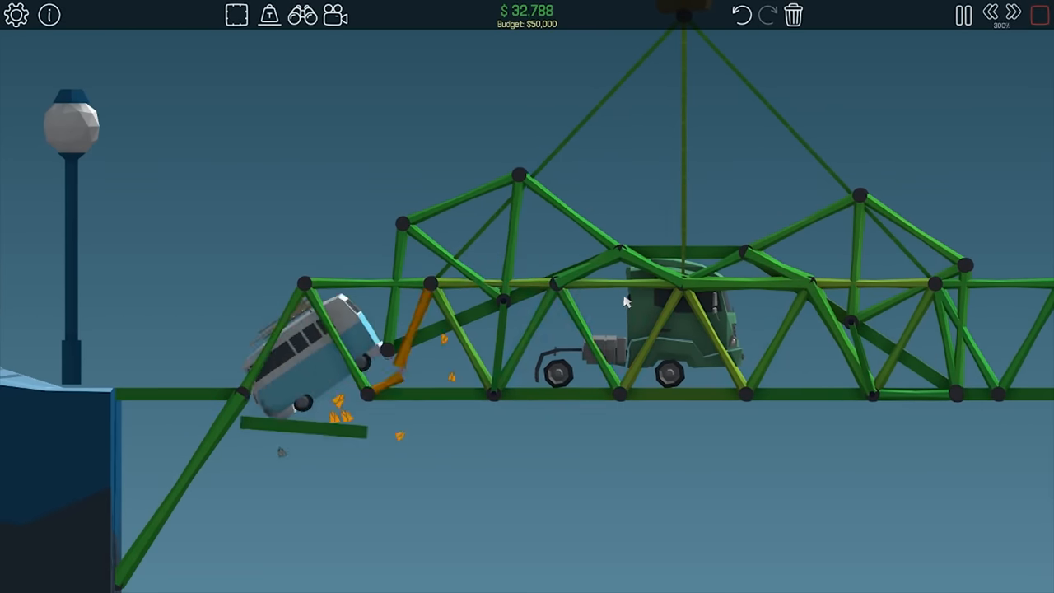
{"action": "left_click", "coordinate": [962, 15]}
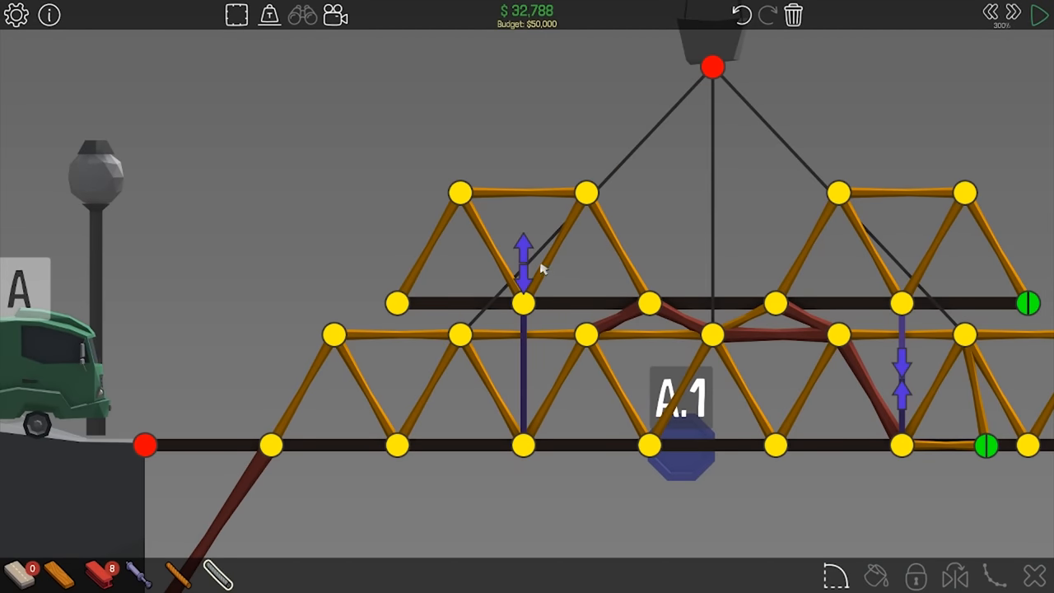
{"action": "left_click", "coordinate": [1041, 15]}
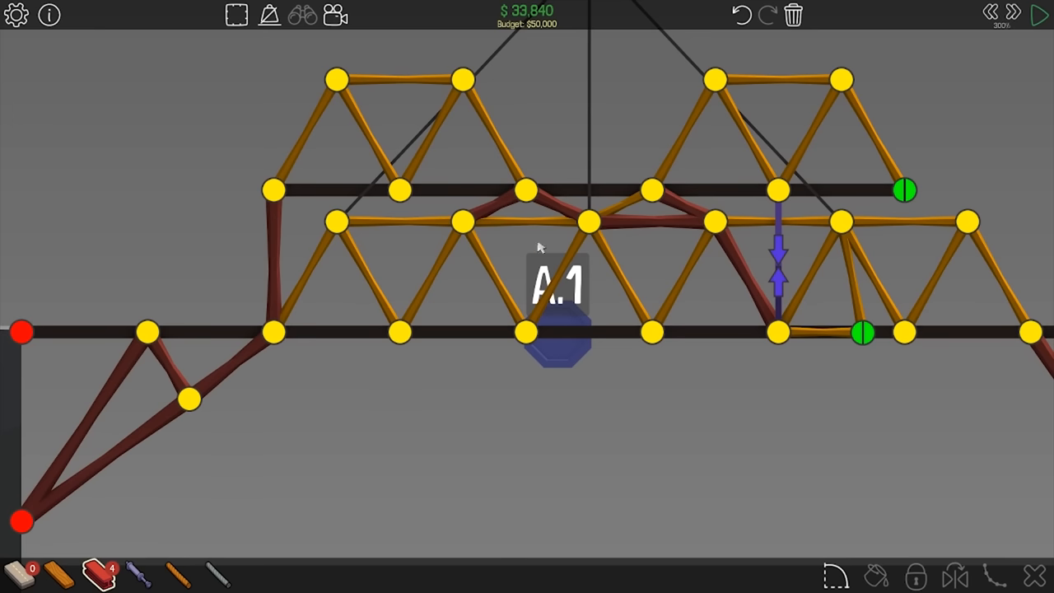
{"action": "mouse_move", "coordinate": [563, 260]}
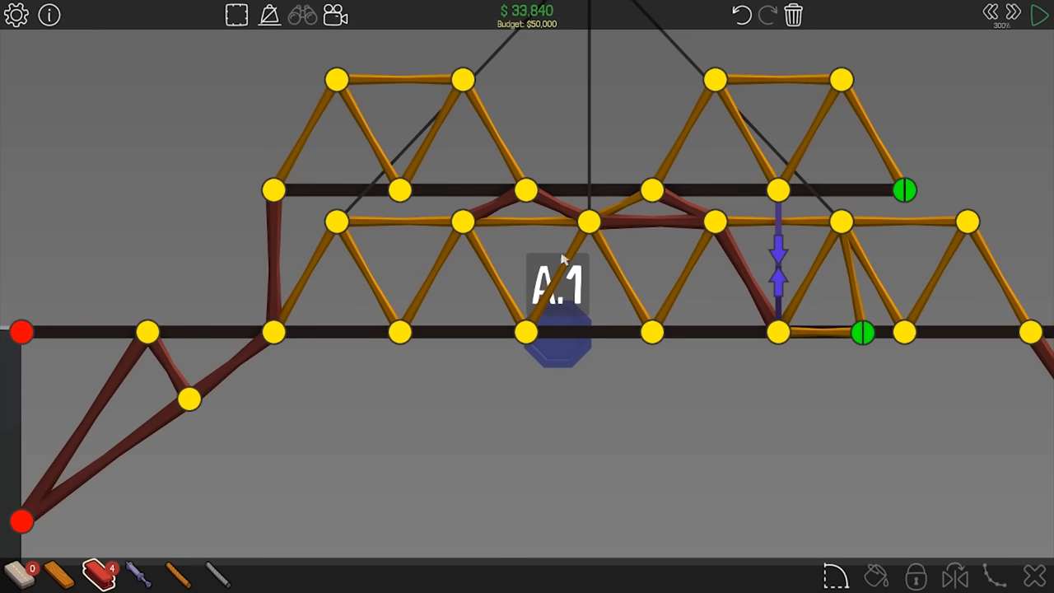
{"action": "mouse_move", "coordinate": [542, 265]}
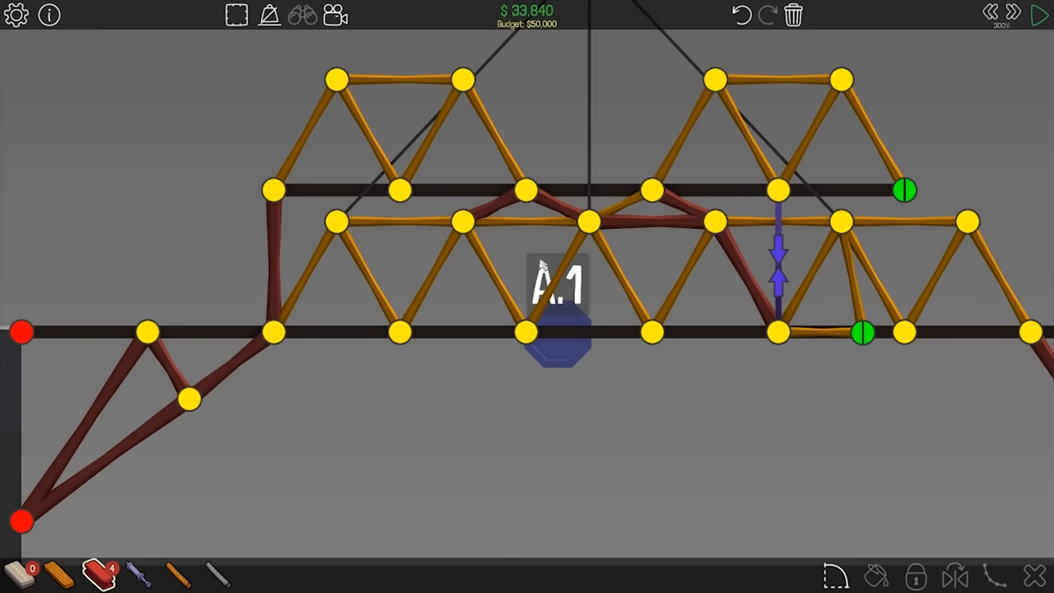
Add steel members from the left deck up to the top truss joint.
{"action": "left_click_drag", "start_coordinate": [399, 332], "coordinate": [461, 222]}
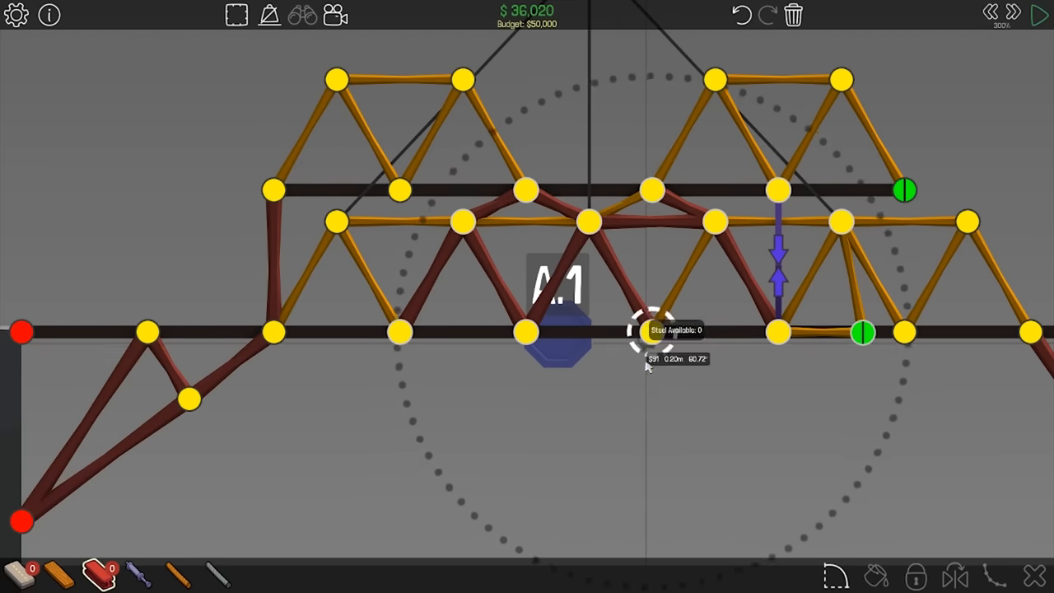
{"action": "left_click", "coordinate": [1039, 15]}
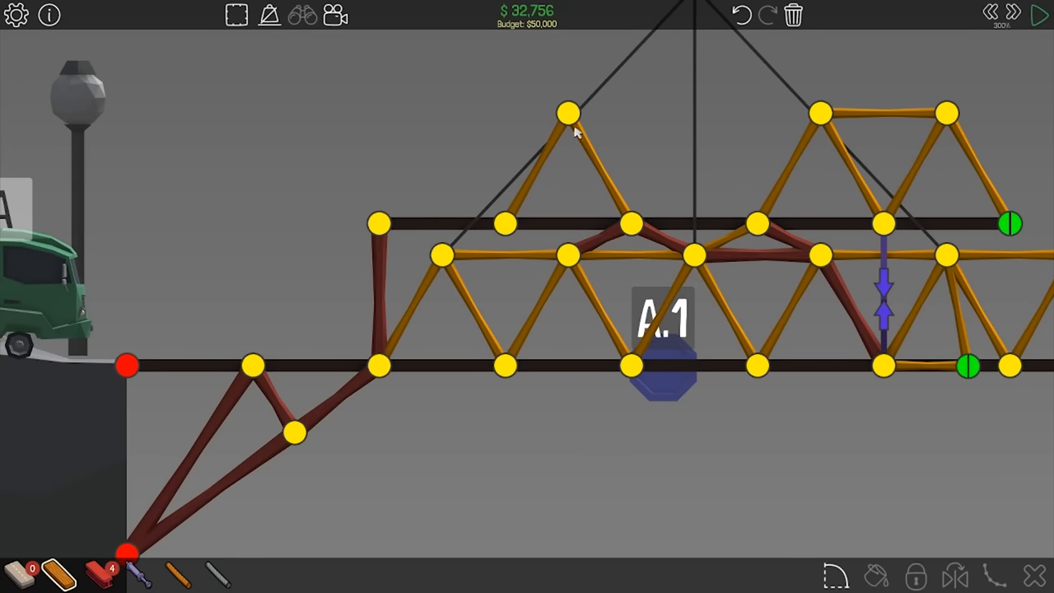
{"action": "left_click", "coordinate": [566, 112]}
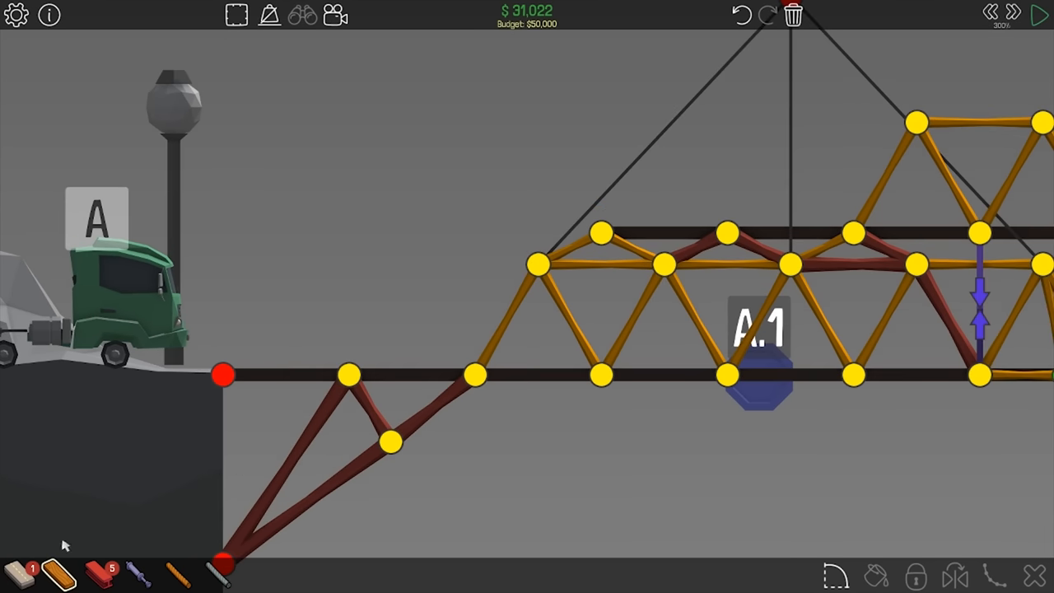
Run a test that ends in Level Failed and resume editing the truss.
{"action": "left_click", "coordinate": [1040, 15]}
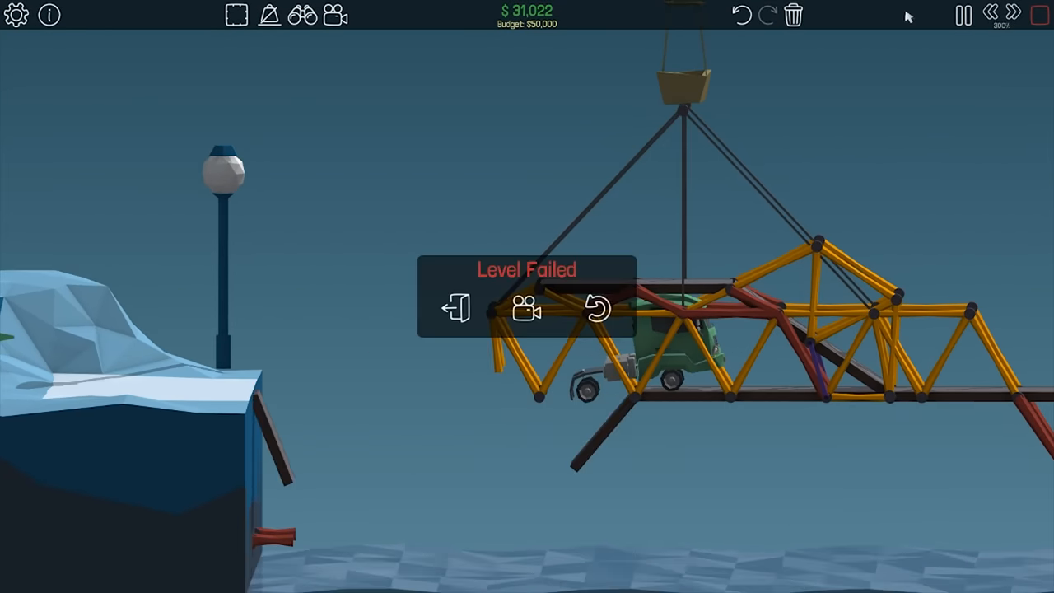
{"action": "left_click", "coordinate": [600, 310]}
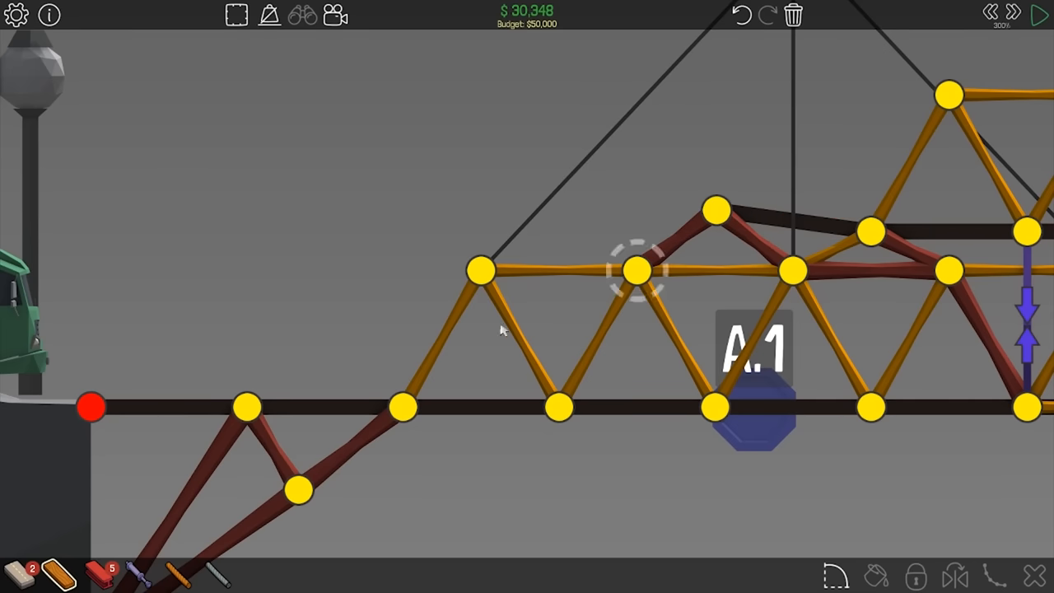
{"action": "mouse_move", "coordinate": [659, 263]}
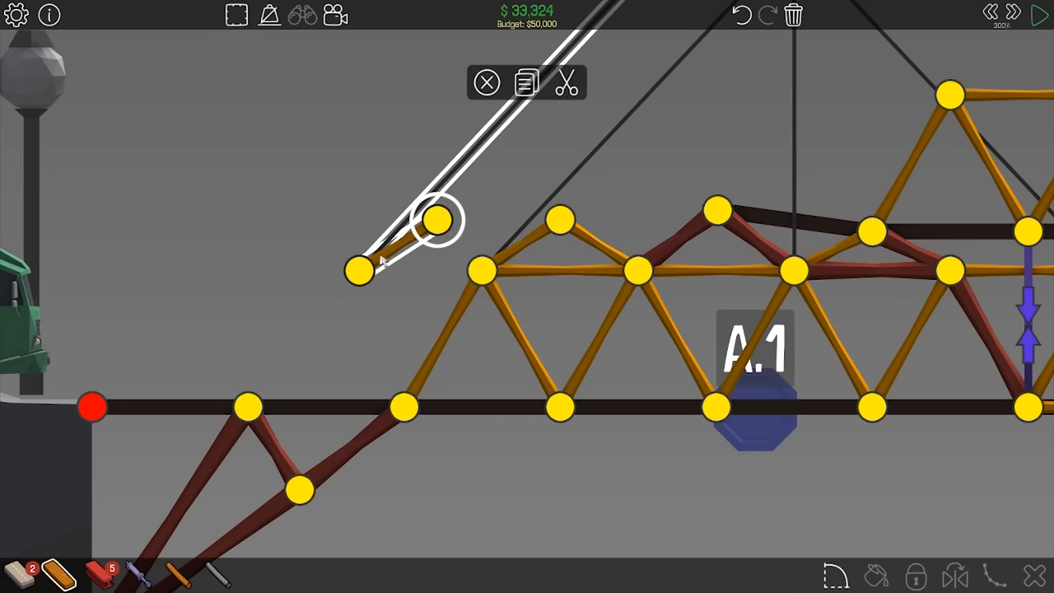
Build small steel triangles along the top chord above the left deck.
{"action": "left_click", "coordinate": [566, 83]}
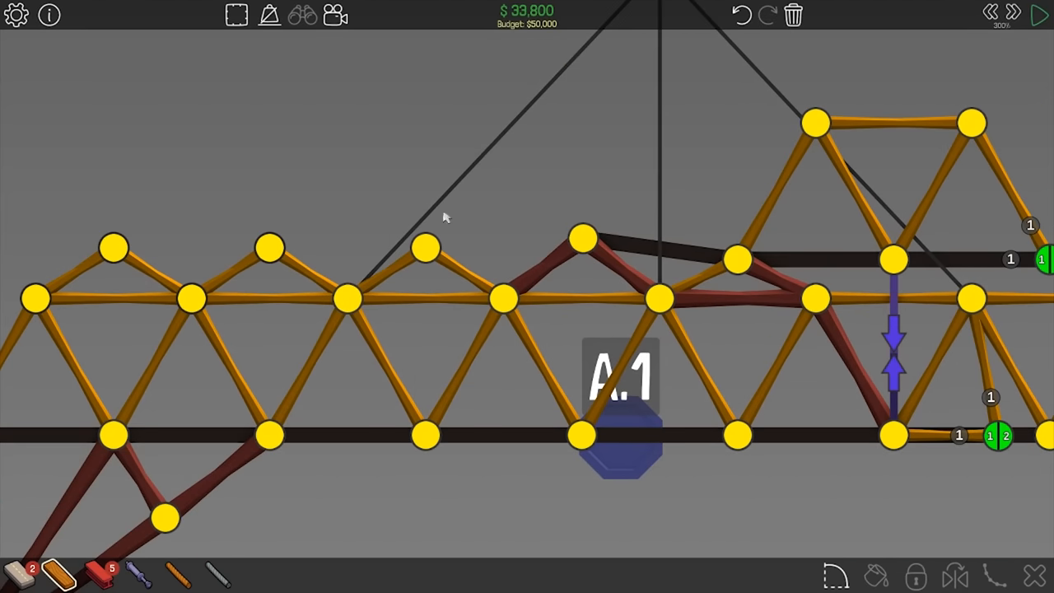
{"action": "left_click", "coordinate": [346, 238]}
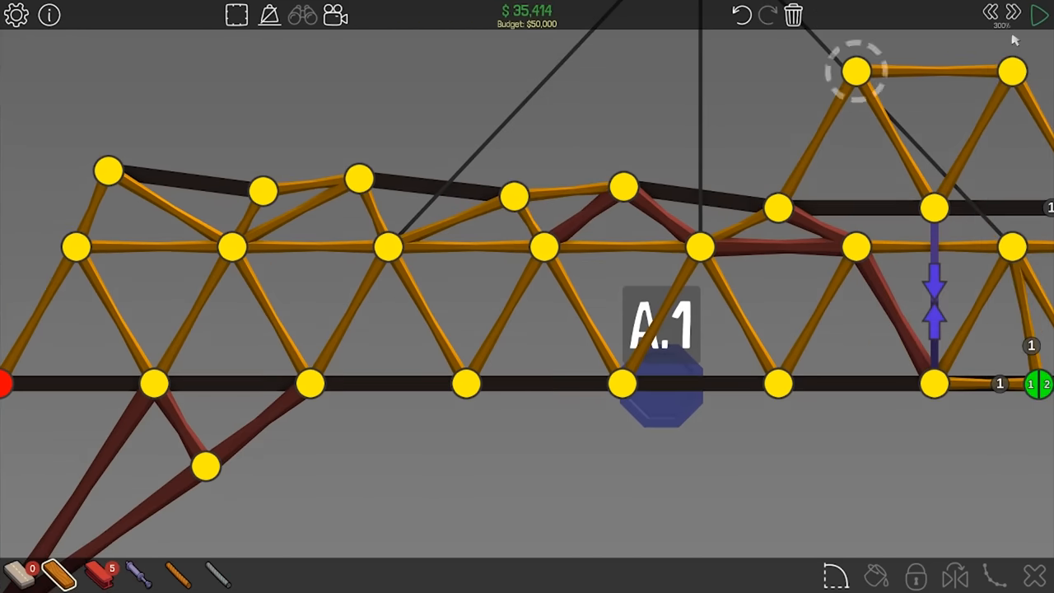
{"action": "left_click", "coordinate": [1040, 15]}
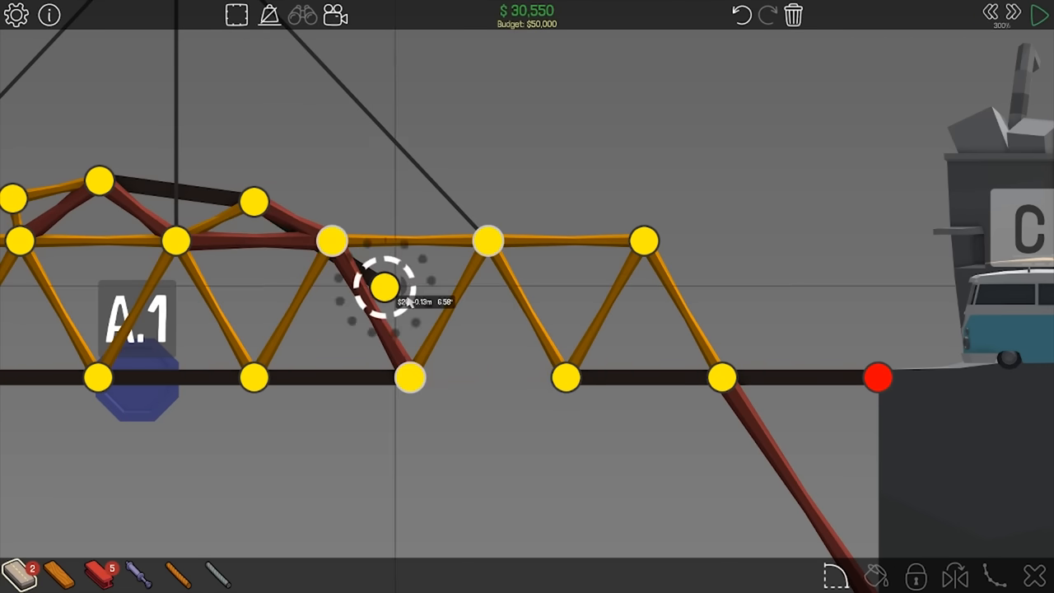
Brace the right half down to the deck and raise a taller truss there, then test until it collapses.
{"action": "left_click_drag", "start_coordinate": [382, 288], "coordinate": [514, 379]}
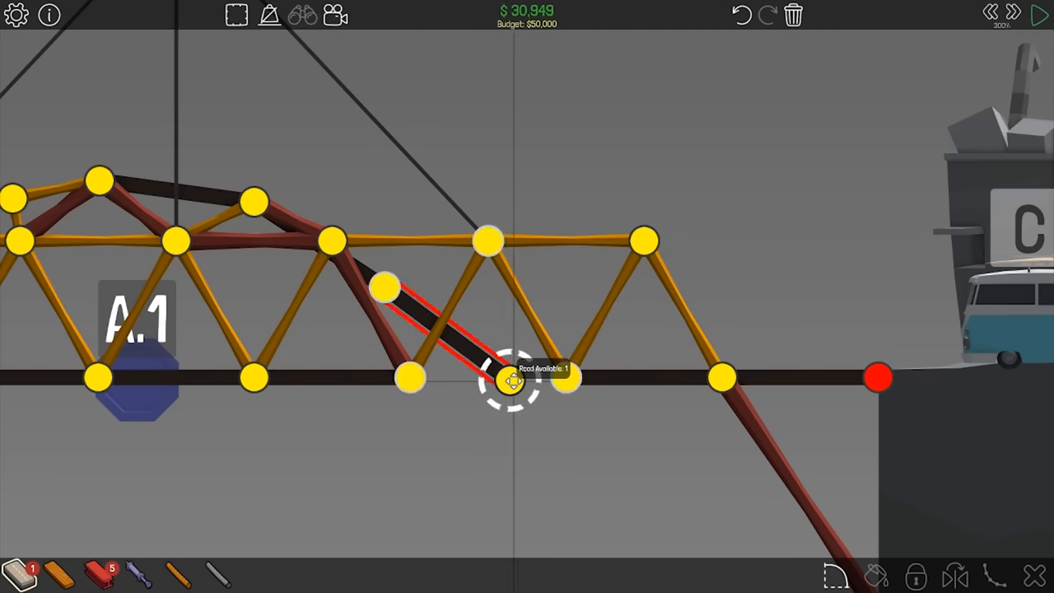
{"action": "left_click", "coordinate": [510, 379]}
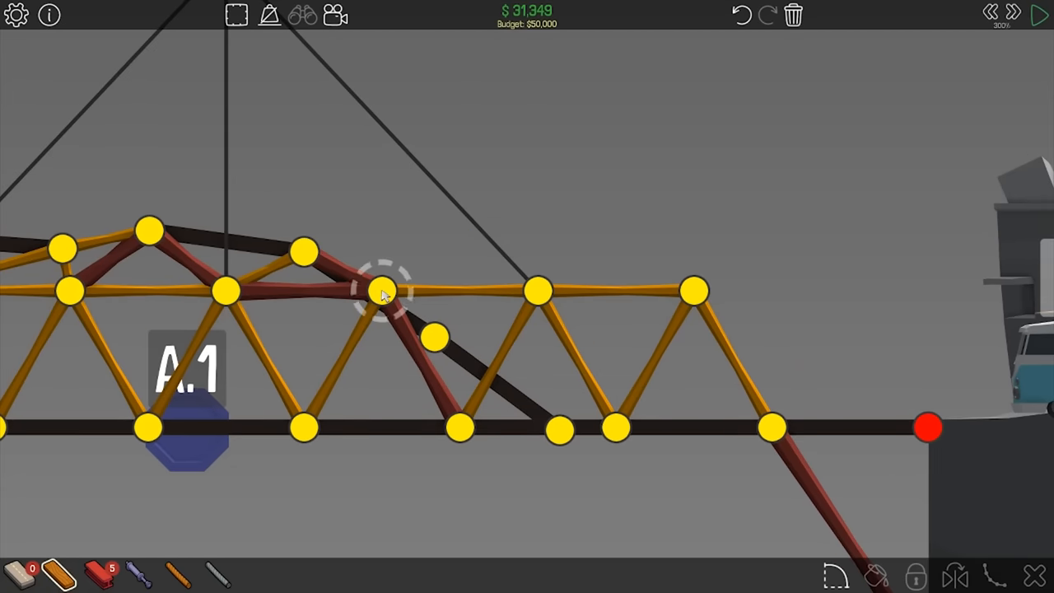
{"action": "left_click_drag", "start_coordinate": [382, 289], "coordinate": [467, 158]}
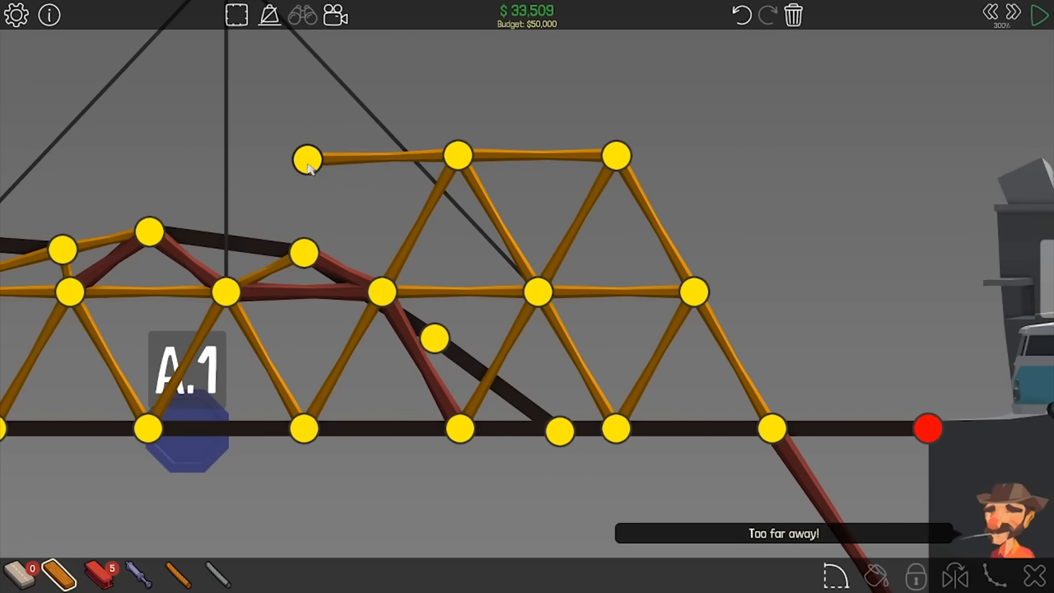
{"action": "left_click", "coordinate": [306, 158]}
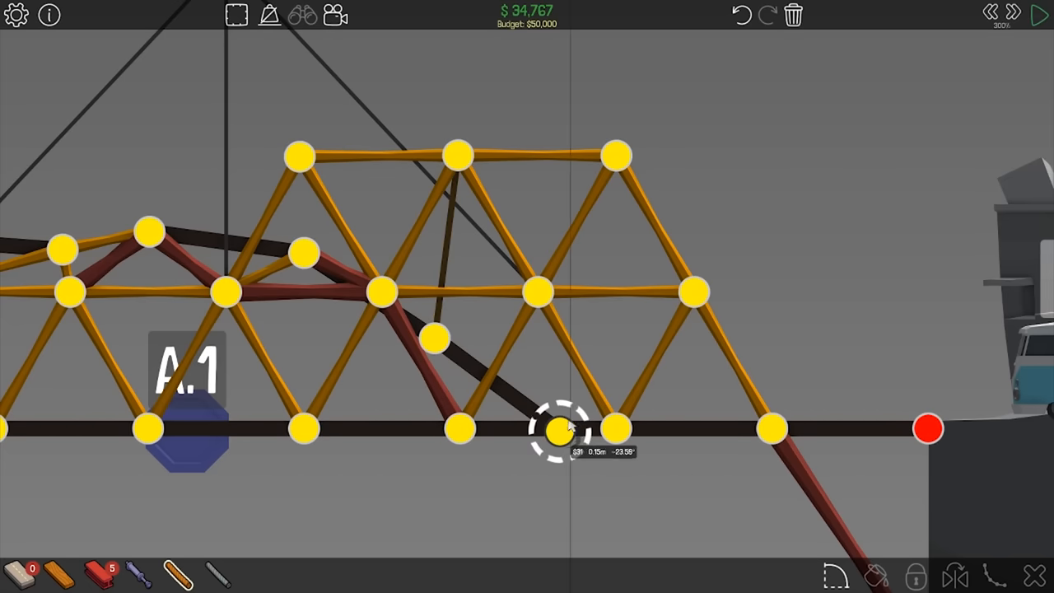
{"action": "left_click", "coordinate": [1040, 15]}
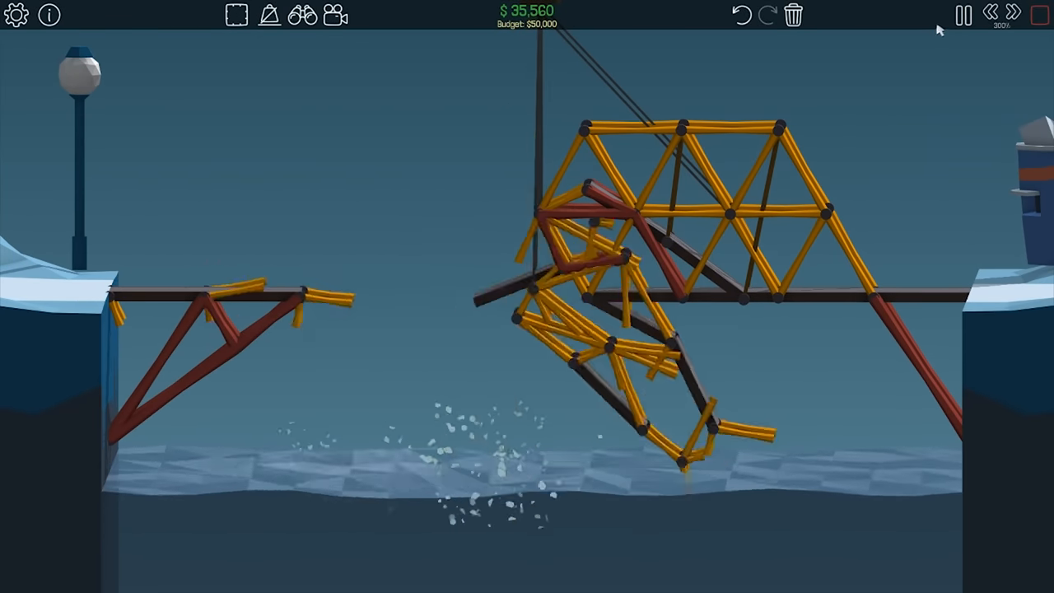
{"action": "left_click", "coordinate": [961, 15]}
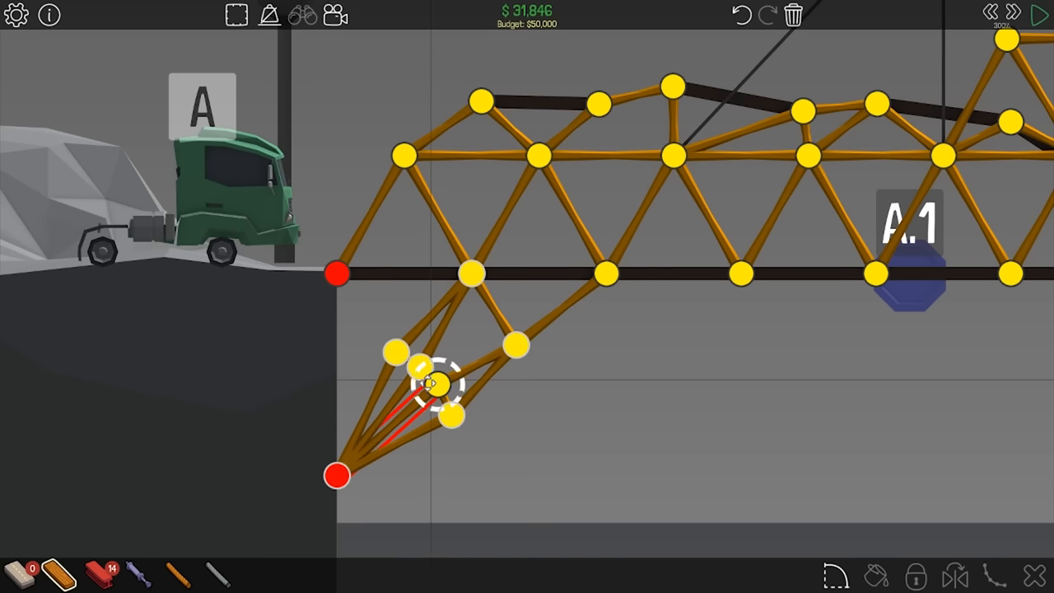
Brace the left support, then run a sped-up test and stop as members break.
{"action": "left_click", "coordinate": [1041, 14]}
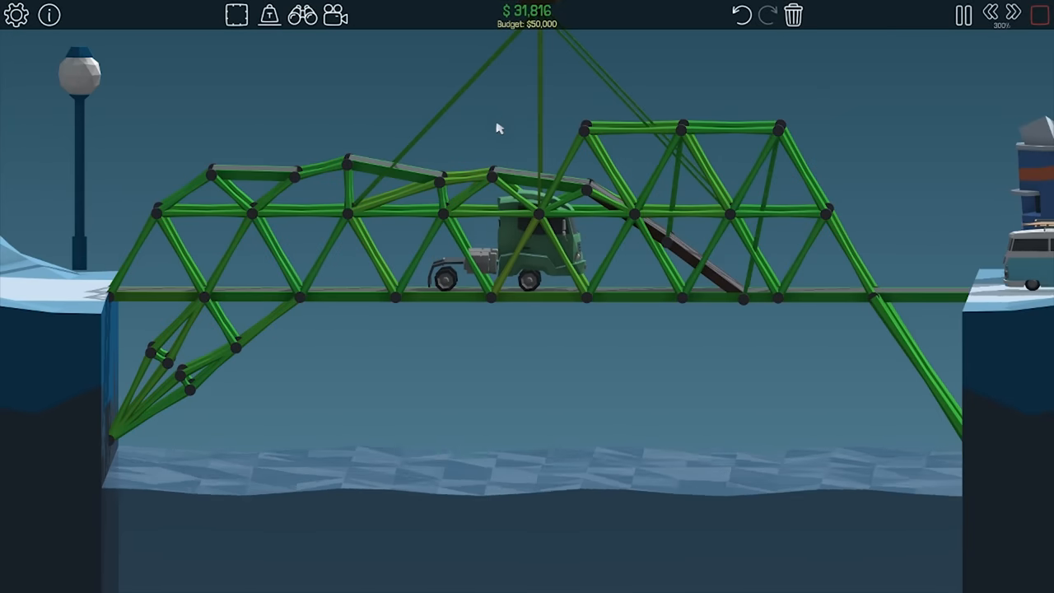
{"action": "left_click", "coordinate": [964, 15]}
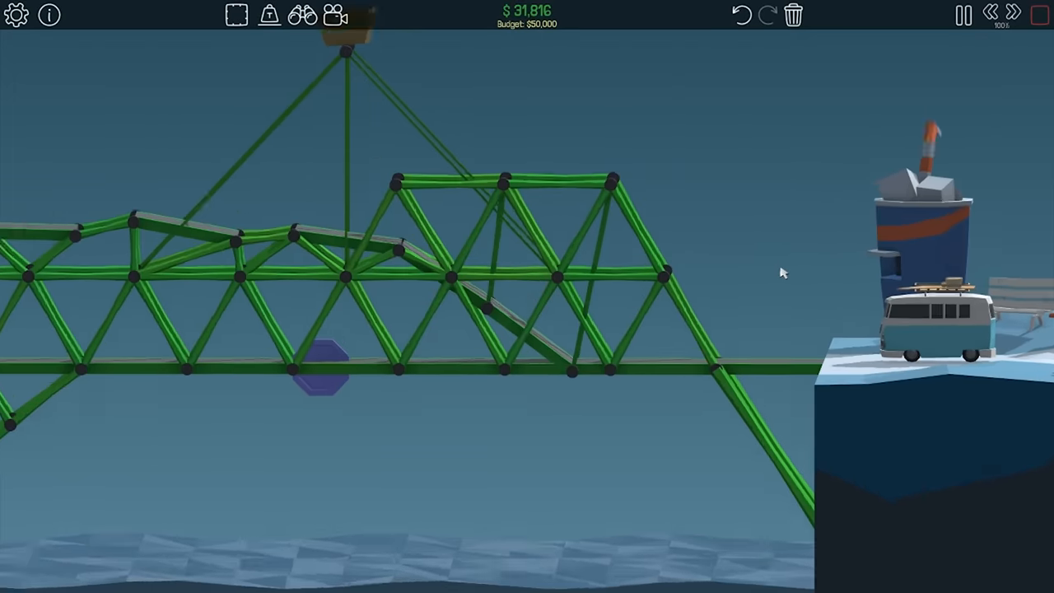
{"action": "left_click", "coordinate": [1013, 13]}
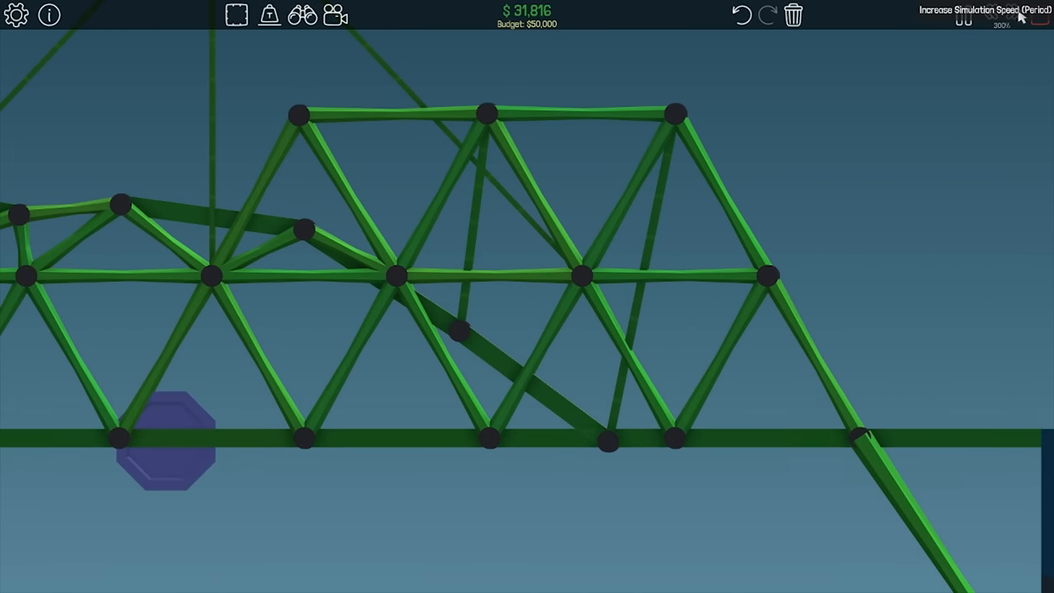
{"action": "left_click", "coordinate": [981, 10]}
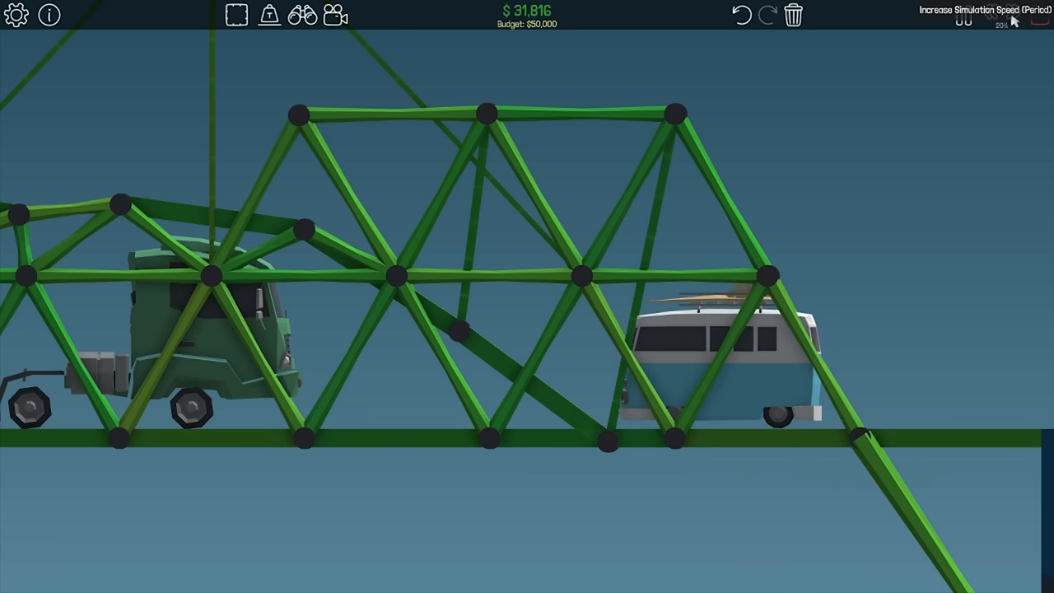
{"action": "left_click", "coordinate": [963, 14]}
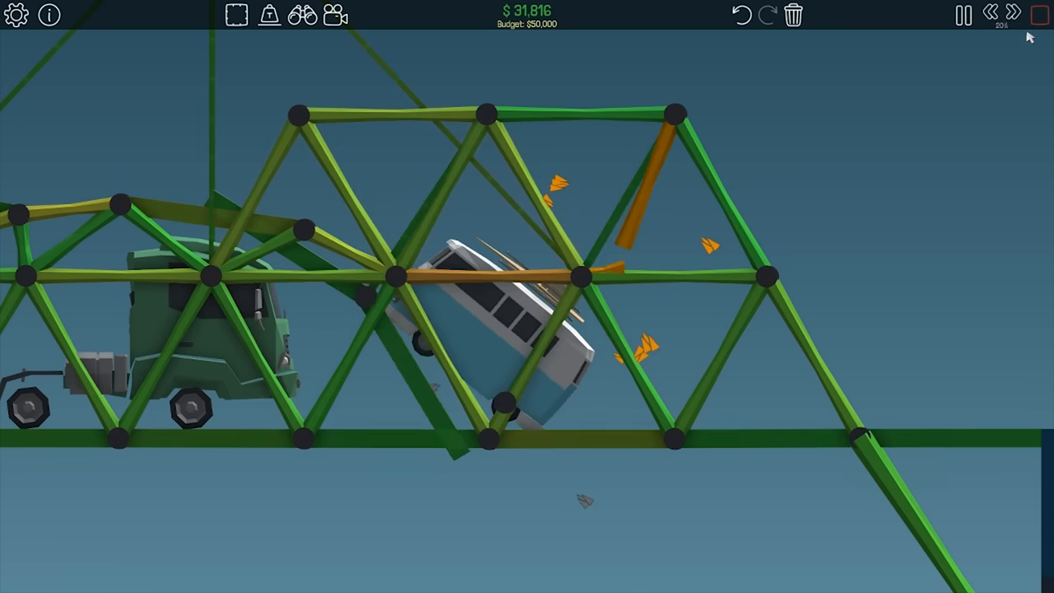
{"action": "left_click", "coordinate": [961, 15]}
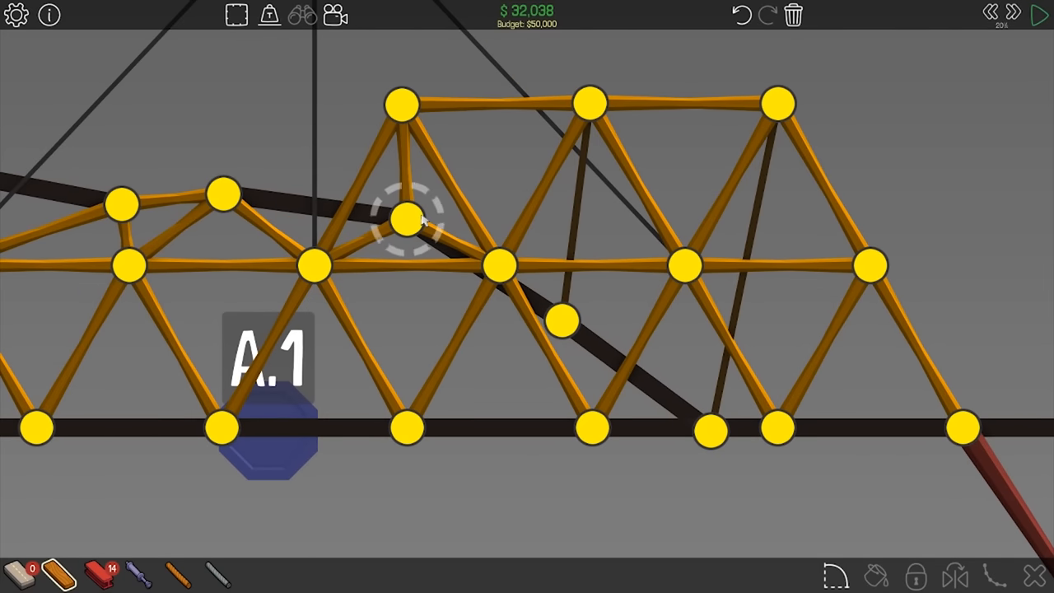
Test again, then drag the sloping brace joint in the right truss to a new spot.
{"action": "left_click", "coordinate": [1041, 15]}
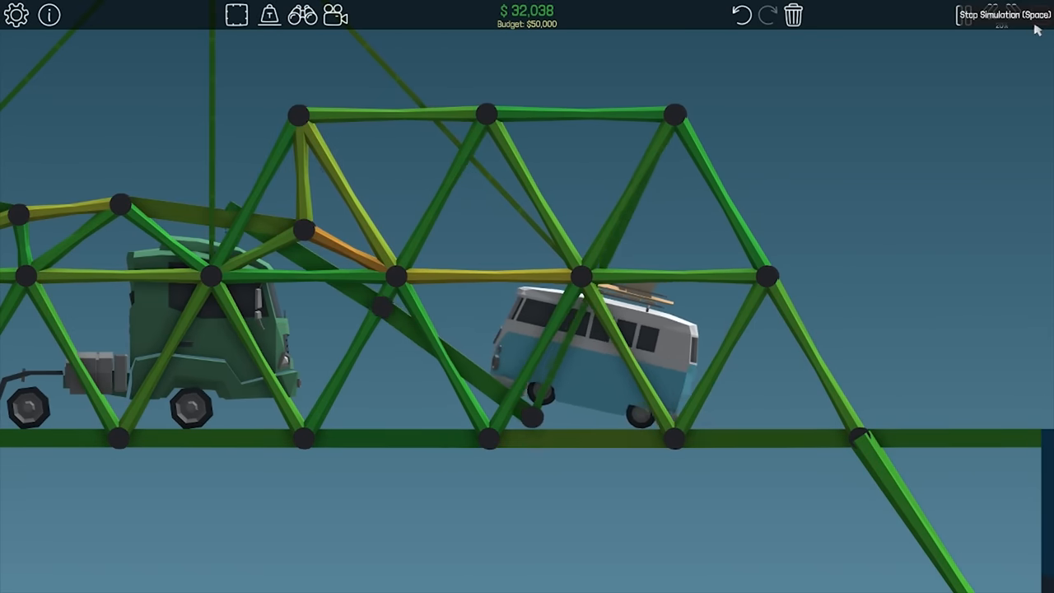
{"action": "left_click", "coordinate": [1002, 13]}
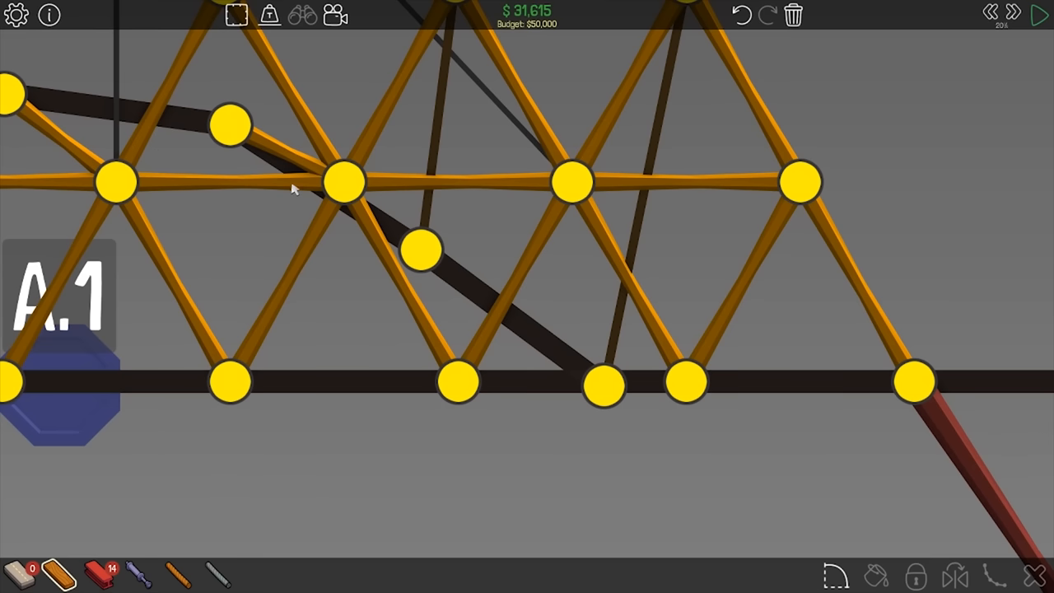
{"action": "left_click", "coordinate": [421, 250]}
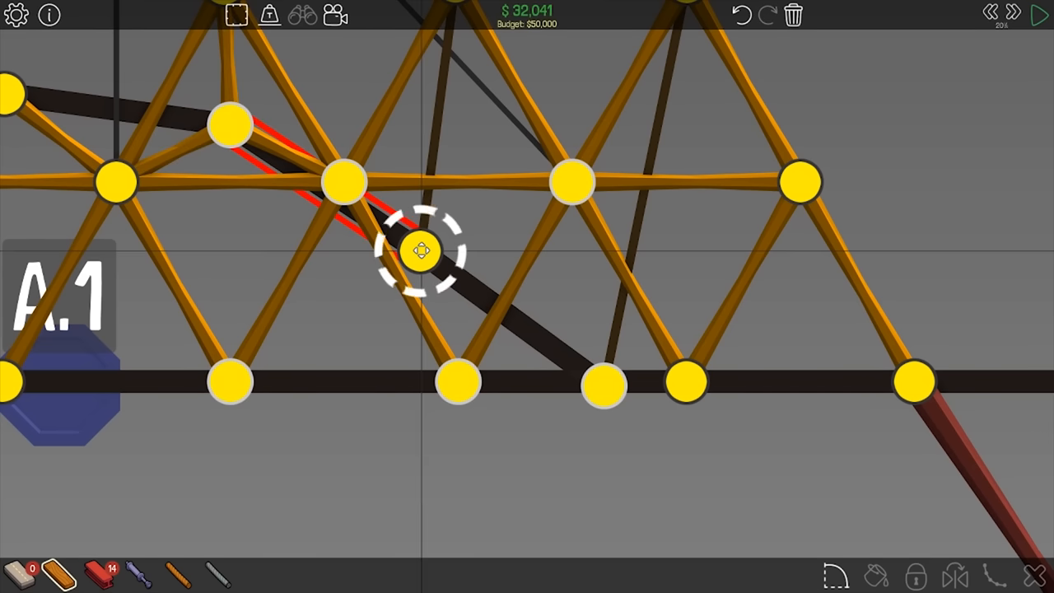
{"action": "left_click_drag", "start_coordinate": [422, 253], "coordinate": [606, 382]}
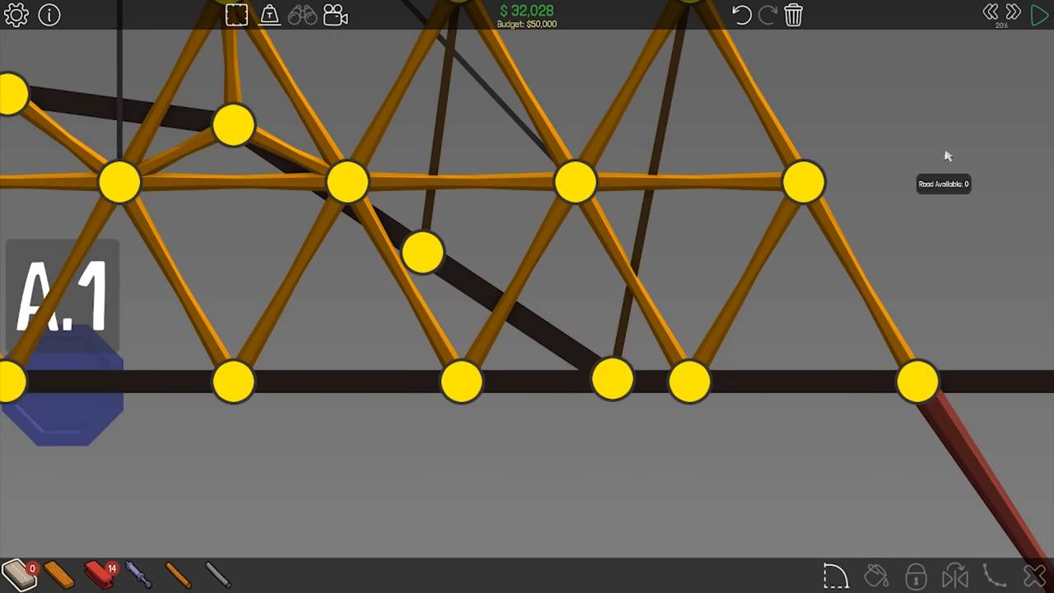
Rerun the crossing at increased simulation speed.
{"action": "left_click", "coordinate": [1039, 15]}
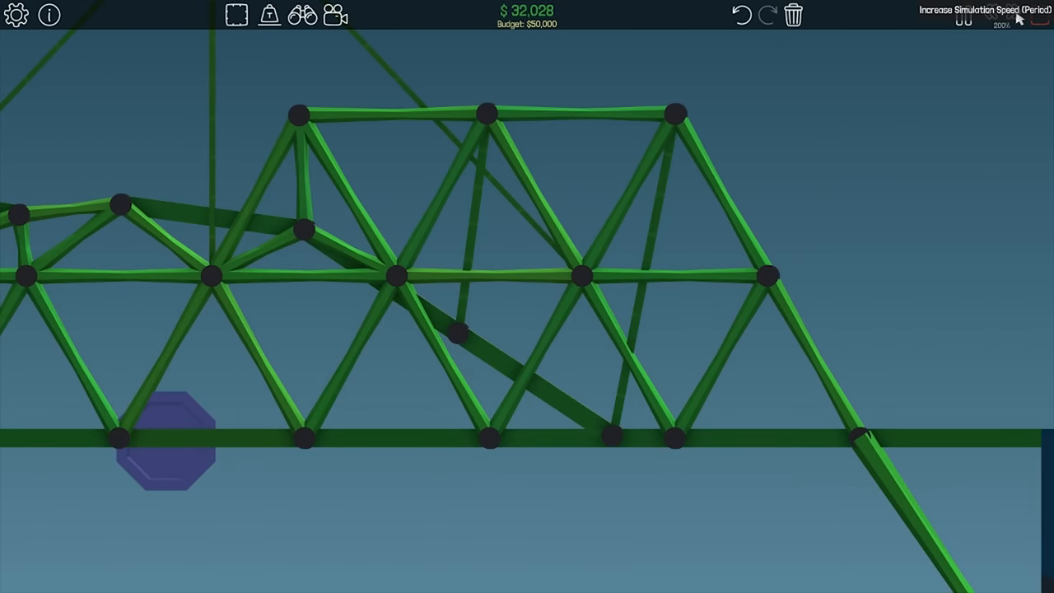
{"action": "left_click", "coordinate": [992, 14]}
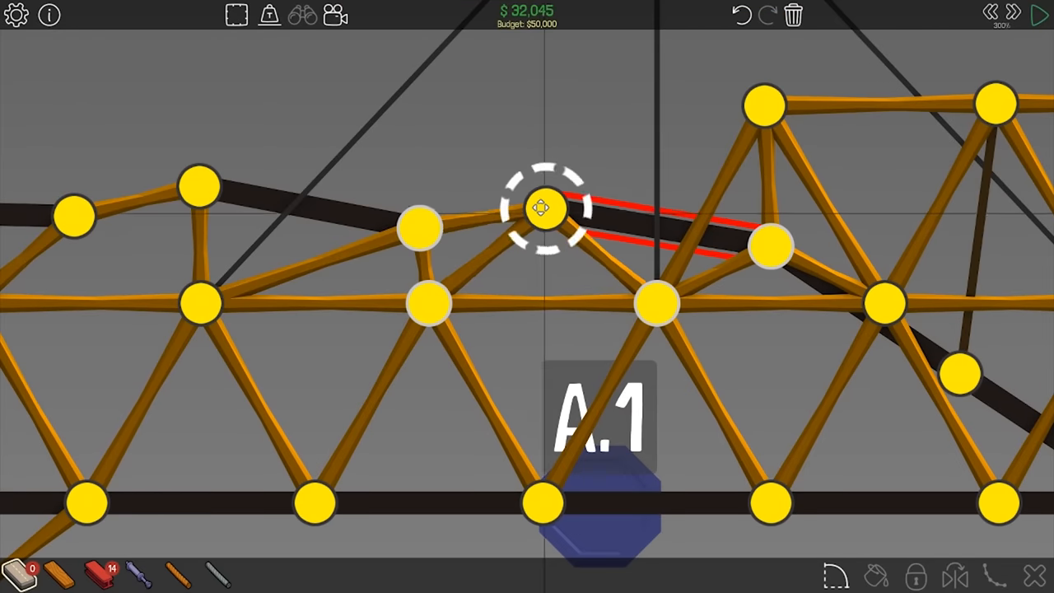
Brace the upper middle truss joints, then test at speed and pause as the van flips.
{"action": "left_click", "coordinate": [1041, 15]}
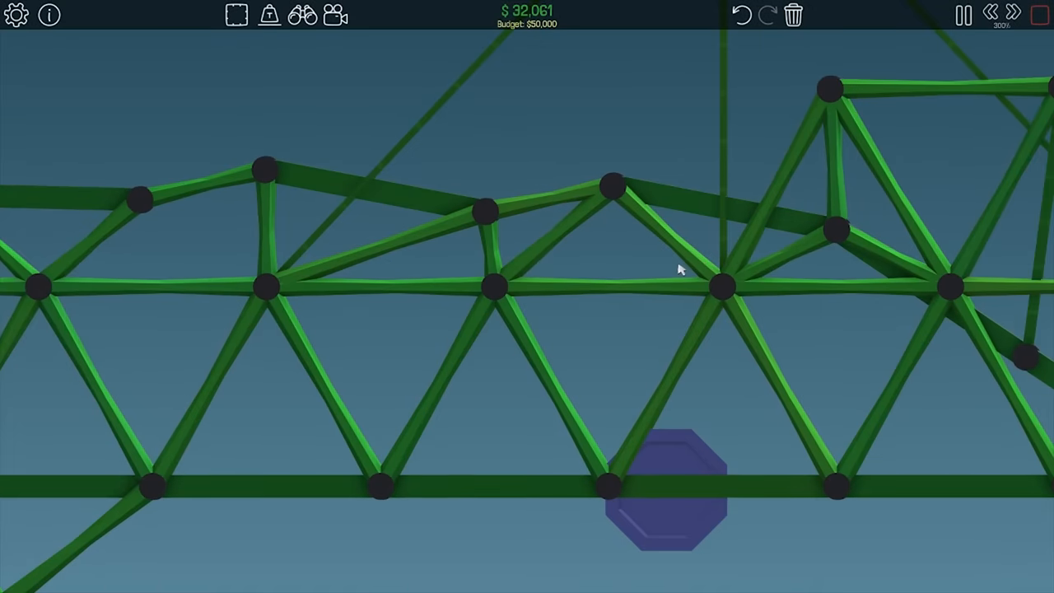
{"action": "left_click", "coordinate": [961, 15]}
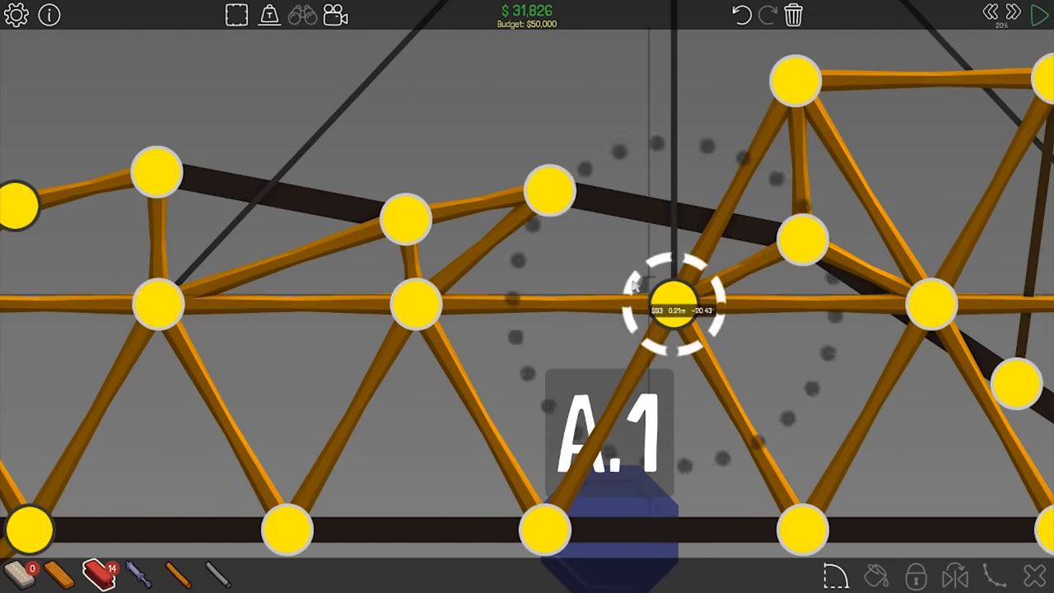
{"action": "left_click", "coordinate": [1040, 15]}
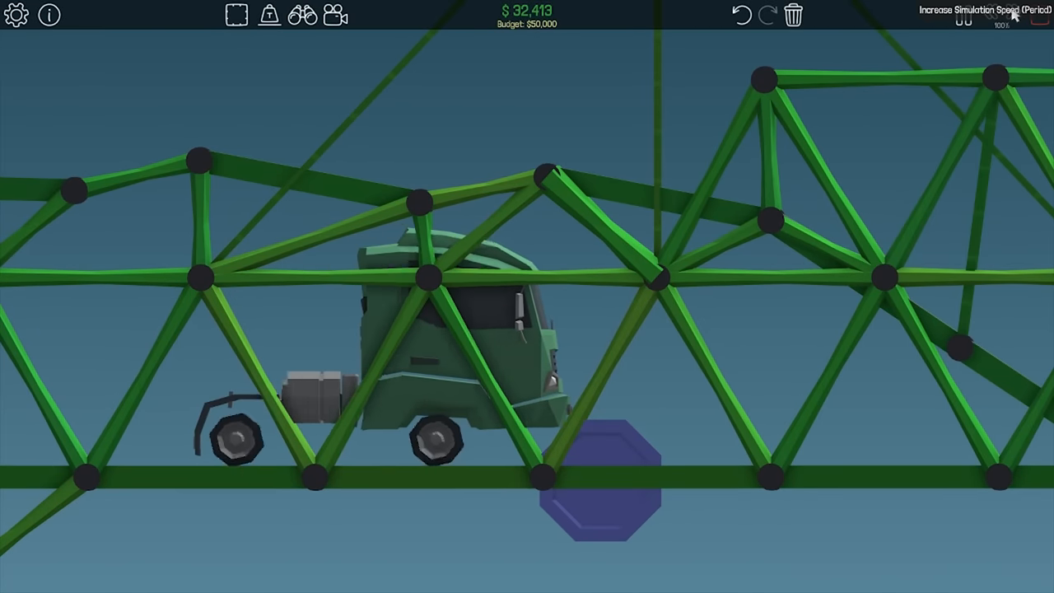
{"action": "left_click", "coordinate": [1017, 20]}
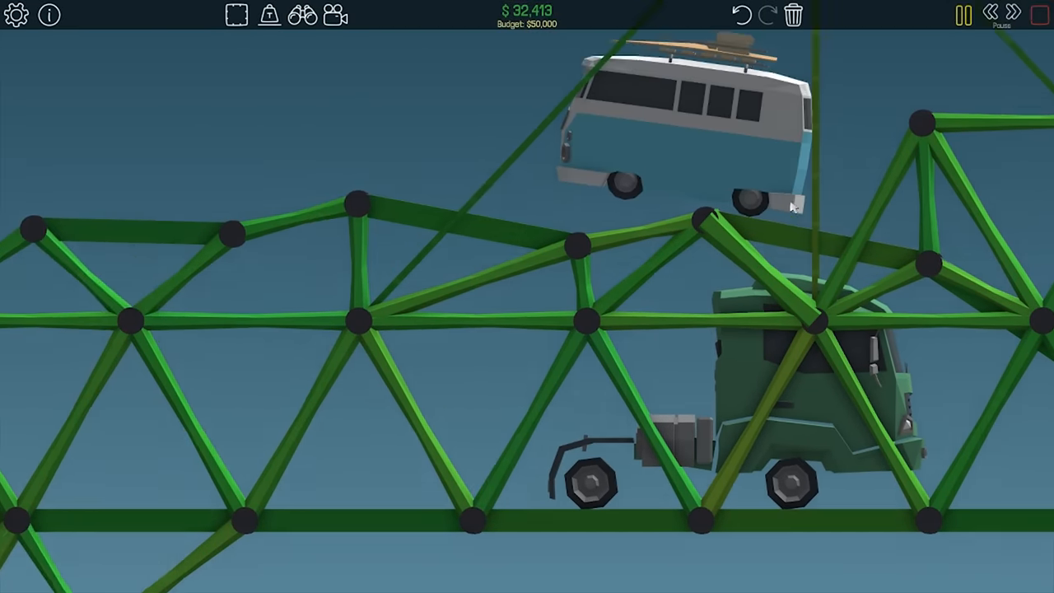
{"action": "left_click", "coordinate": [961, 15]}
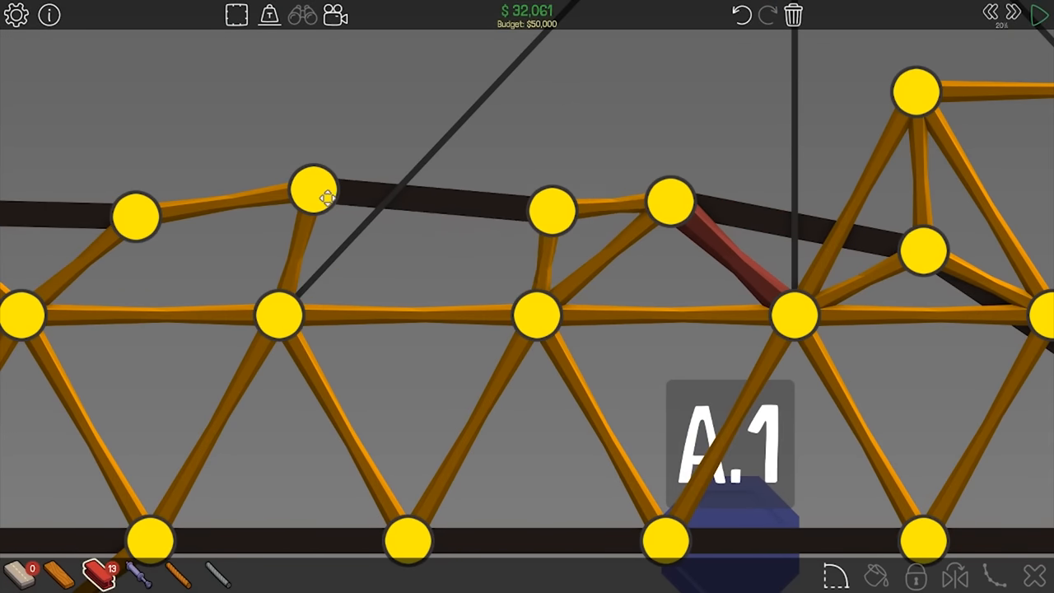
Reshape the middle truss top chord and start another test crossing.
{"action": "left_click_drag", "start_coordinate": [312, 189], "coordinate": [321, 173]}
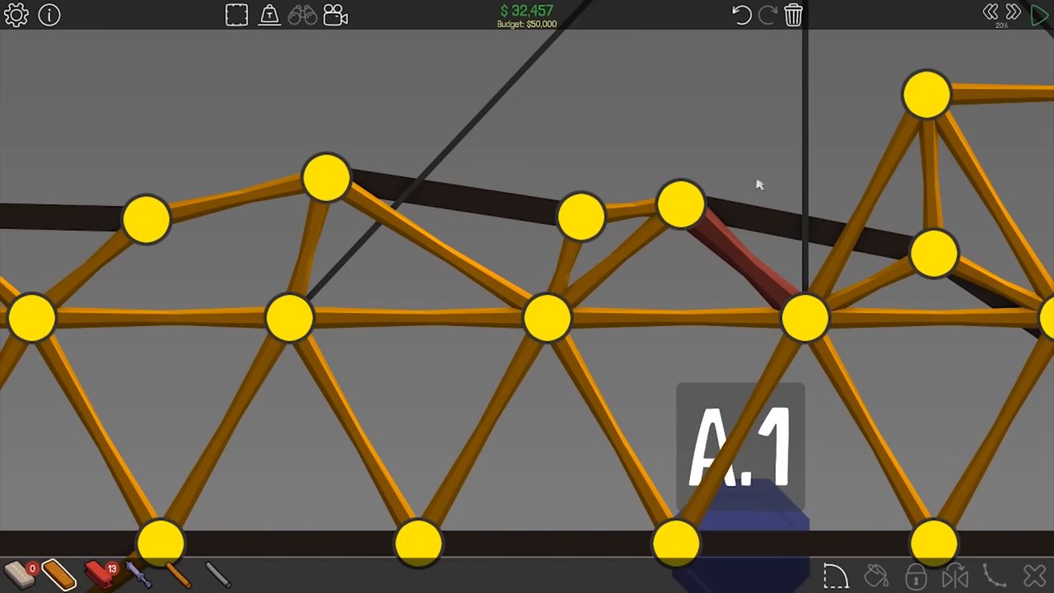
{"action": "mouse_move", "coordinate": [1039, 15]}
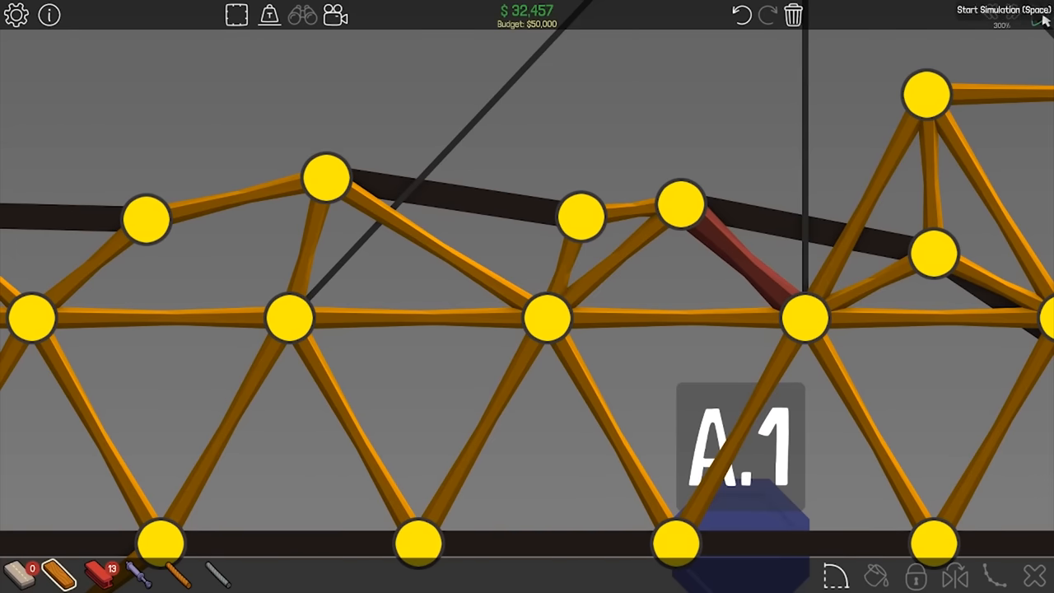
{"action": "left_click", "coordinate": [995, 9]}
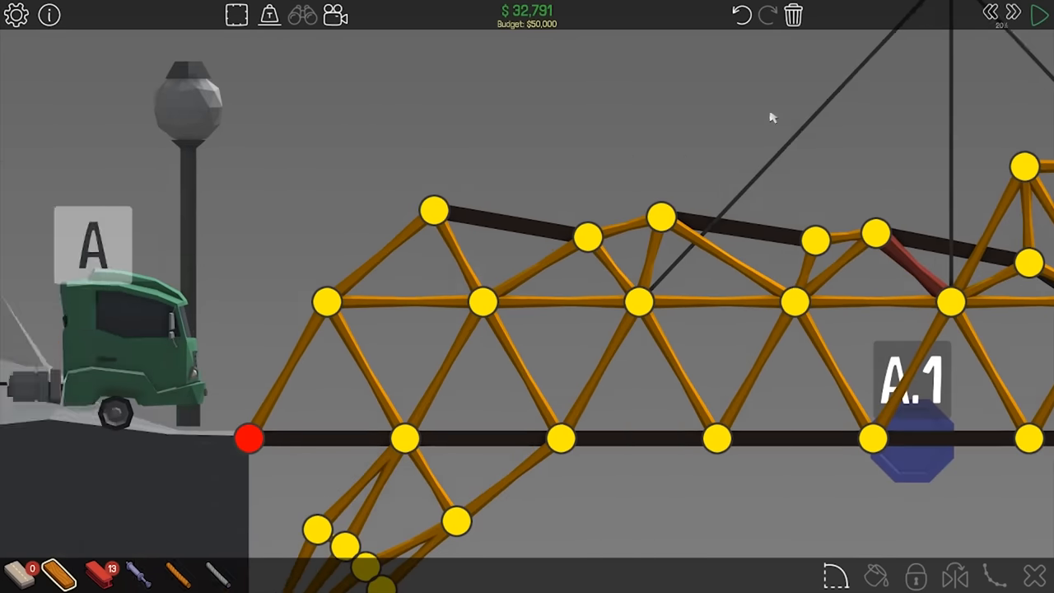
Run and stop another crossing test, then add members to the right truss, reaching $32,905.
{"action": "left_click", "coordinate": [1041, 13]}
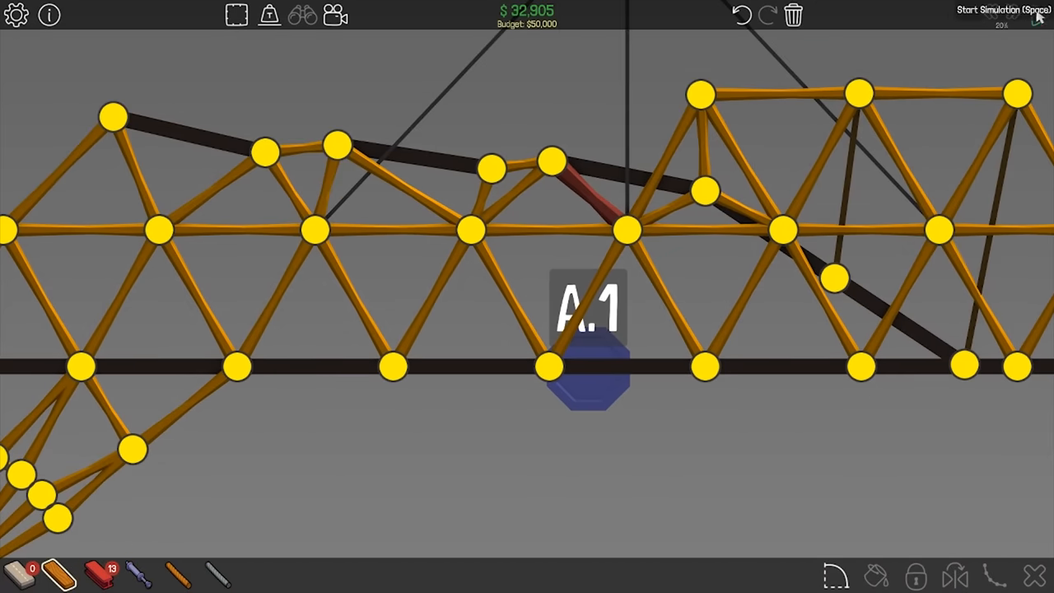
{"action": "left_click", "coordinate": [988, 10]}
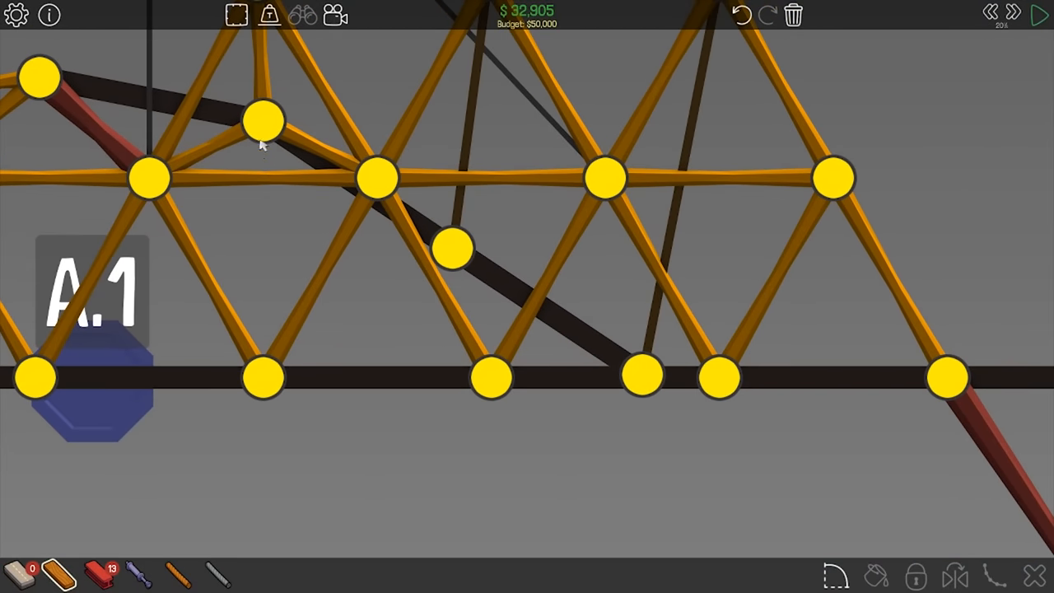
Brace the middle truss with a steel diagonal and run a sped-up crossing test, ending at $36,582.
{"action": "left_click_drag", "start_coordinate": [354, 310], "coordinate": [453, 247]}
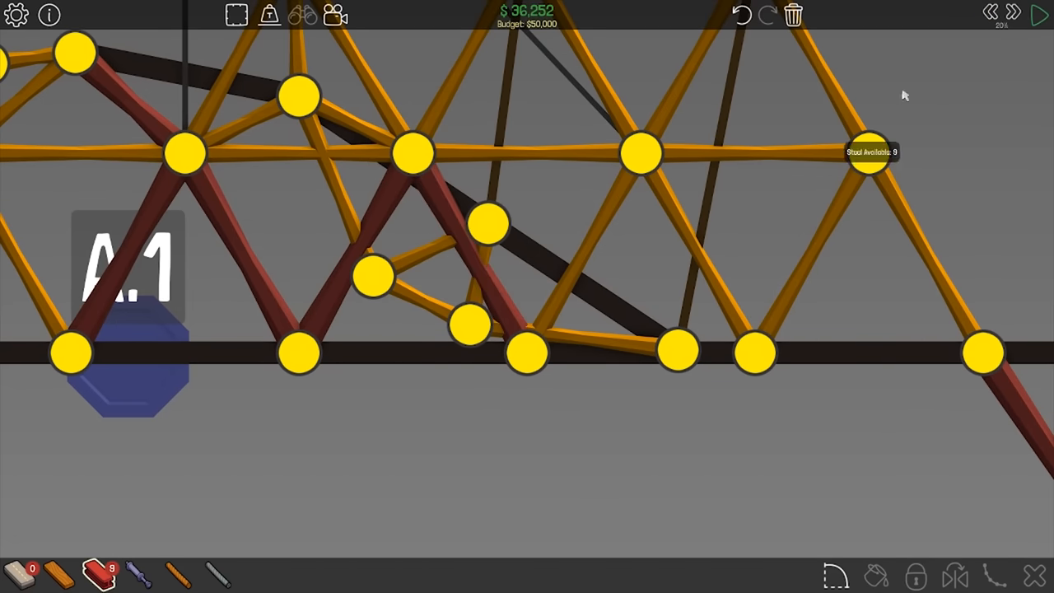
{"action": "left_click", "coordinate": [1041, 15]}
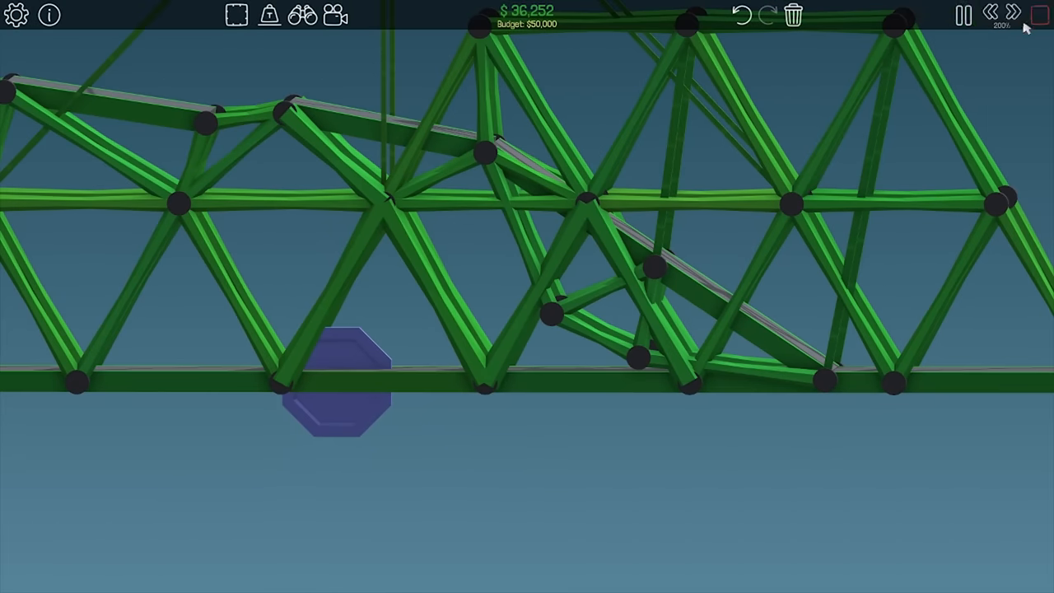
{"action": "left_click", "coordinate": [1013, 13]}
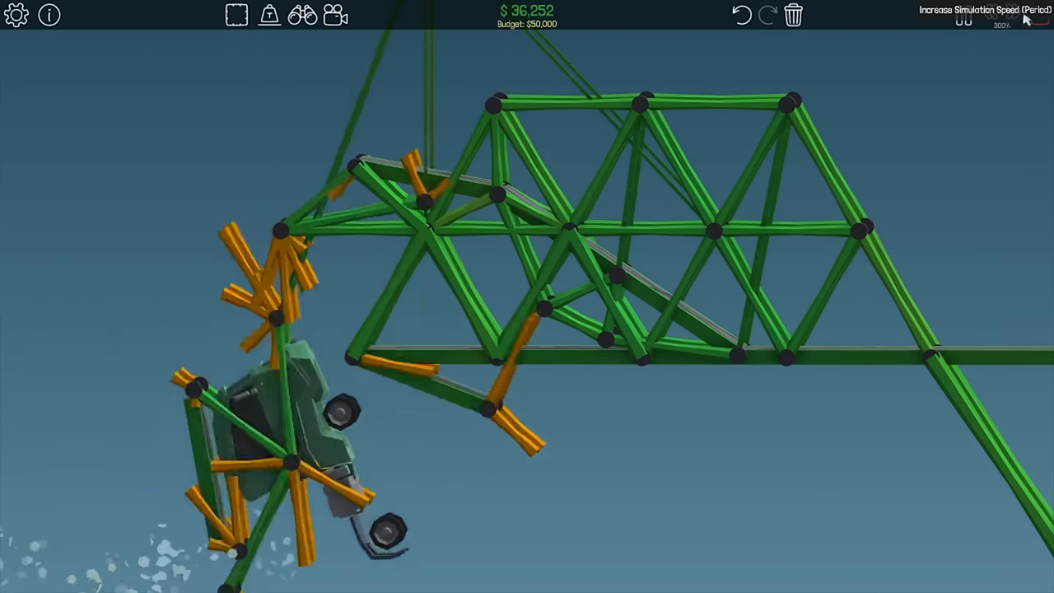
{"action": "left_click", "coordinate": [961, 15]}
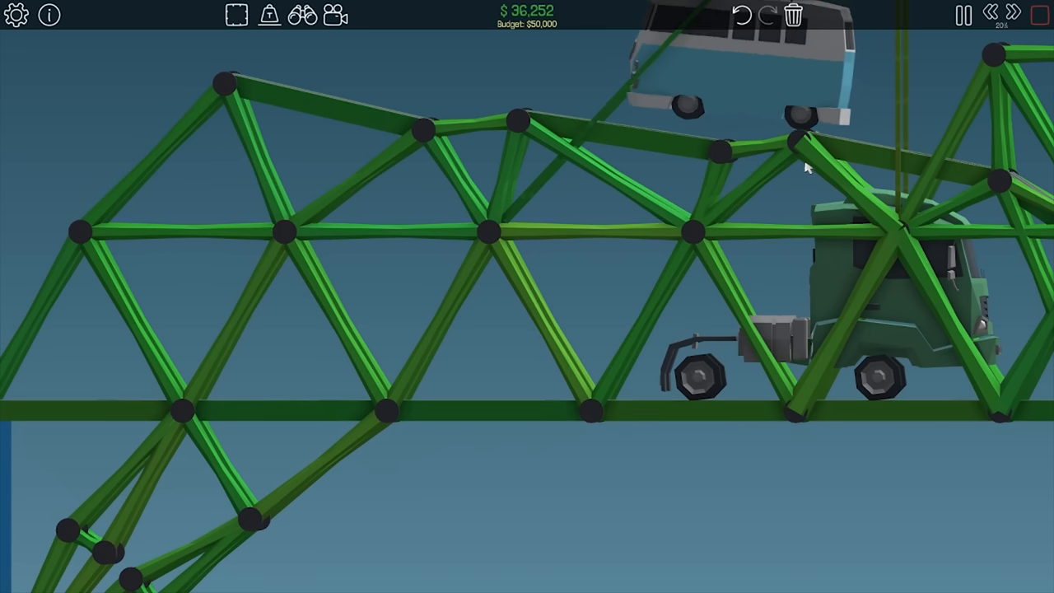
{"action": "left_click", "coordinate": [961, 15]}
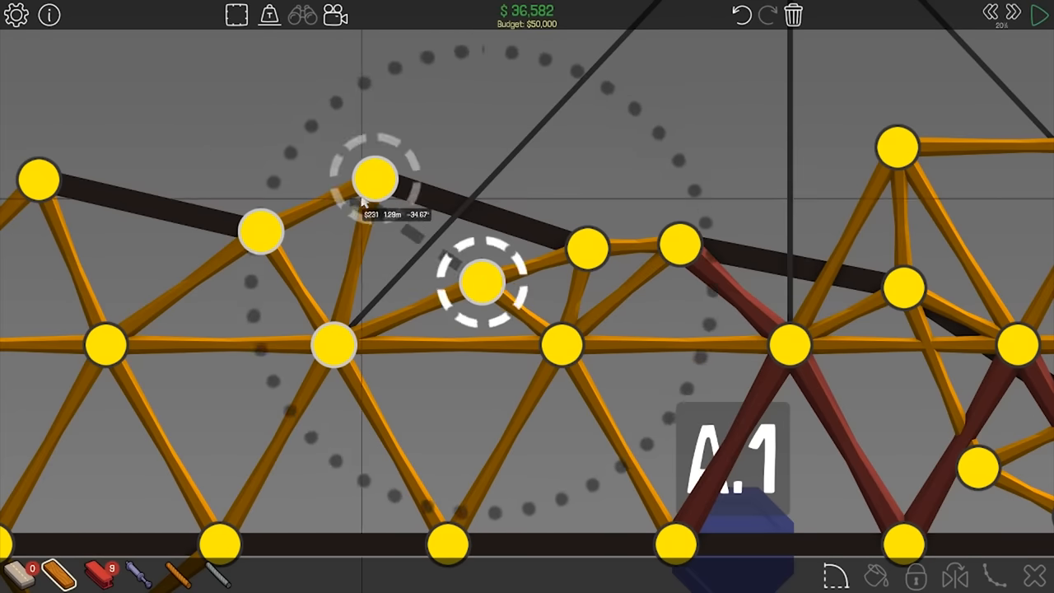
Reposition the top-chord joints above anchor A.1 and run a sped-up test with the truck crossing.
{"action": "left_click", "coordinate": [1039, 15]}
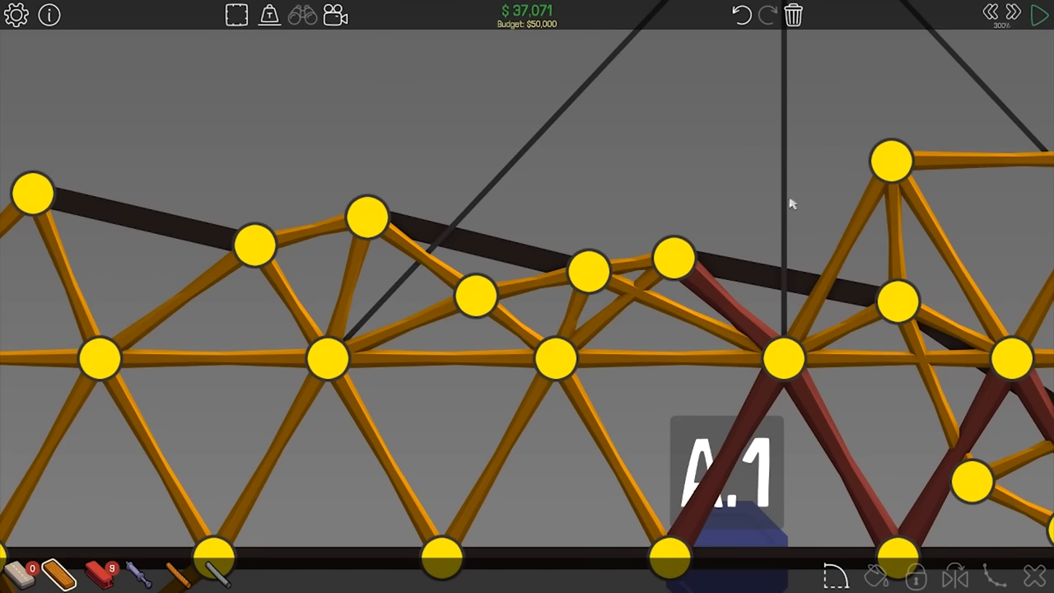
{"action": "left_click", "coordinate": [1041, 13]}
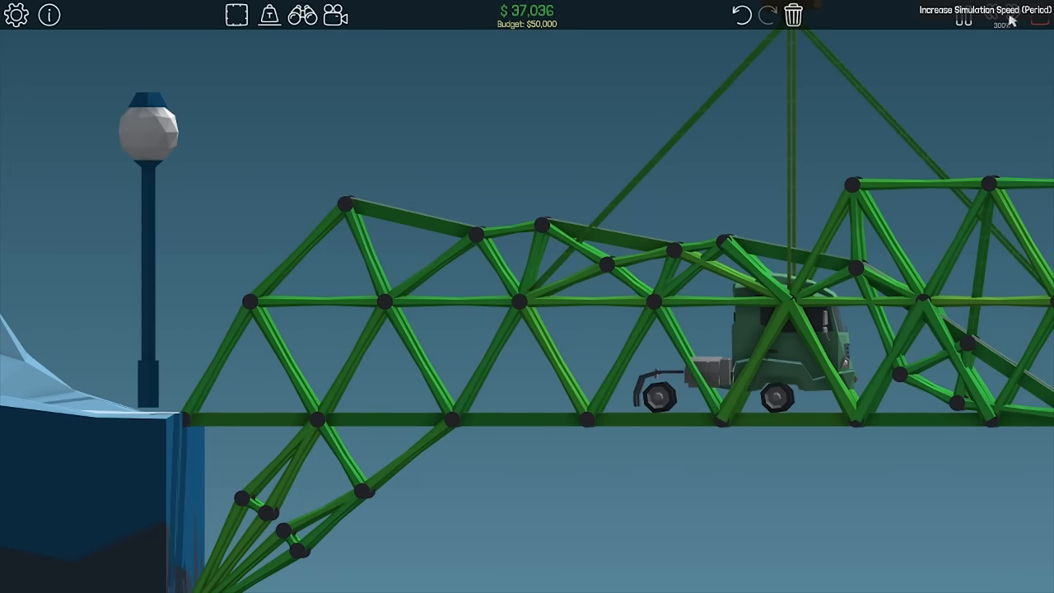
{"action": "left_click", "coordinate": [962, 15]}
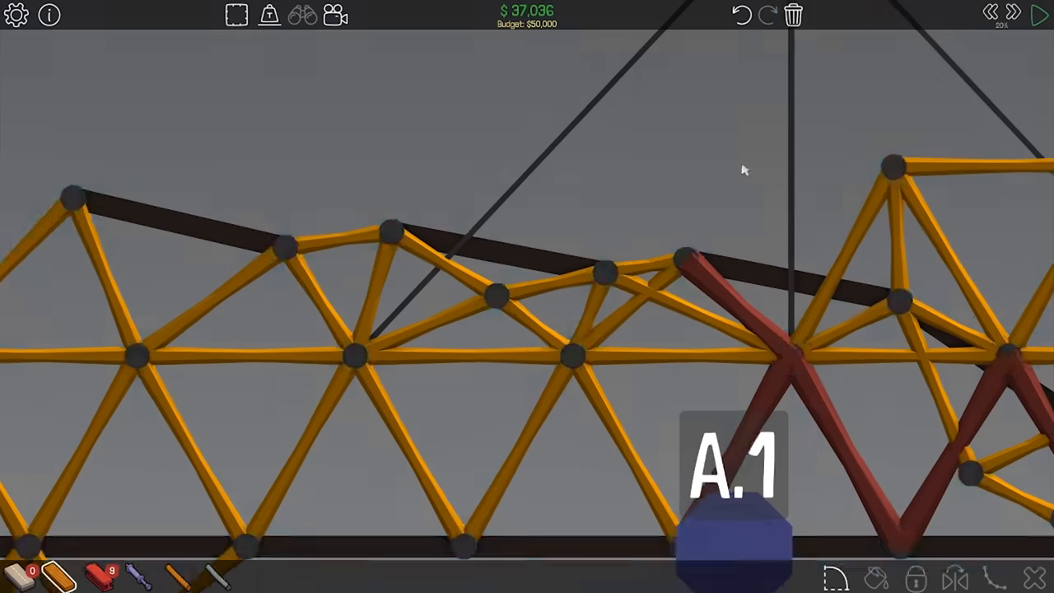
{"action": "left_click", "coordinate": [1038, 15]}
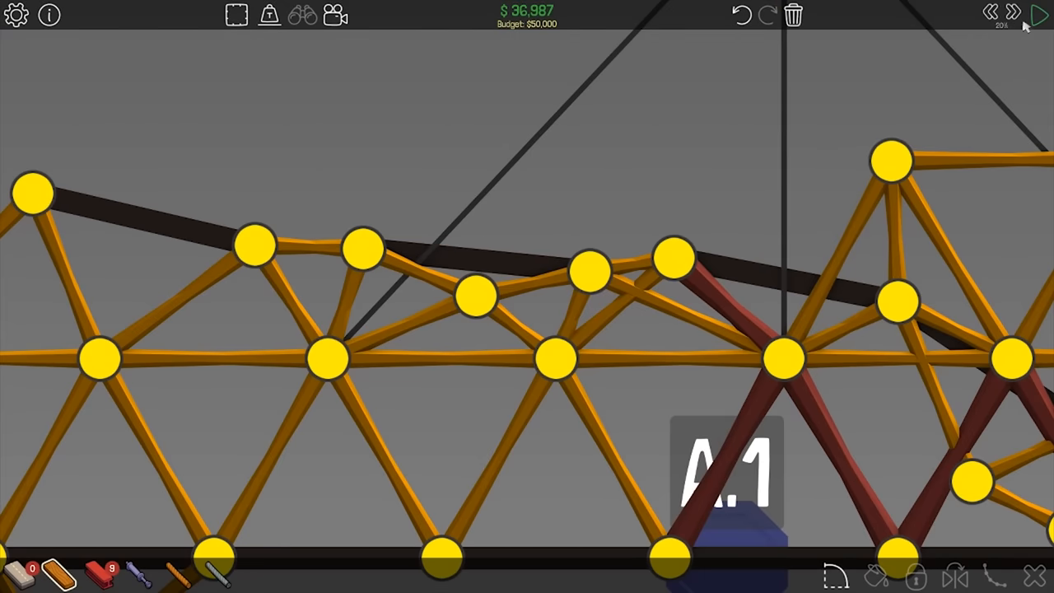
{"action": "left_click", "coordinate": [1039, 13]}
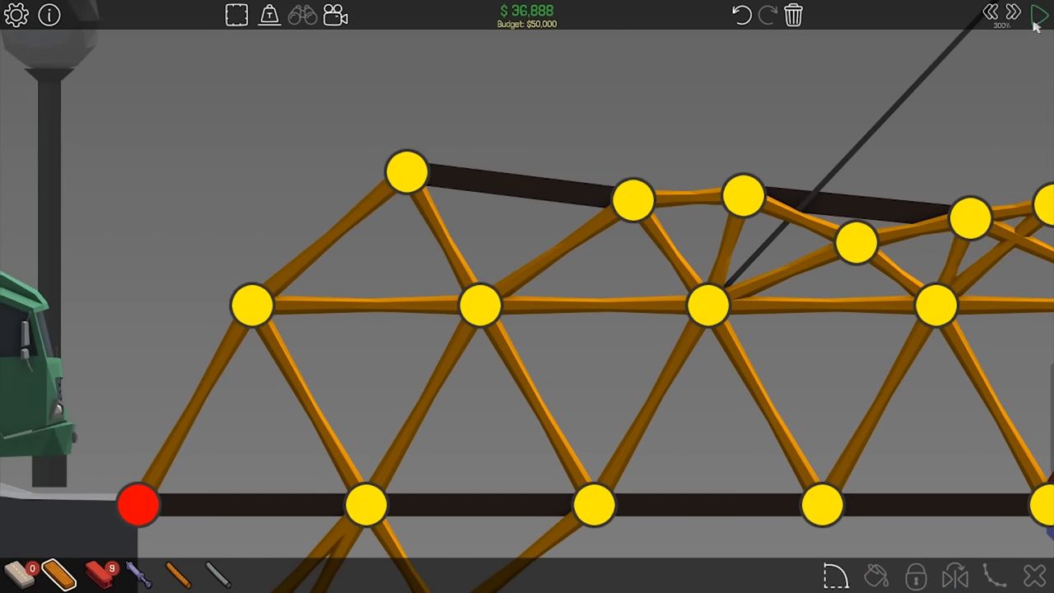
Remove the upper road piece at the left apex, dropping the cost to $36,418.
{"action": "left_click", "coordinate": [1040, 13]}
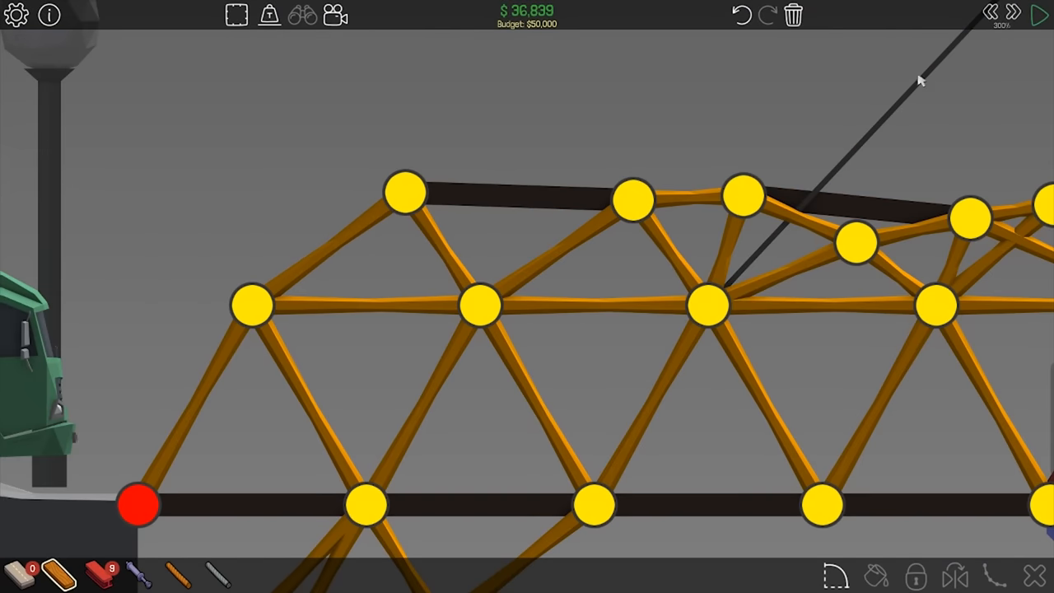
{"action": "left_click", "coordinate": [1039, 15]}
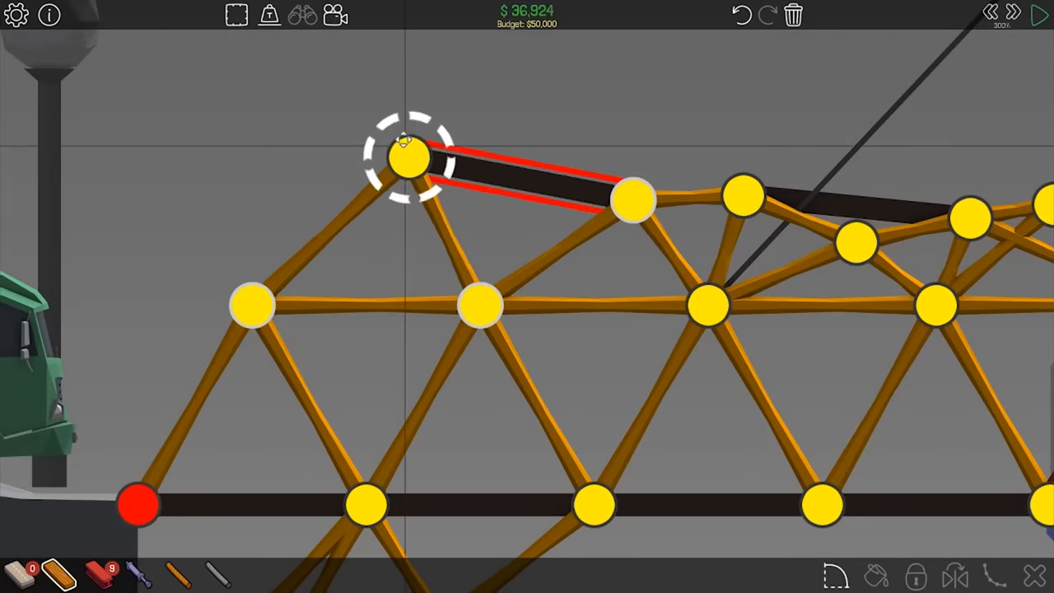
{"action": "left_click", "coordinate": [1041, 15]}
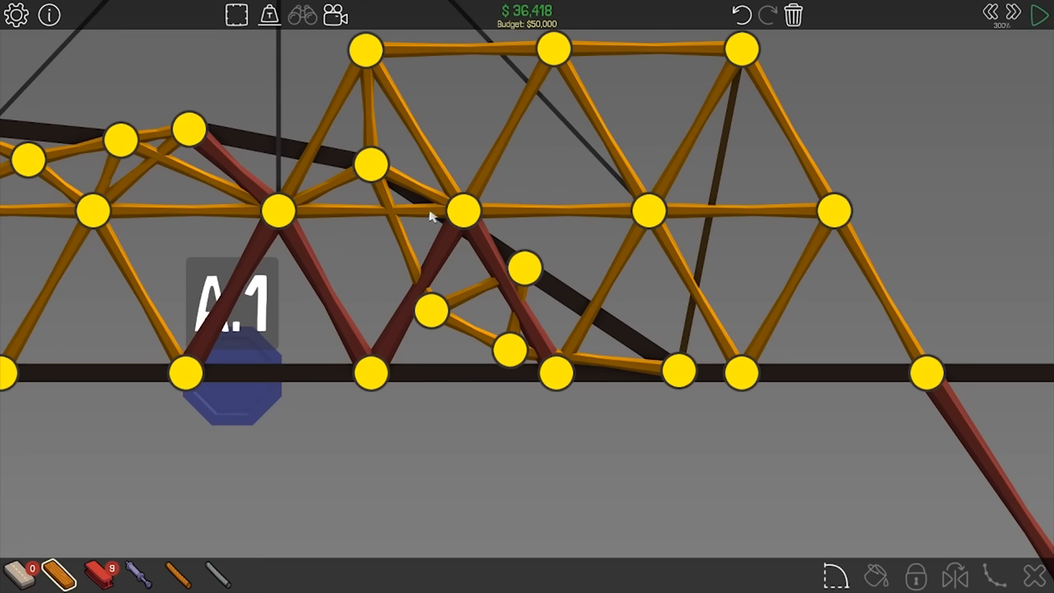
Anchor a new steel diagonal to a right-side deck joint and run a sped-up crossing test.
{"action": "left_click", "coordinate": [1040, 15]}
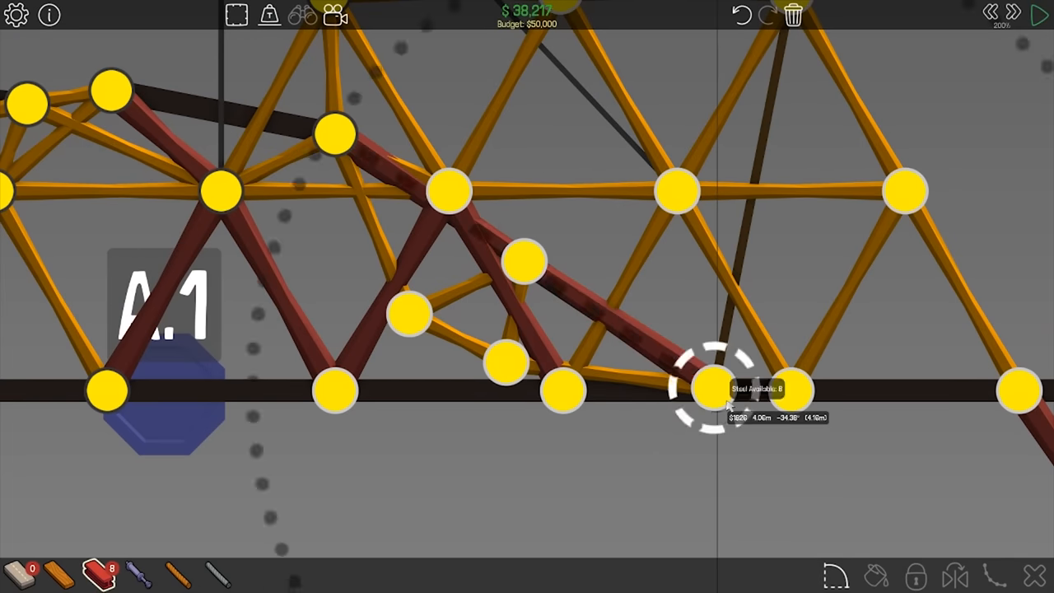
{"action": "left_click", "coordinate": [1011, 13]}
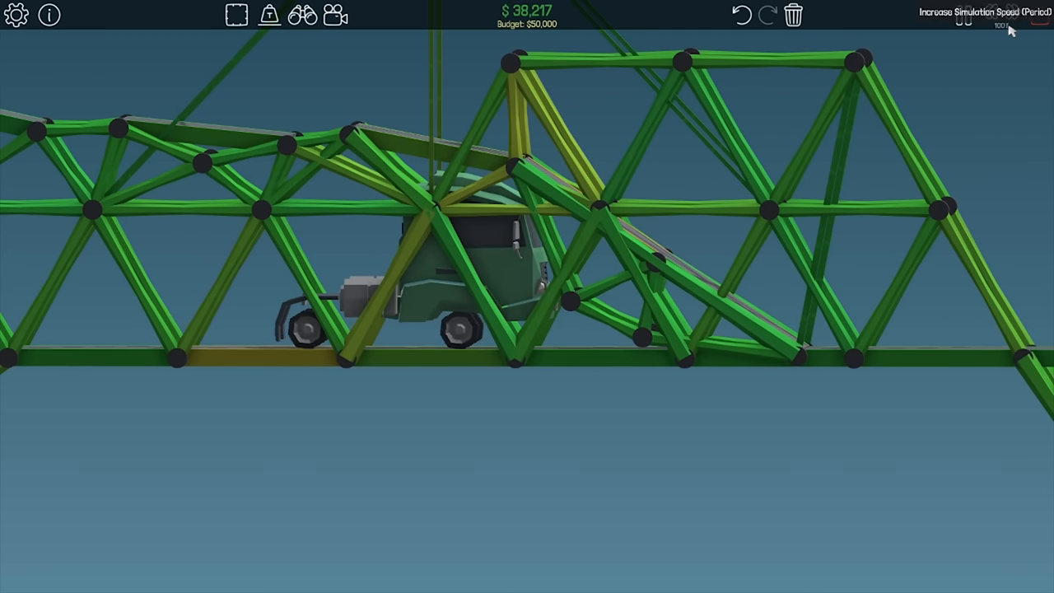
{"action": "left_click", "coordinate": [1008, 13]}
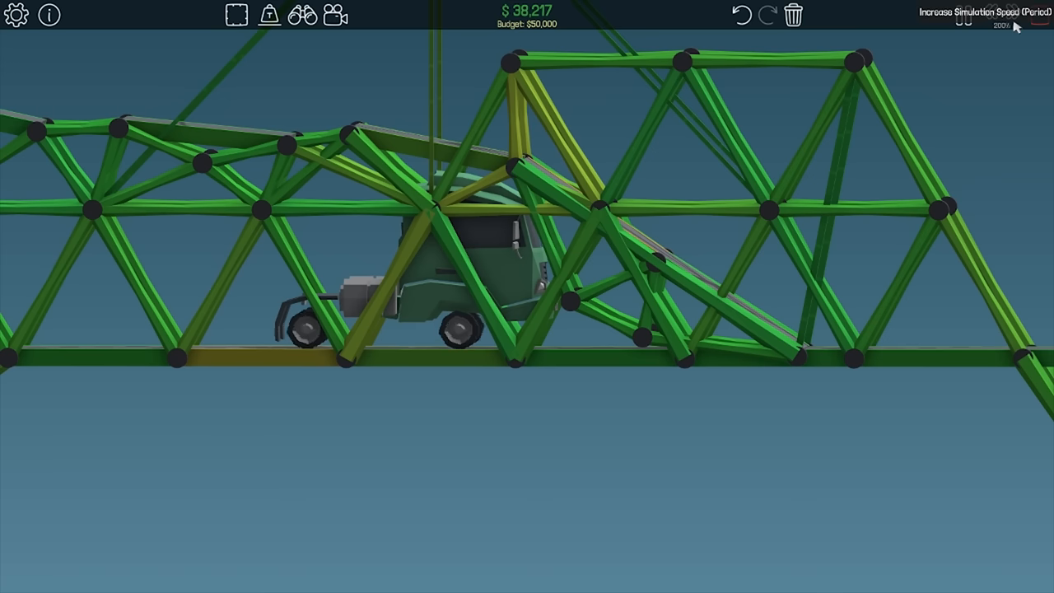
{"action": "left_click", "coordinate": [991, 13]}
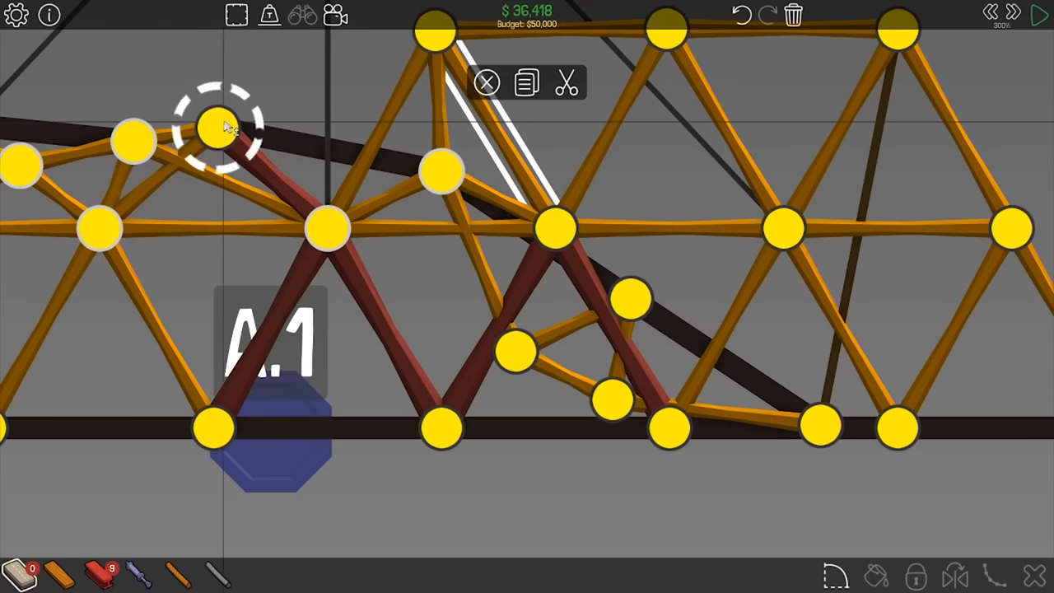
Adjust the top joint of the left steel diagonal, watch the truck and bus cross at $36,435, and stop the test.
{"action": "left_click_drag", "start_coordinate": [222, 124], "coordinate": [445, 168]}
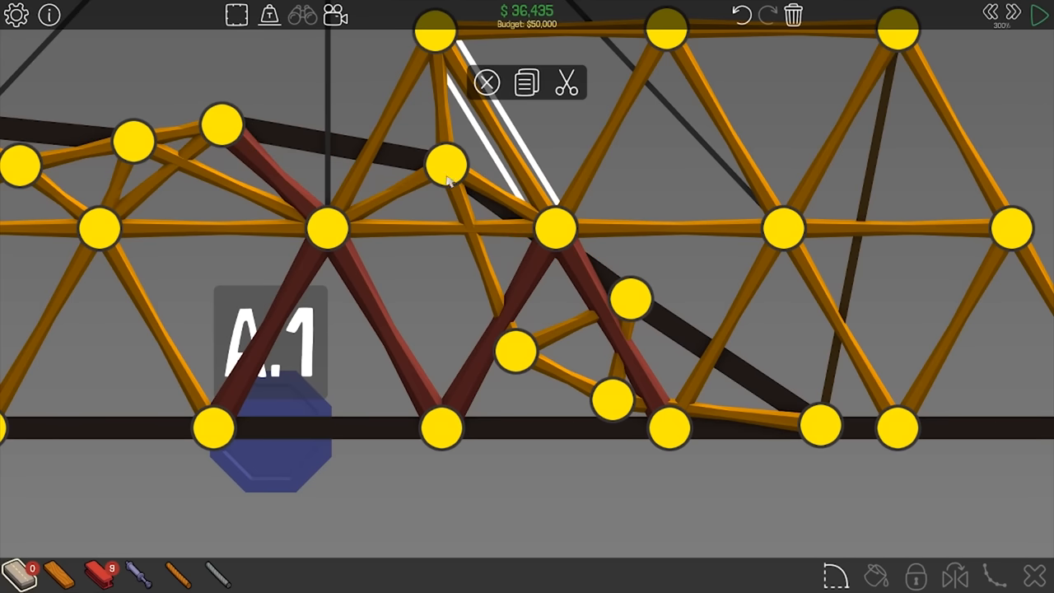
{"action": "left_click", "coordinate": [1039, 15]}
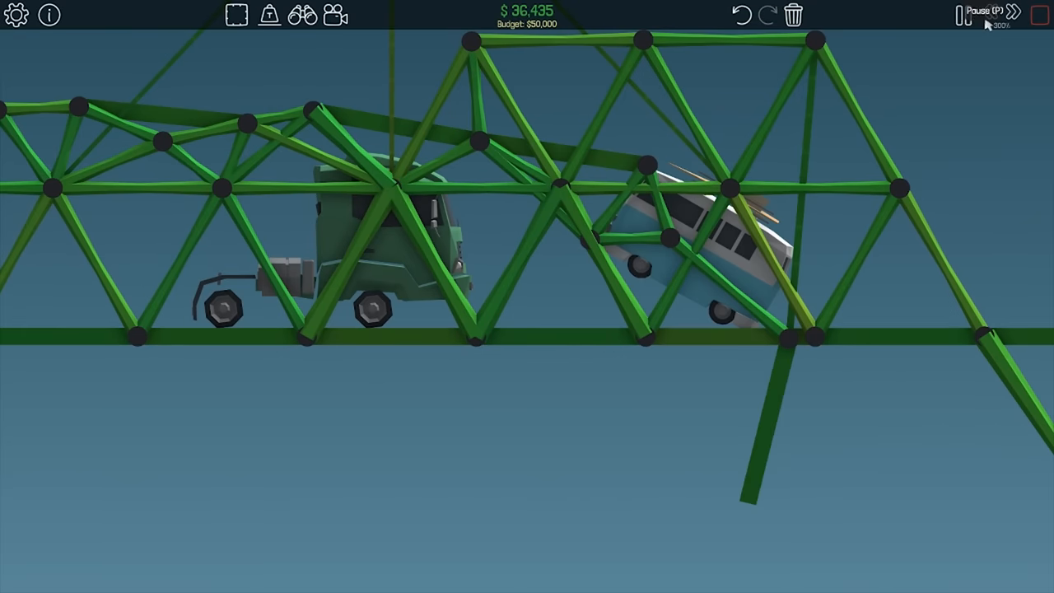
{"action": "left_click", "coordinate": [961, 14]}
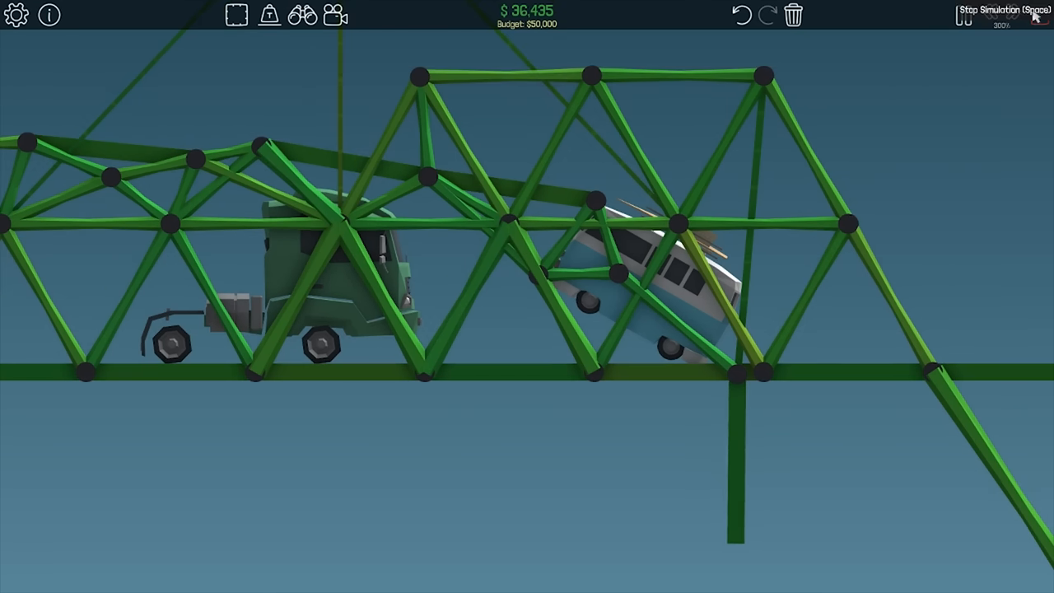
{"action": "left_click", "coordinate": [1041, 15]}
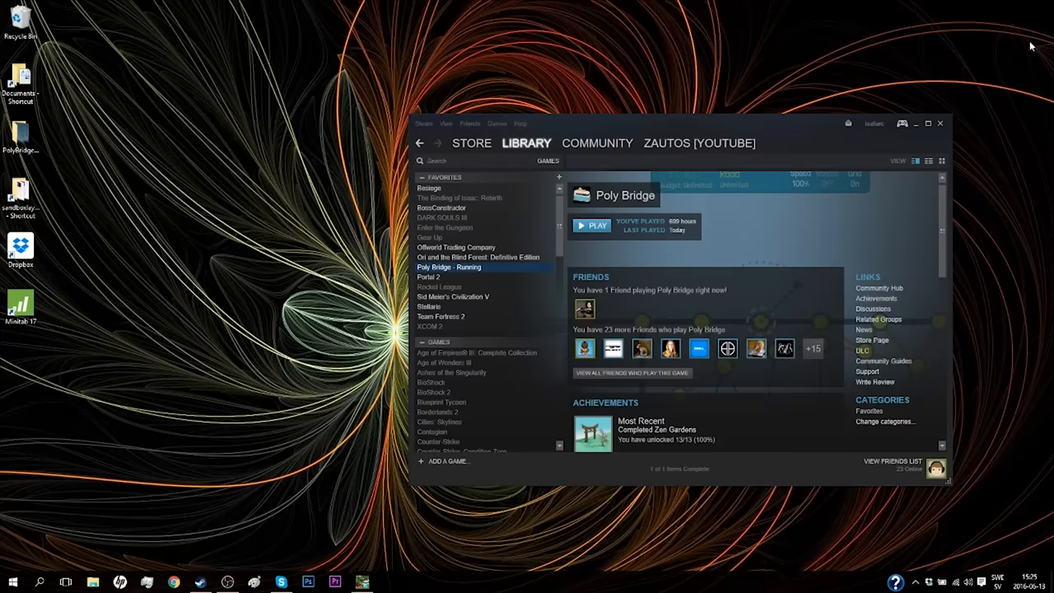
Reposition the upper road joints above A.1 to $38,460 and run a test that ends in Level Failed.
{"action": "left_click", "coordinate": [590, 224]}
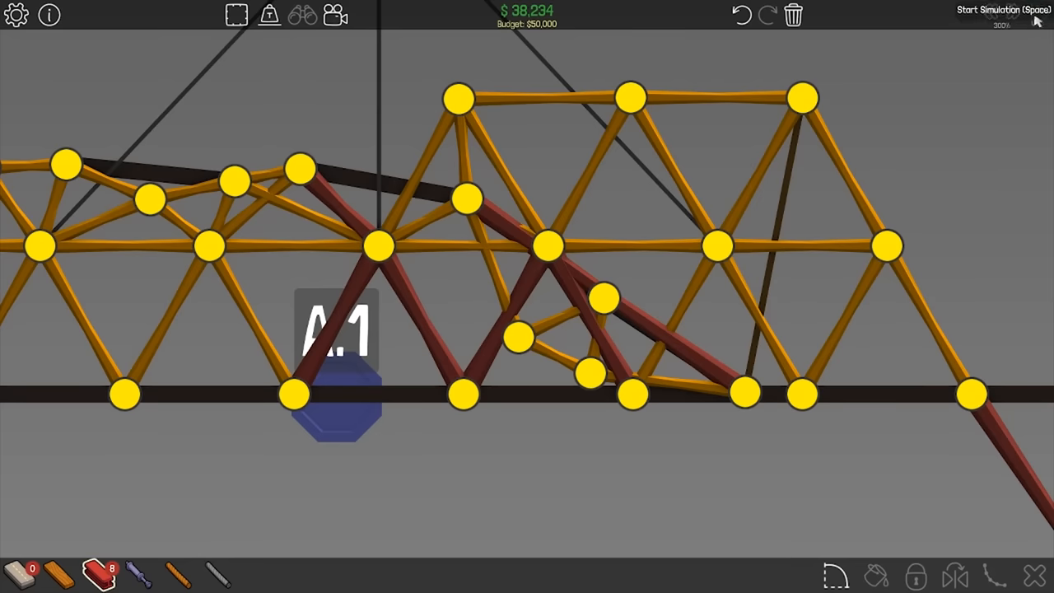
{"action": "left_click", "coordinate": [994, 10]}
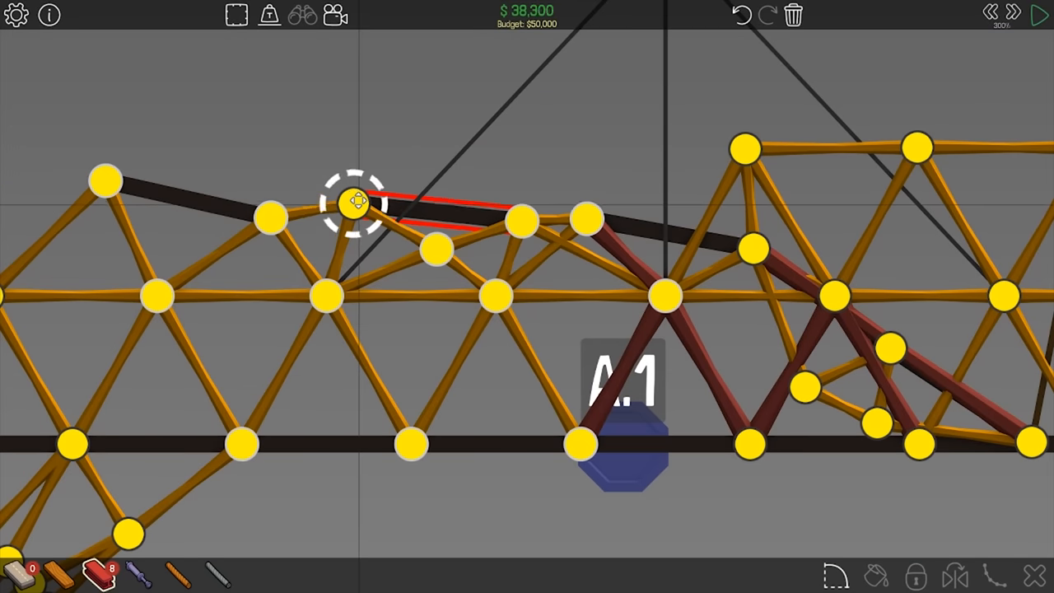
{"action": "left_click", "coordinate": [1041, 15]}
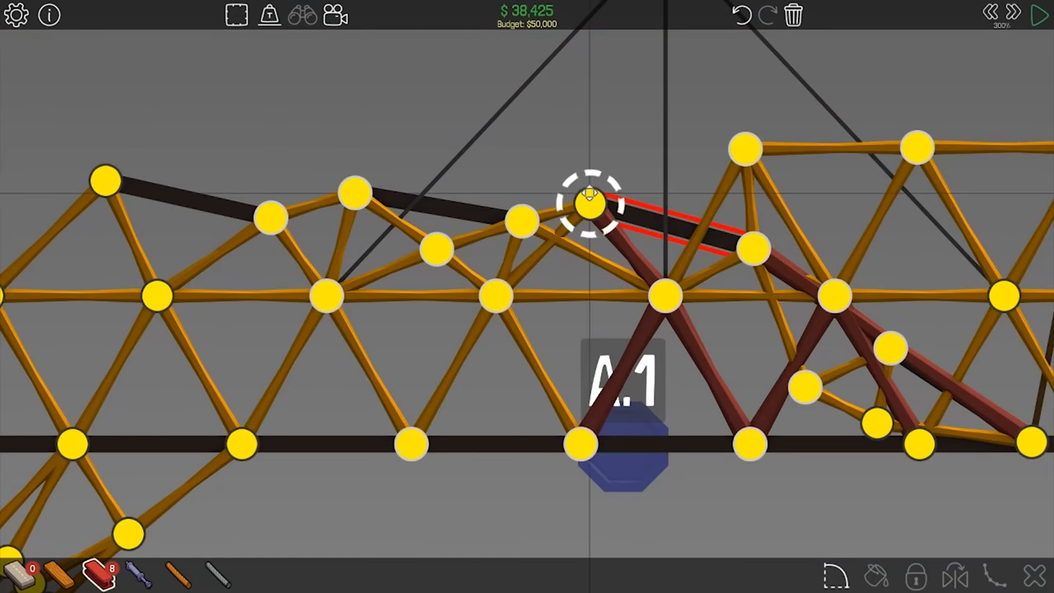
{"action": "left_click", "coordinate": [1040, 15]}
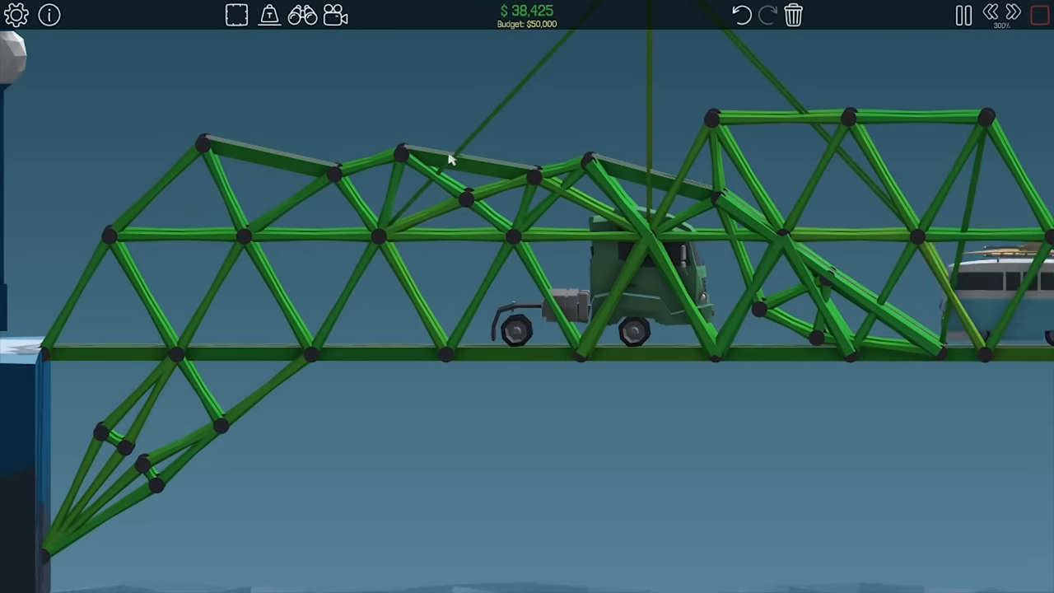
{"action": "left_click", "coordinate": [961, 15]}
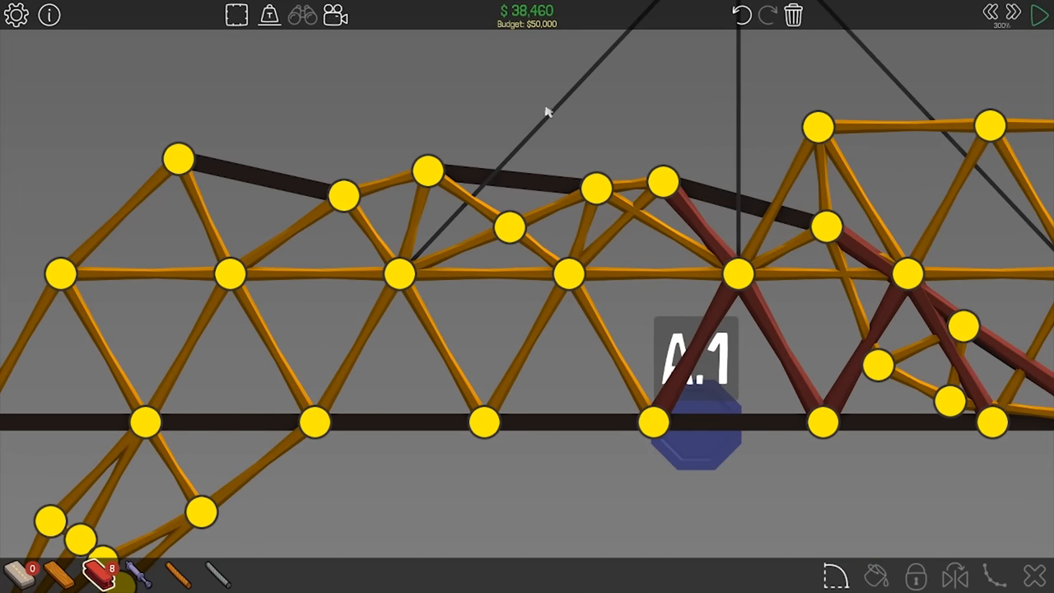
{"action": "left_click", "coordinate": [1040, 14]}
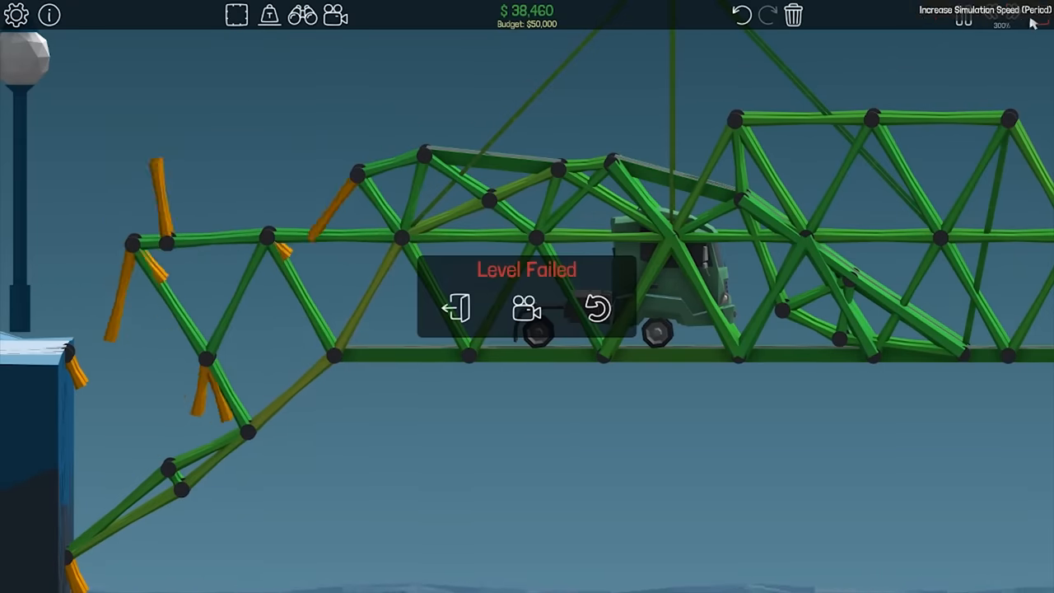
Move the top-left joint of the upper chord and reshape the truss's upper-left corner.
{"action": "left_click", "coordinate": [596, 310]}
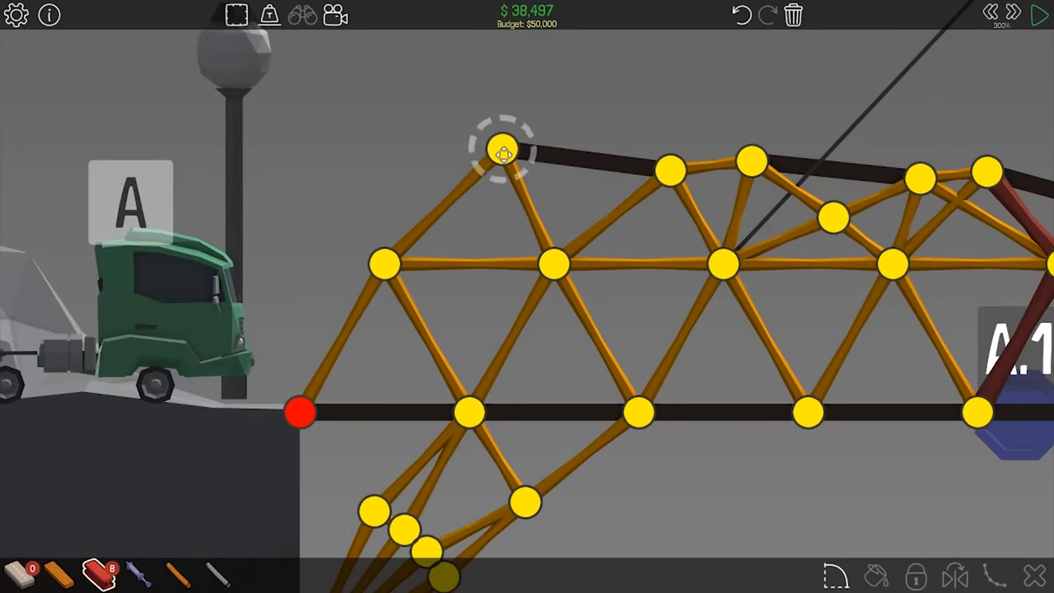
{"action": "left_click_drag", "start_coordinate": [503, 152], "coordinate": [519, 152]}
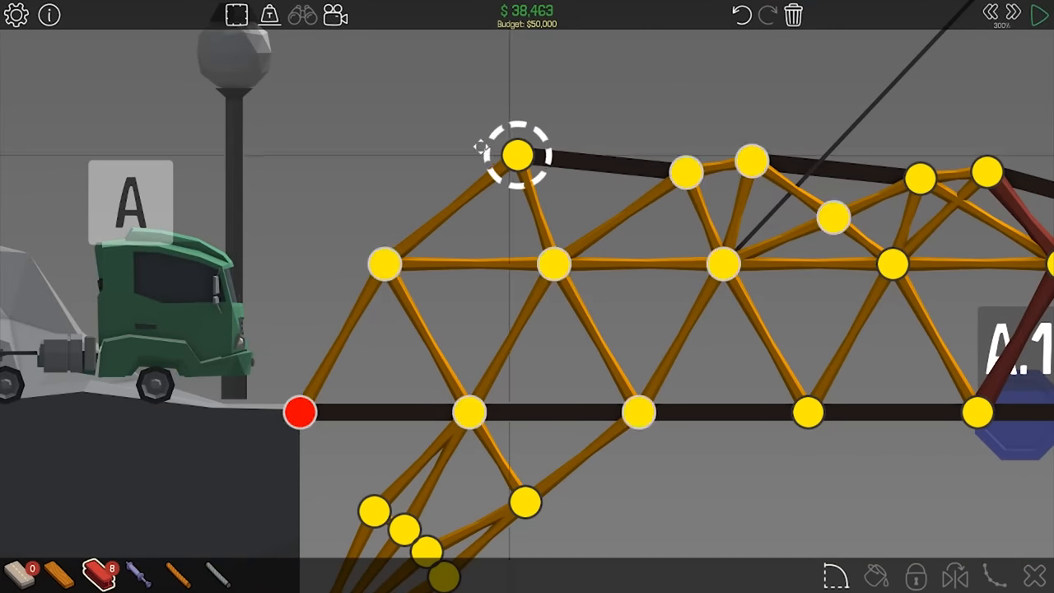
{"action": "left_click", "coordinate": [1040, 13]}
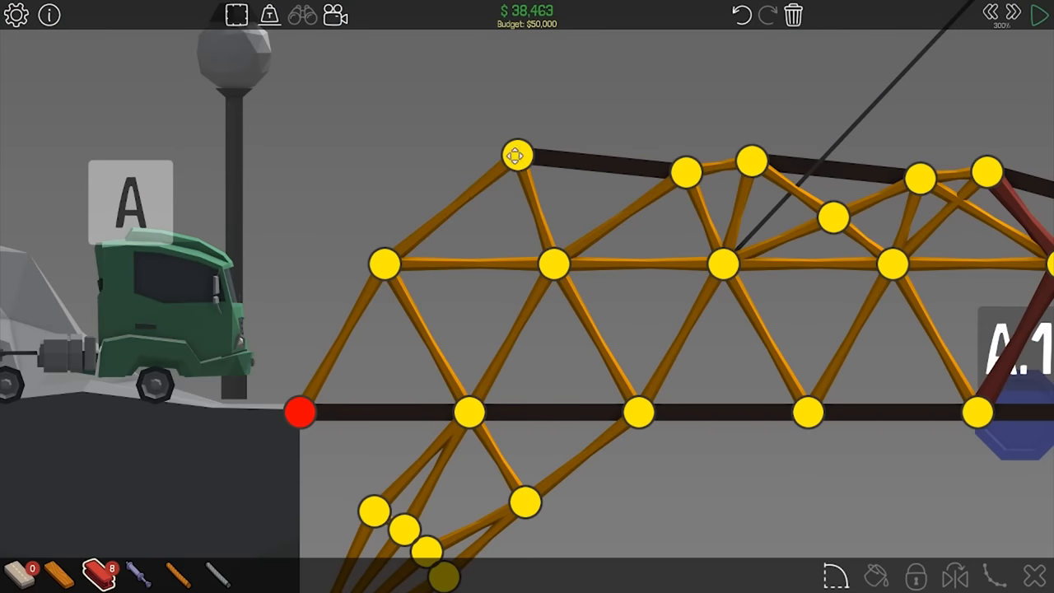
{"action": "left_click_drag", "start_coordinate": [517, 155], "coordinate": [518, 135]}
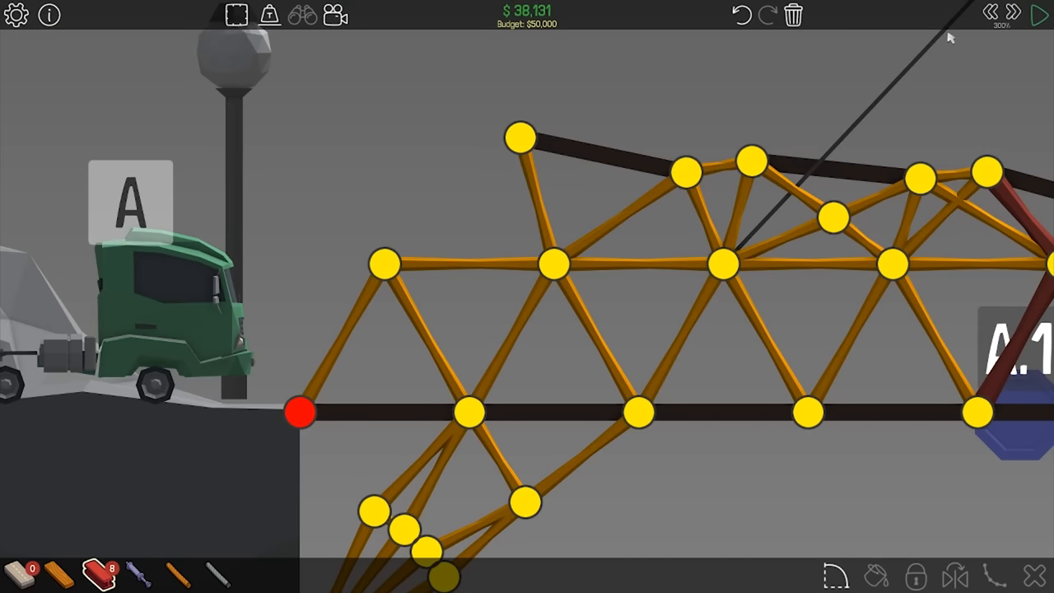
{"action": "left_click", "coordinate": [1041, 15]}
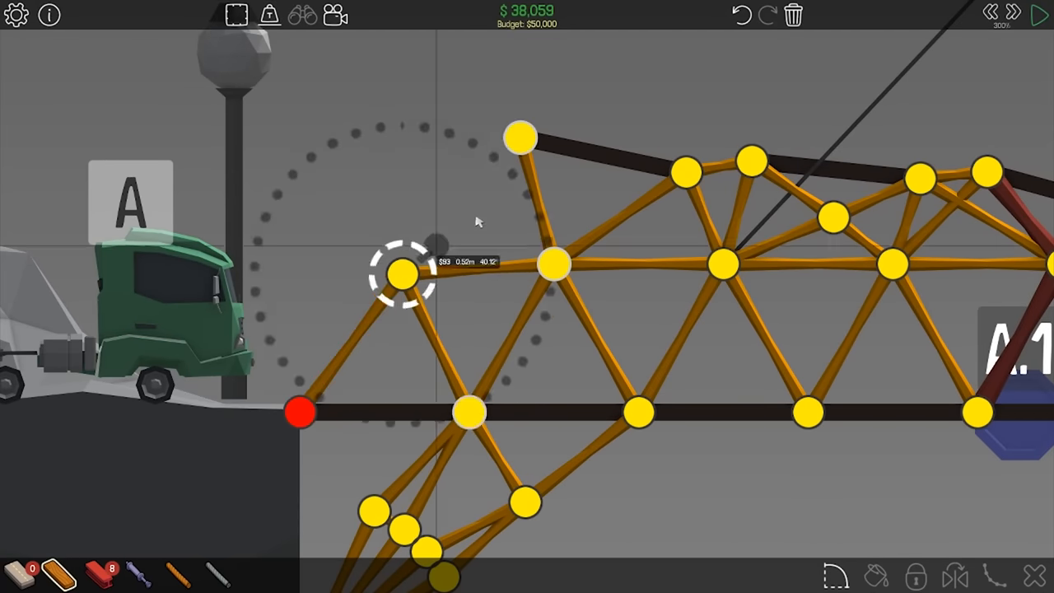
Add a new joint and beam on the left slope and run a test, ending at $38,625.
{"action": "left_click_drag", "start_coordinate": [404, 276], "coordinate": [448, 195]}
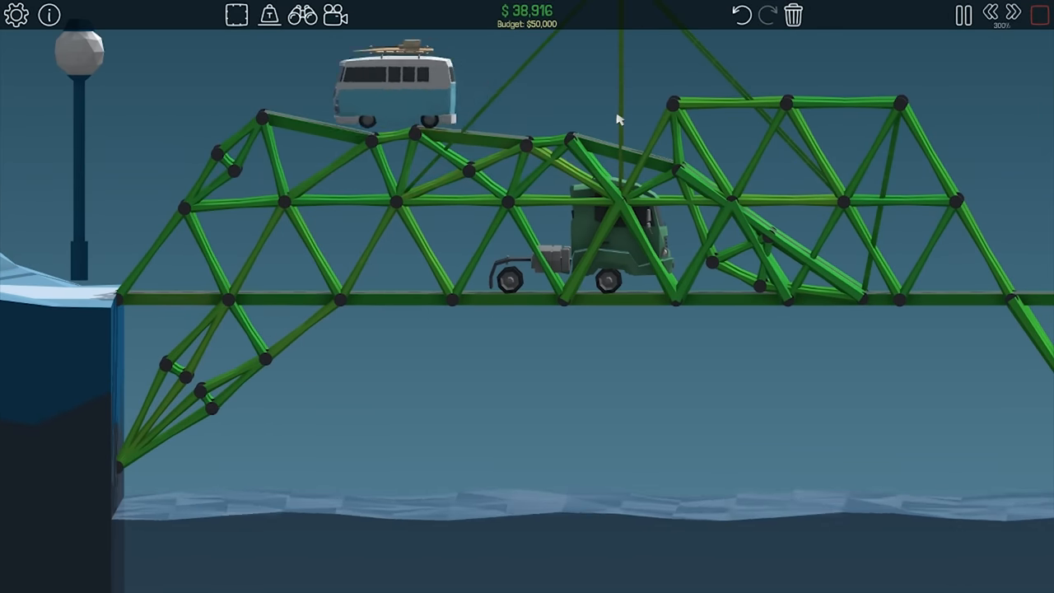
{"action": "left_click", "coordinate": [962, 15]}
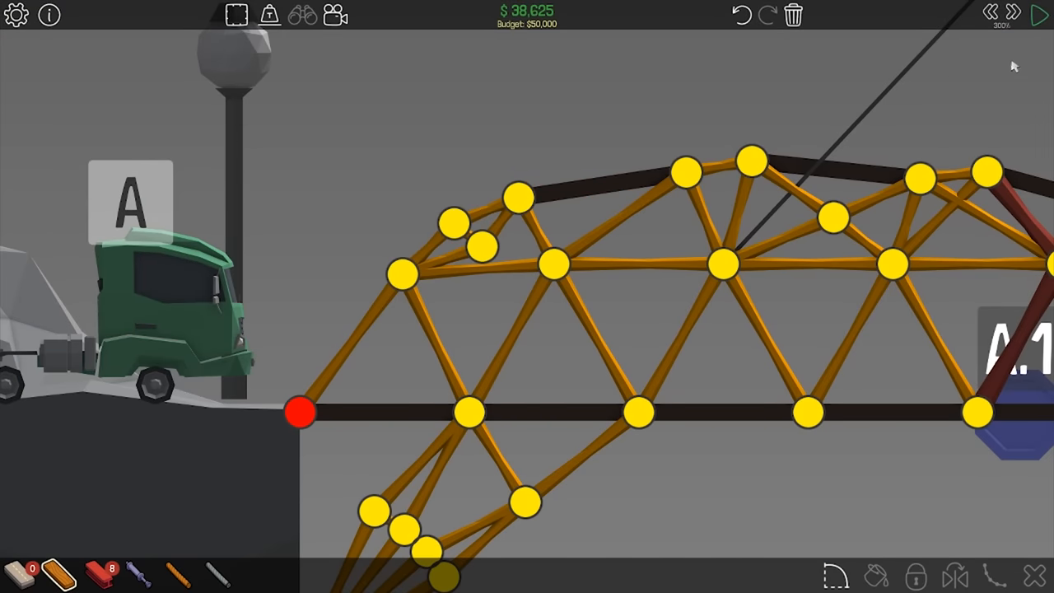
Link the lower-left anchor to the deck with a steel brace and run a crossing test, ending at $38,776.
{"action": "left_click", "coordinate": [1040, 15]}
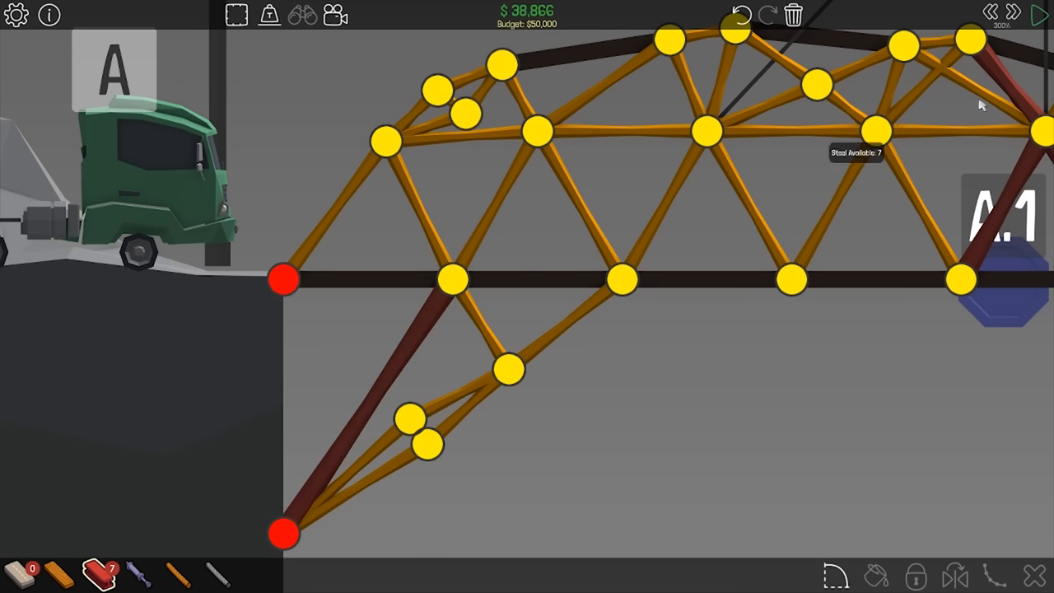
{"action": "left_click", "coordinate": [1039, 15]}
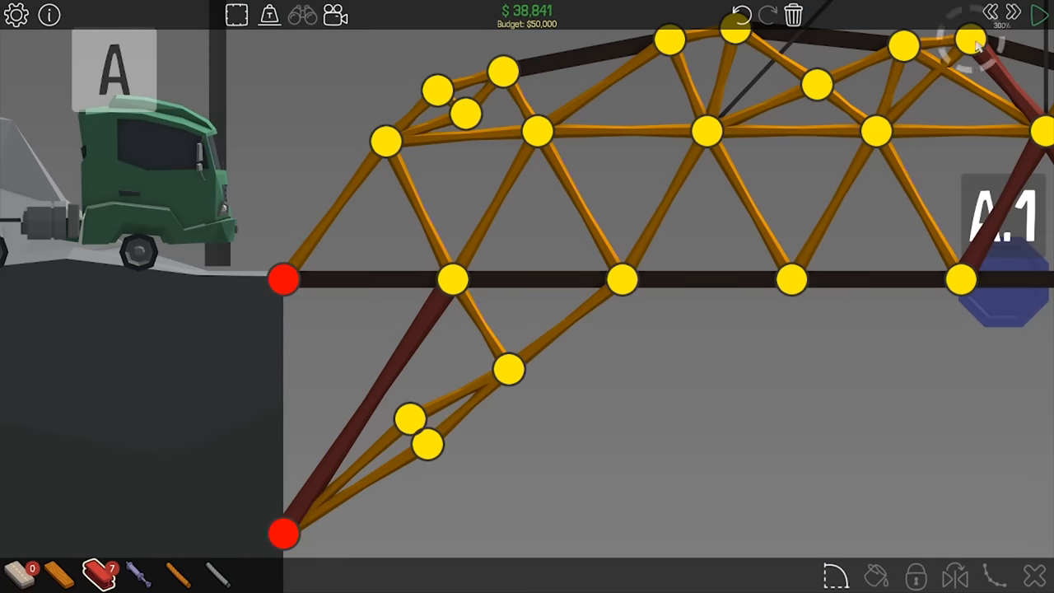
{"action": "left_click", "coordinate": [1041, 15]}
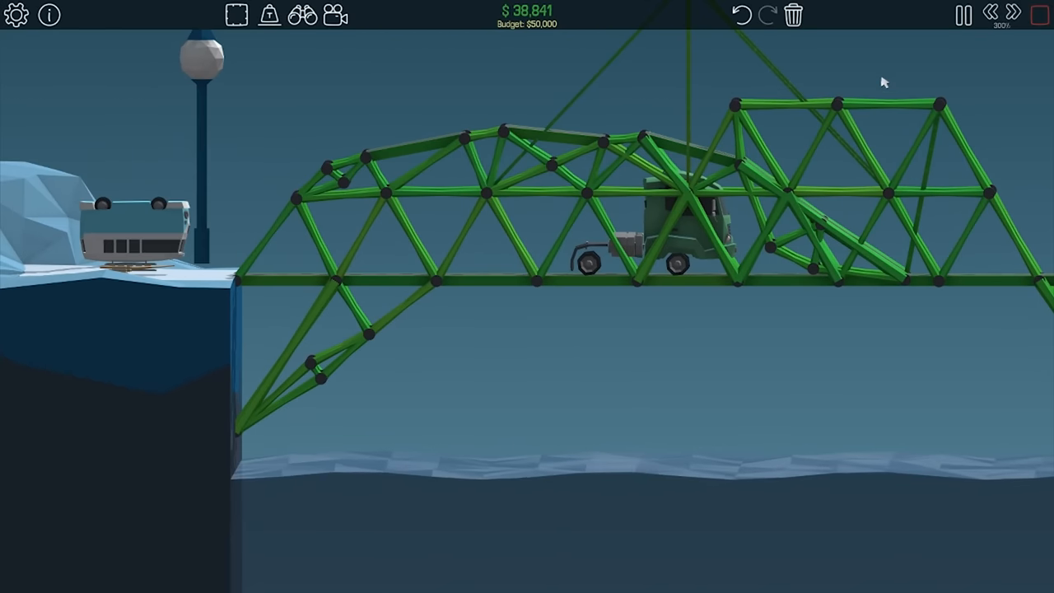
{"action": "left_click", "coordinate": [962, 15]}
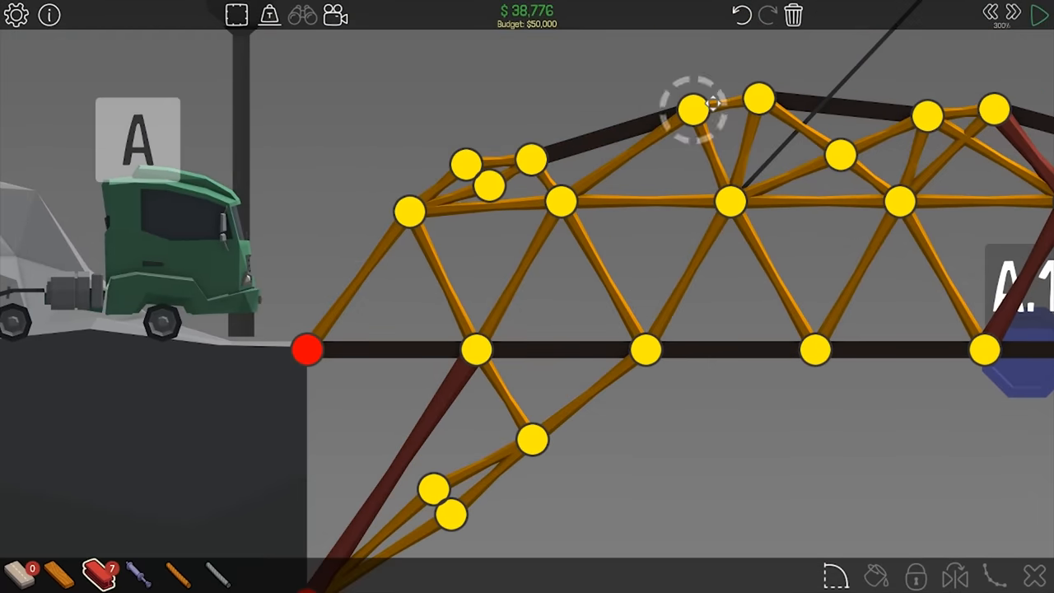
Shift top chord joints near the left apex right and lower, bringing spending to $39,061.
{"action": "left_click_drag", "start_coordinate": [692, 107], "coordinate": [758, 102]}
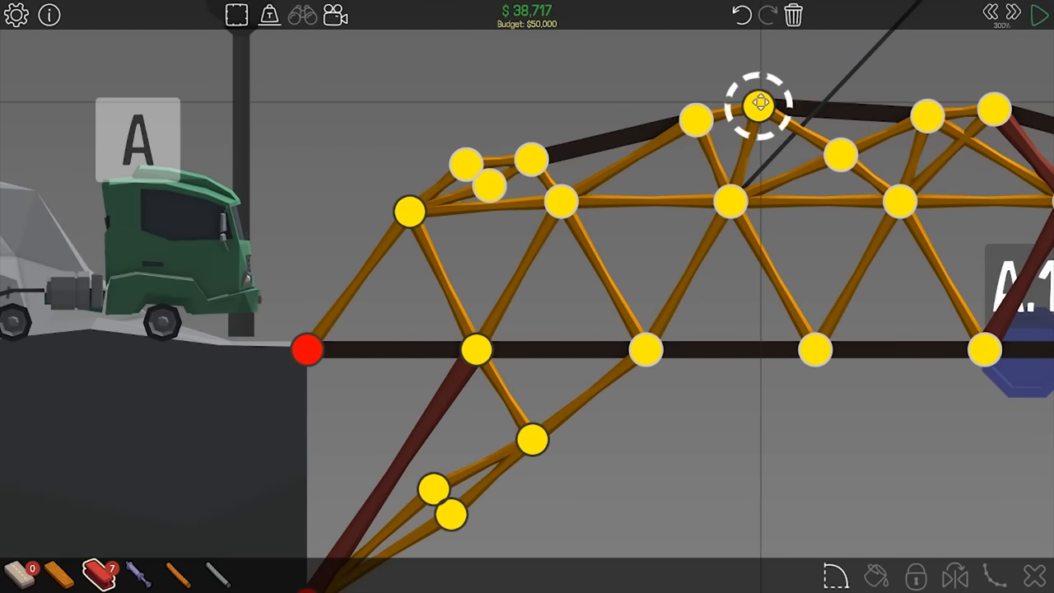
{"action": "left_click_drag", "start_coordinate": [757, 105], "coordinate": [754, 113]}
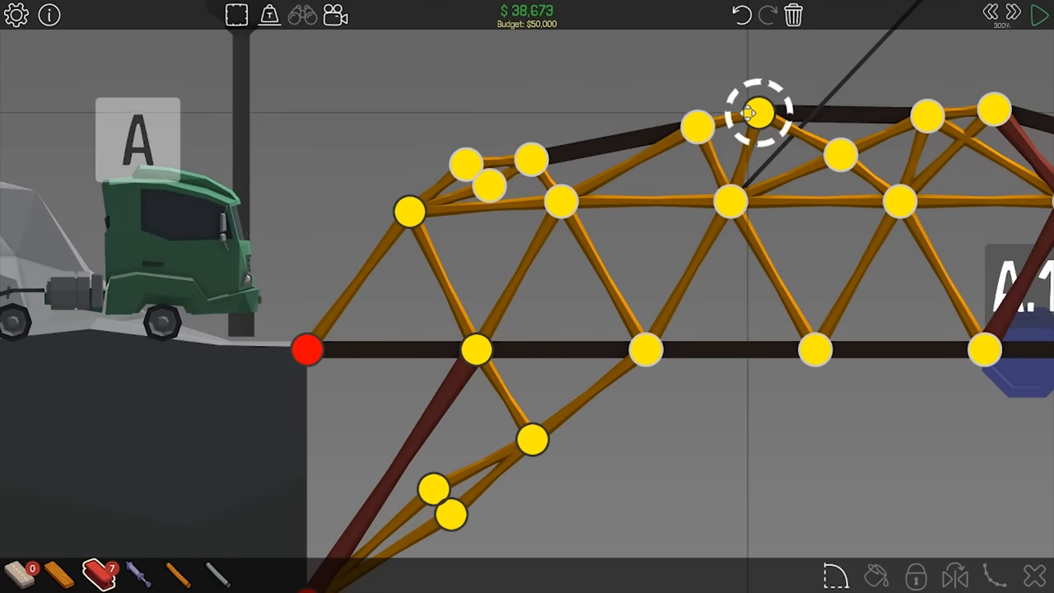
{"action": "left_click", "coordinate": [1040, 13]}
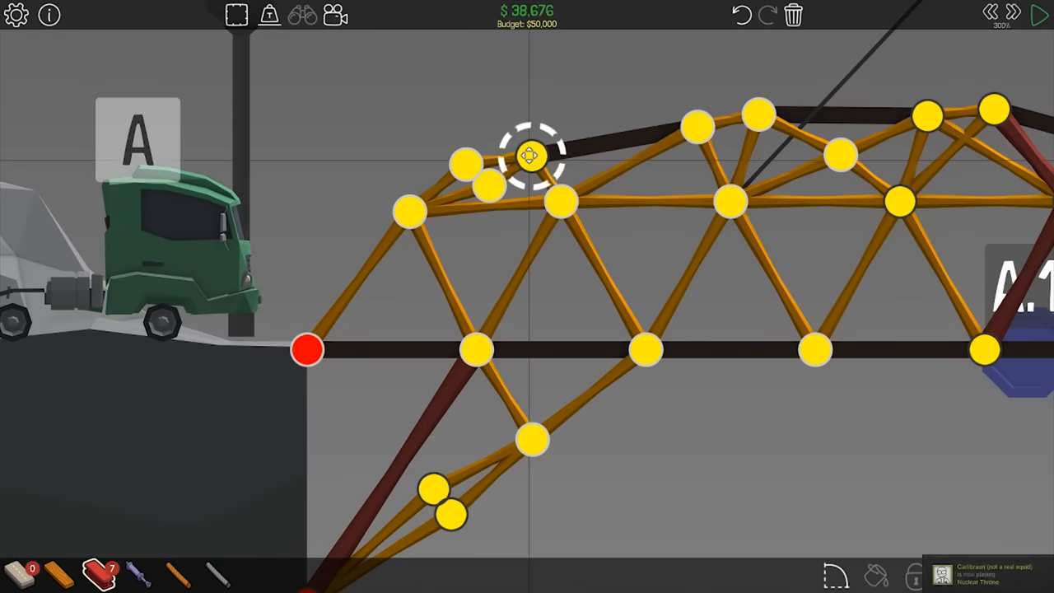
{"action": "left_click", "coordinate": [1041, 14]}
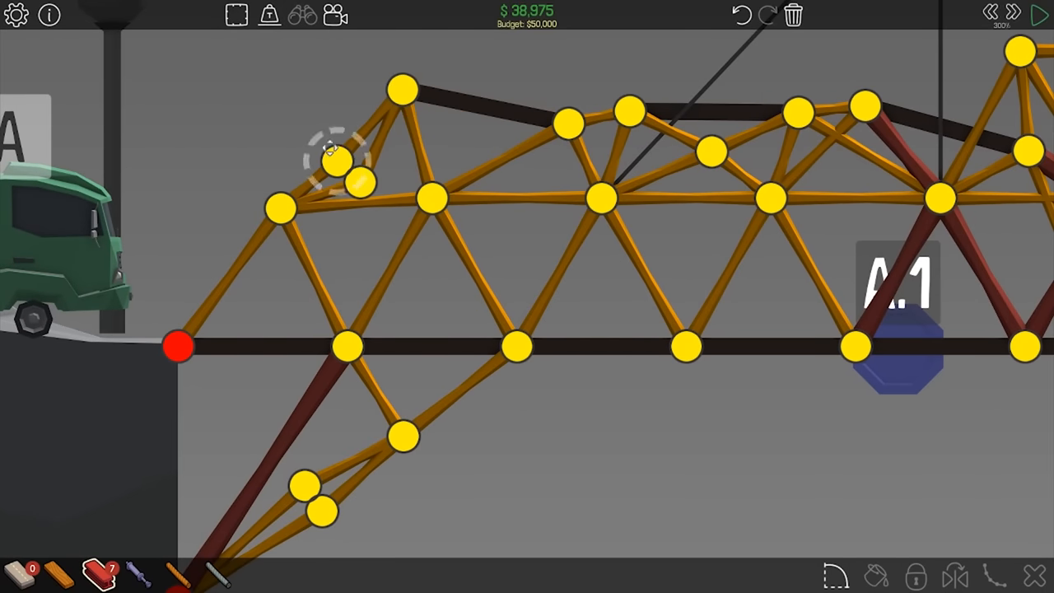
{"action": "left_click", "coordinate": [1039, 14]}
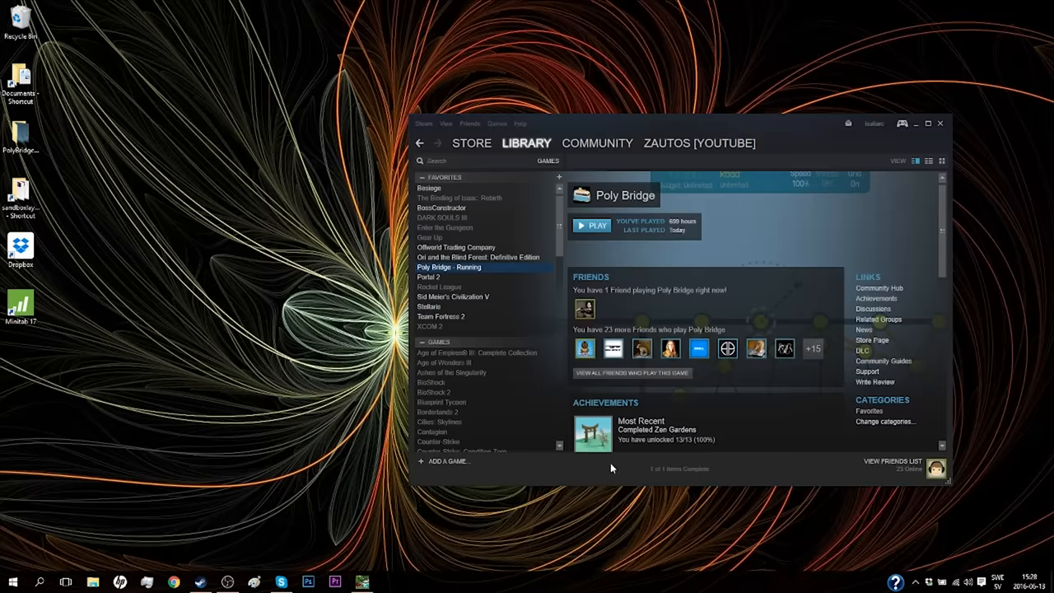
{"action": "left_click", "coordinate": [591, 224]}
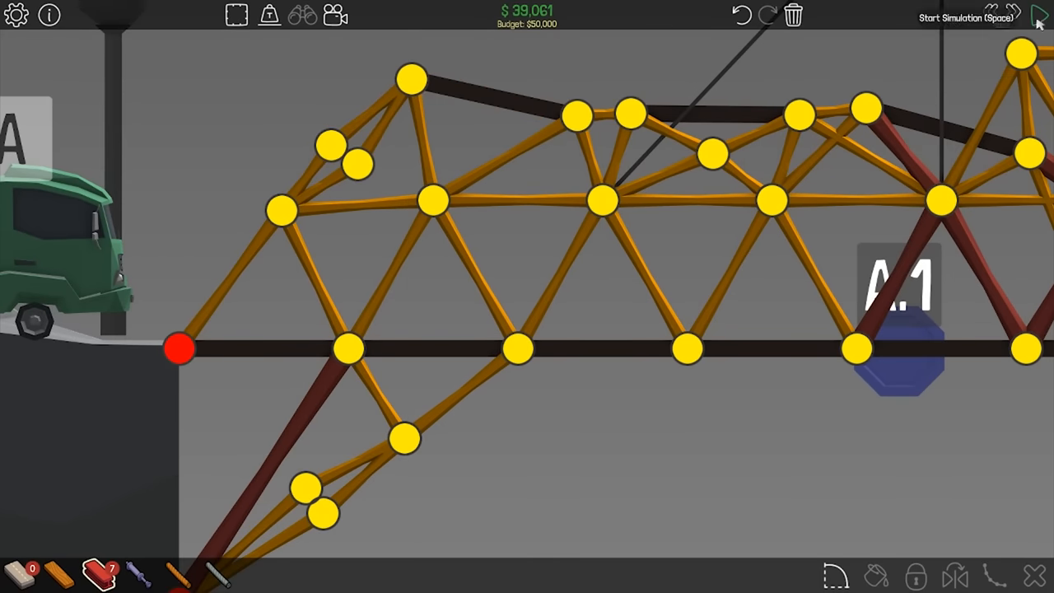
Add final beams to the right truss and run the crossing to Level Complete at $38,861.
{"action": "left_click", "coordinate": [1037, 15]}
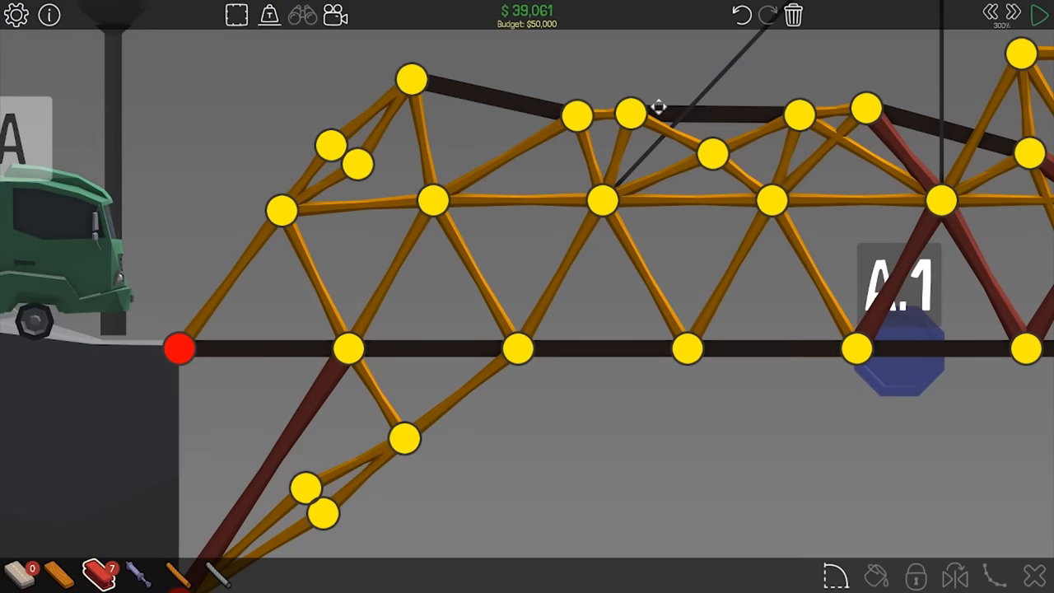
{"action": "left_click", "coordinate": [1039, 15]}
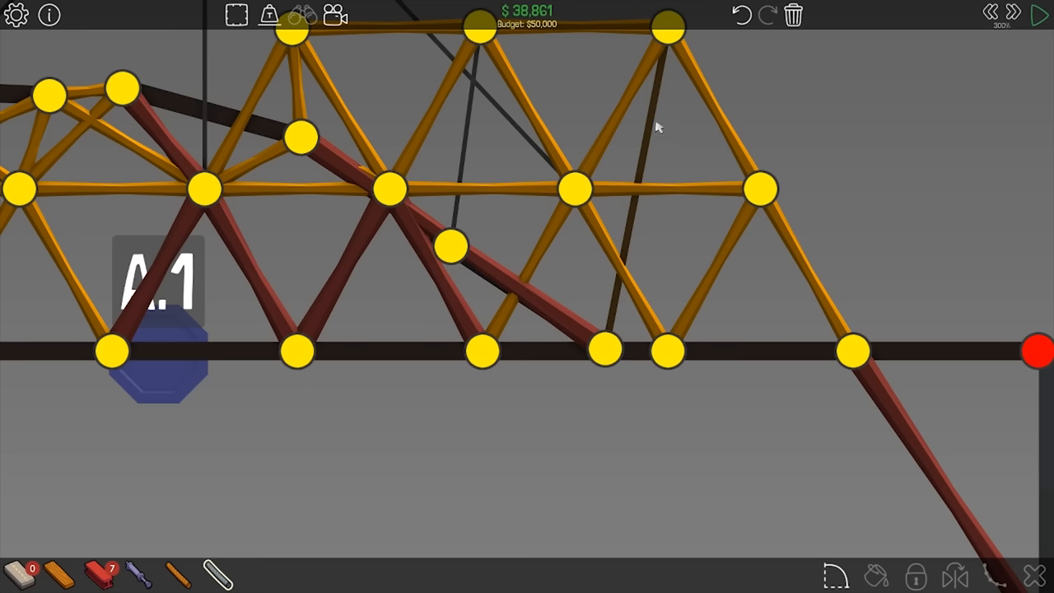
{"action": "left_click", "coordinate": [1039, 15]}
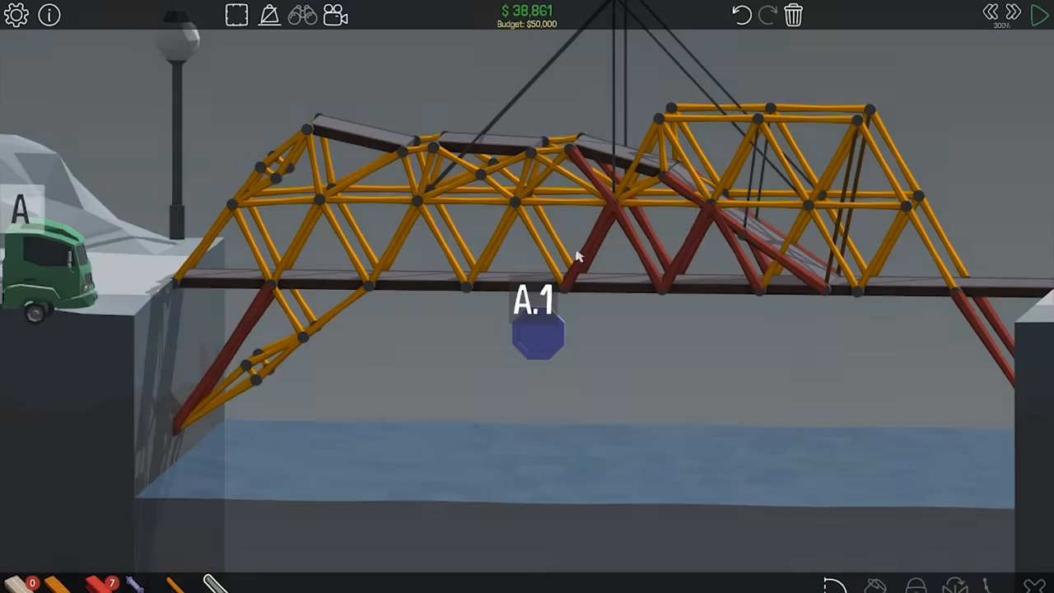
{"action": "left_click", "coordinate": [1041, 15]}
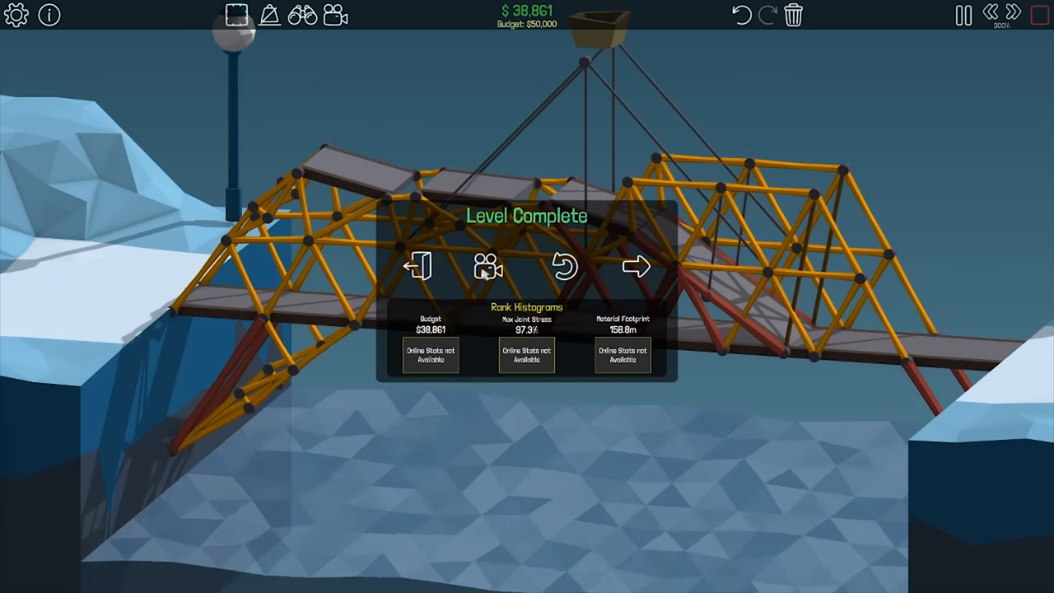
Save the crossing replay to a share destination, then leave the level for the 80s Fun Land world map.
{"action": "left_click", "coordinate": [488, 267]}
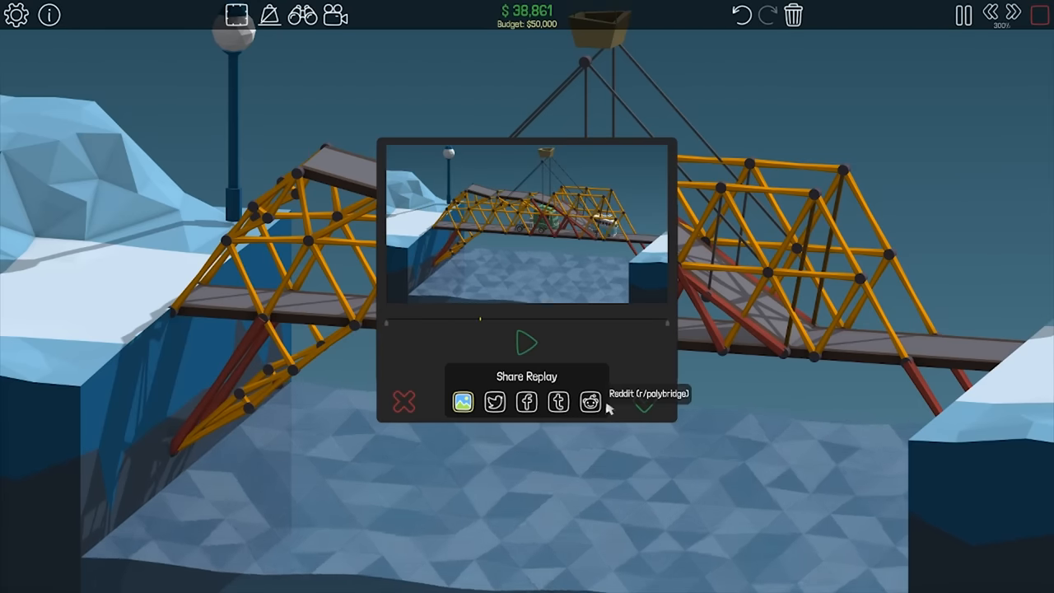
{"action": "left_click", "coordinate": [589, 402]}
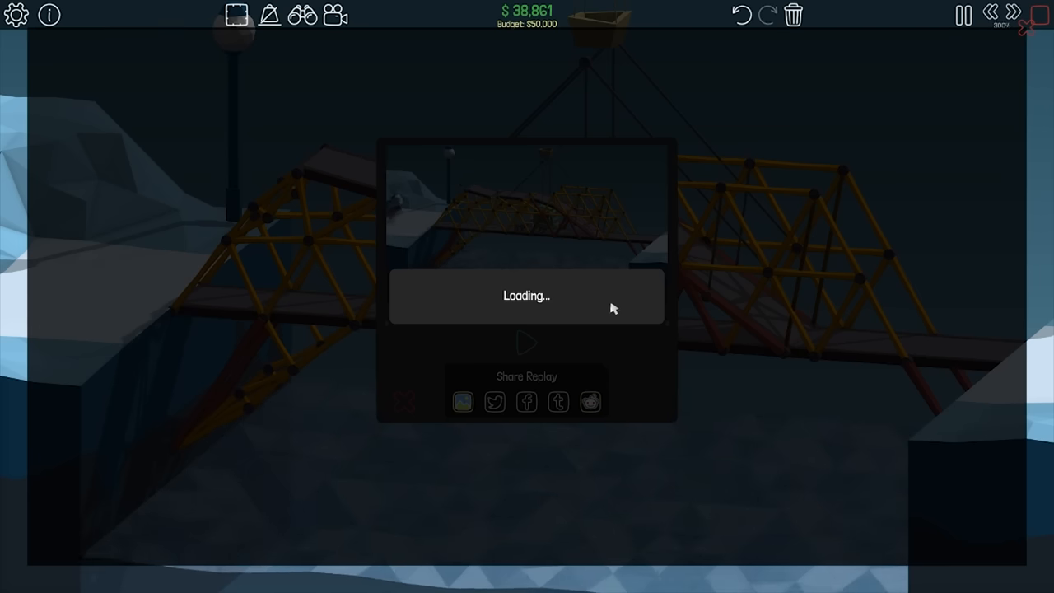
{"action": "mouse_move", "coordinate": [596, 332]}
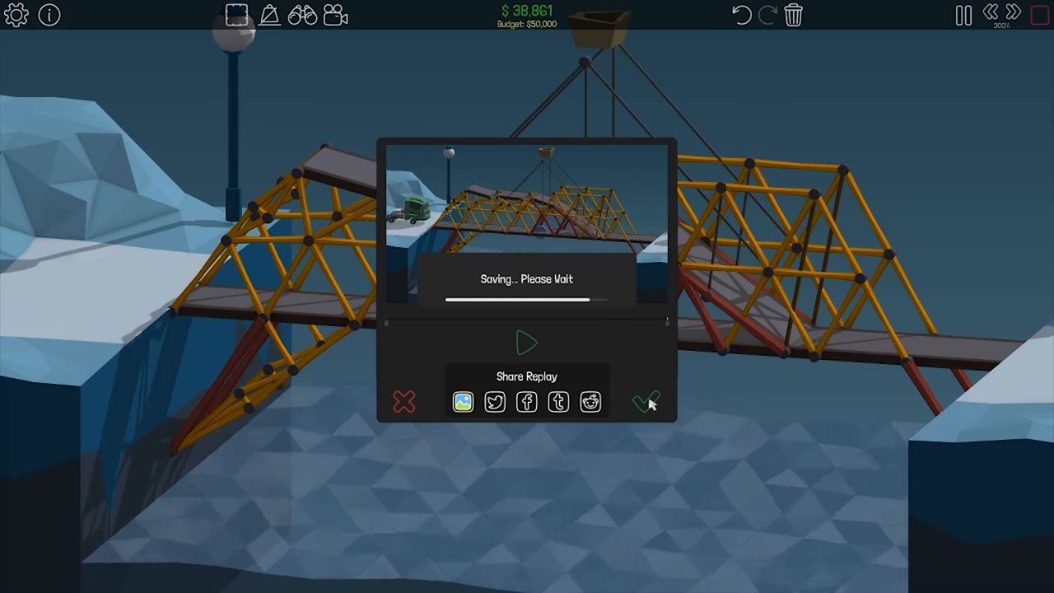
{"action": "left_click", "coordinate": [646, 401]}
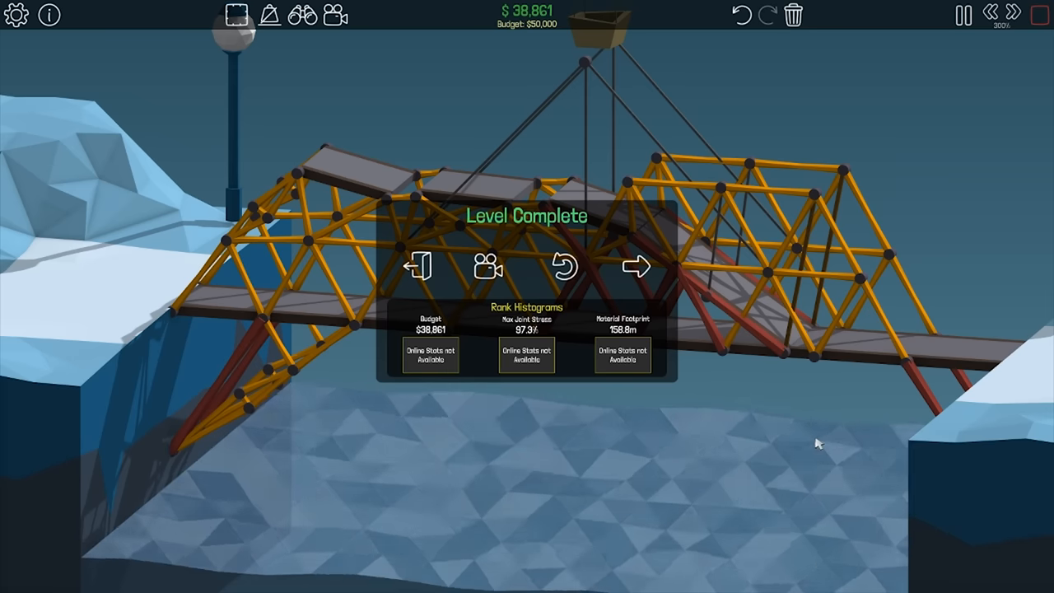
{"action": "left_click", "coordinate": [419, 266]}
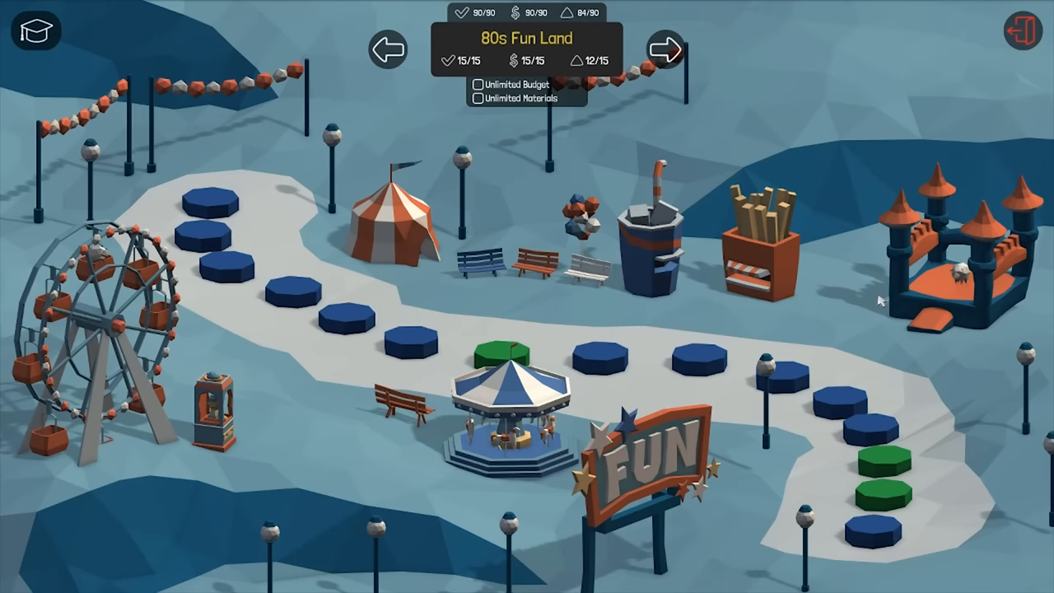
{"action": "mouse_move", "coordinate": [873, 428]}
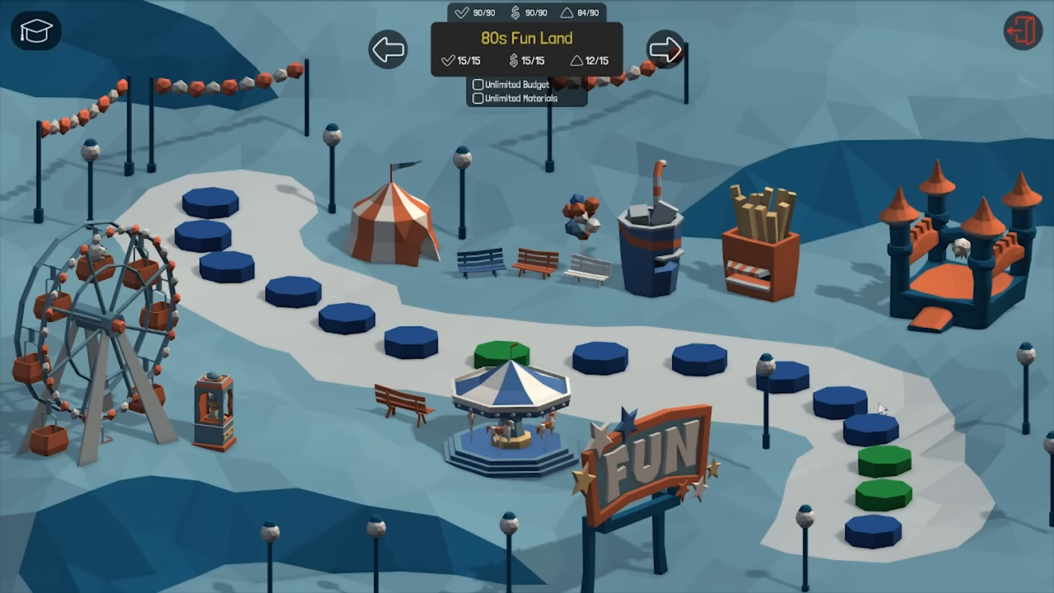
{"action": "mouse_move", "coordinate": [887, 319]}
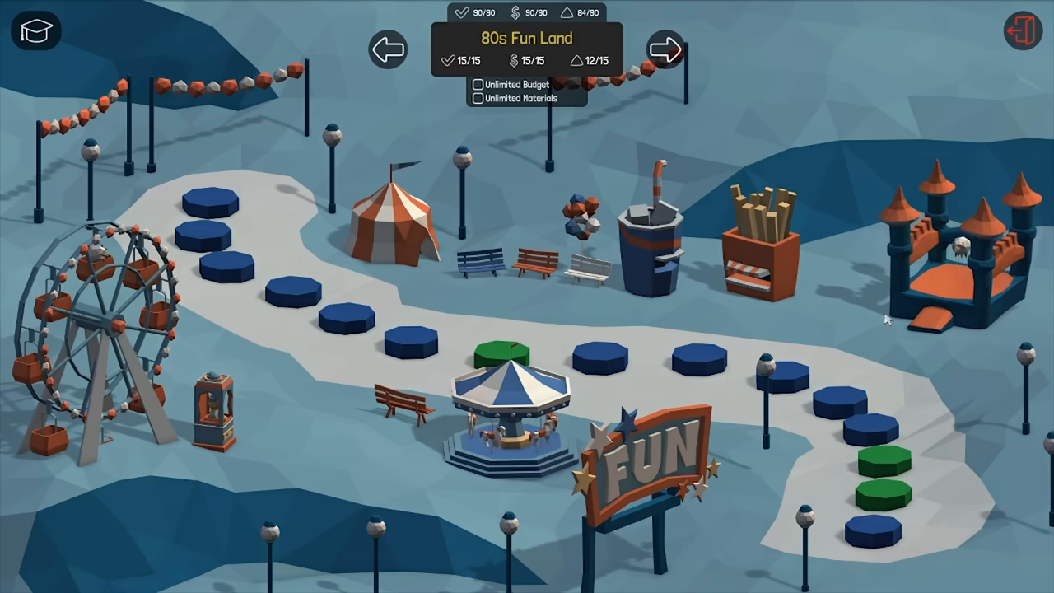